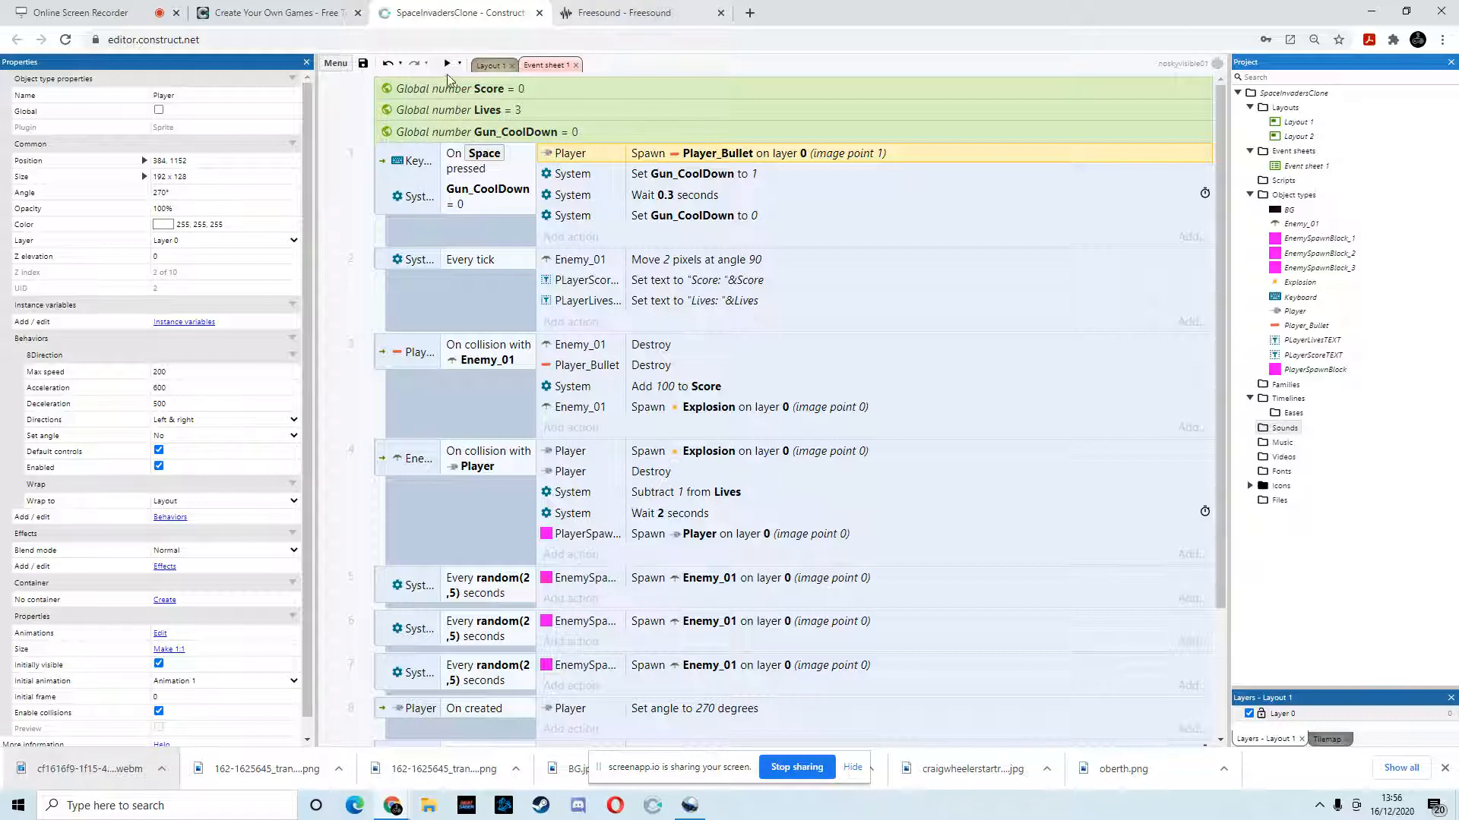
Switch from Event sheet 1 to Layout 1 showing the starfield and player ship
left_click(491, 64)
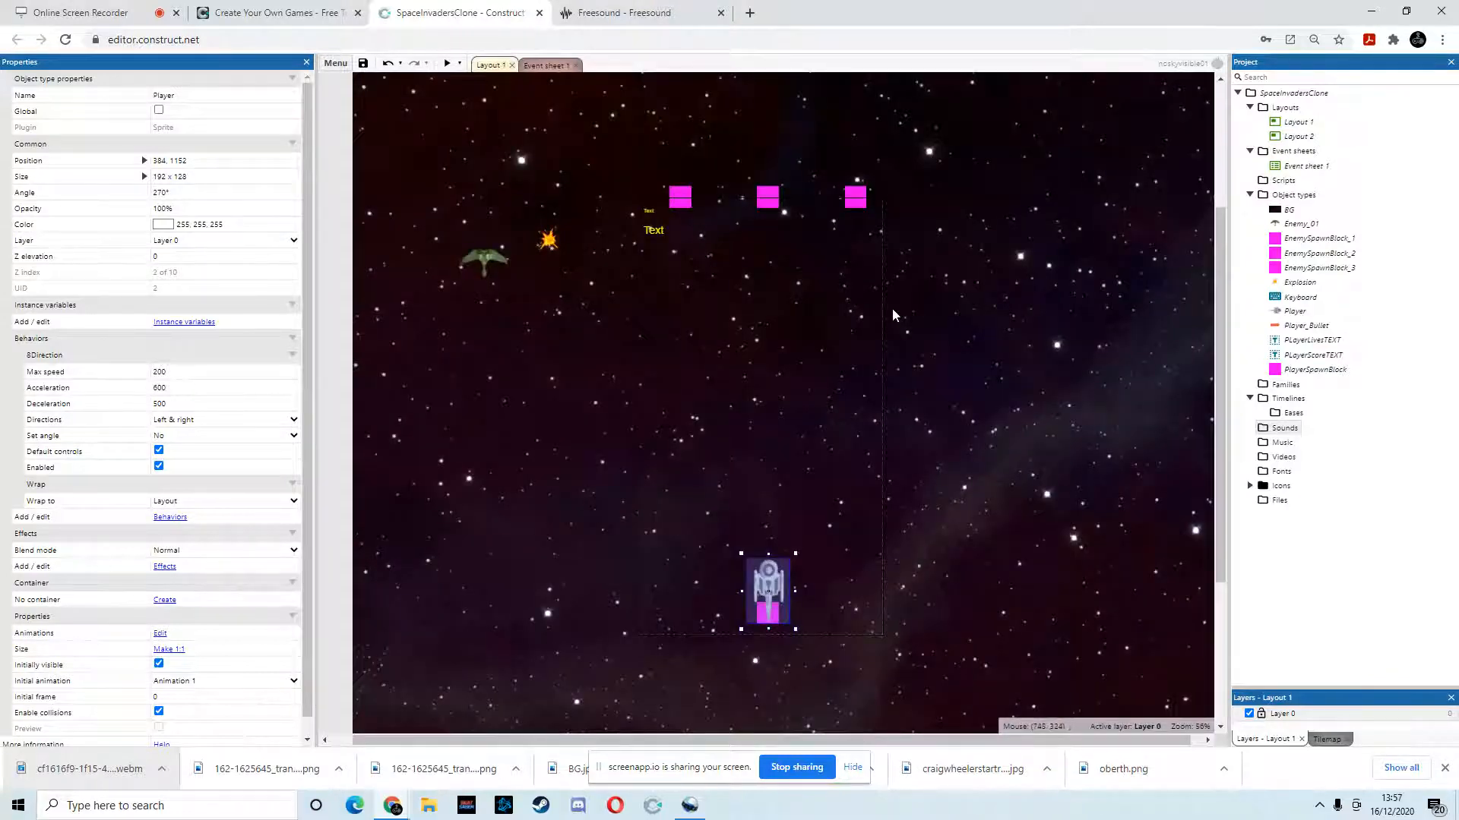
mouse_move(1205, 228)
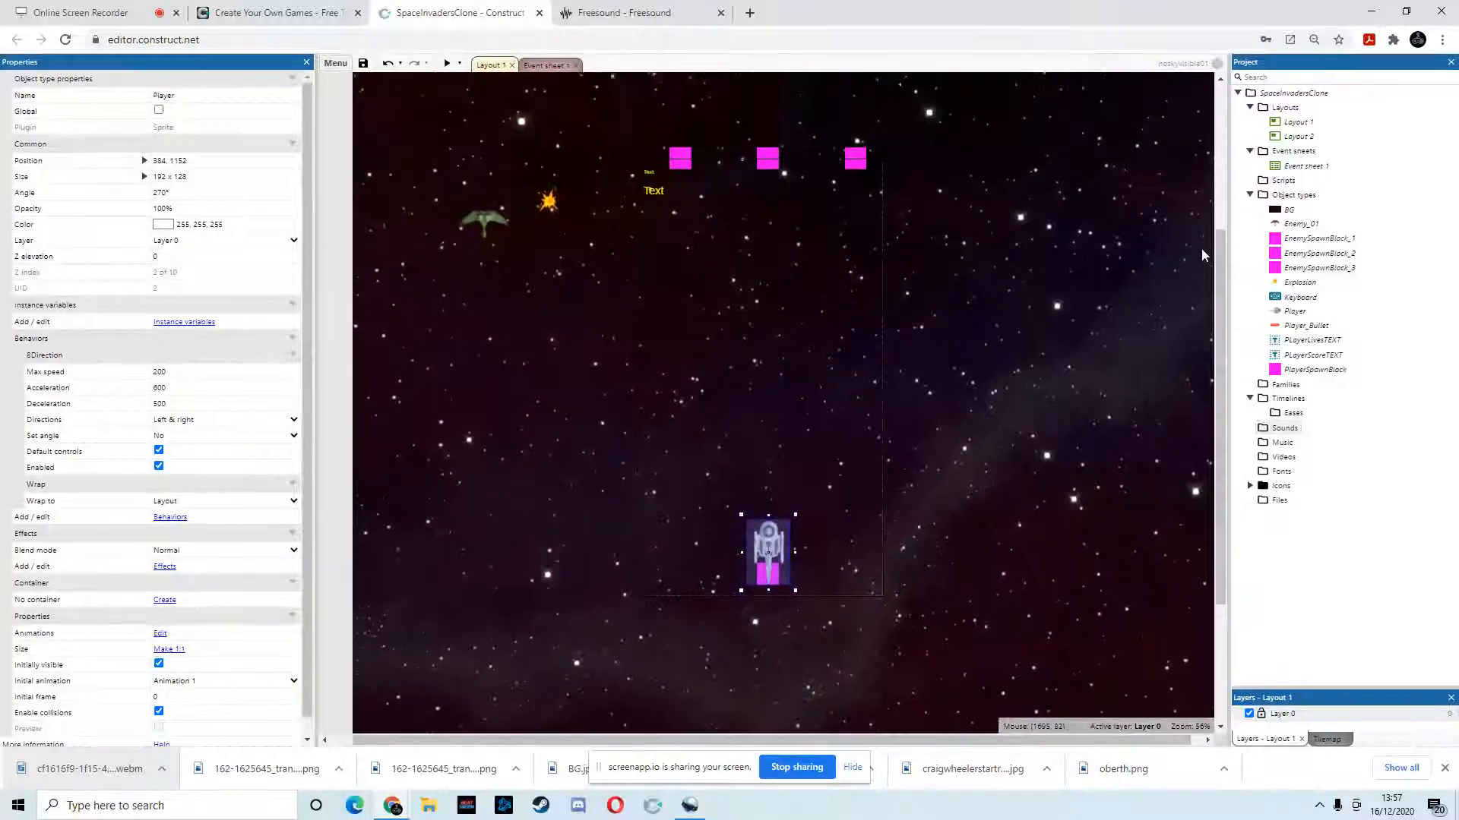
mouse_move(772, 262)
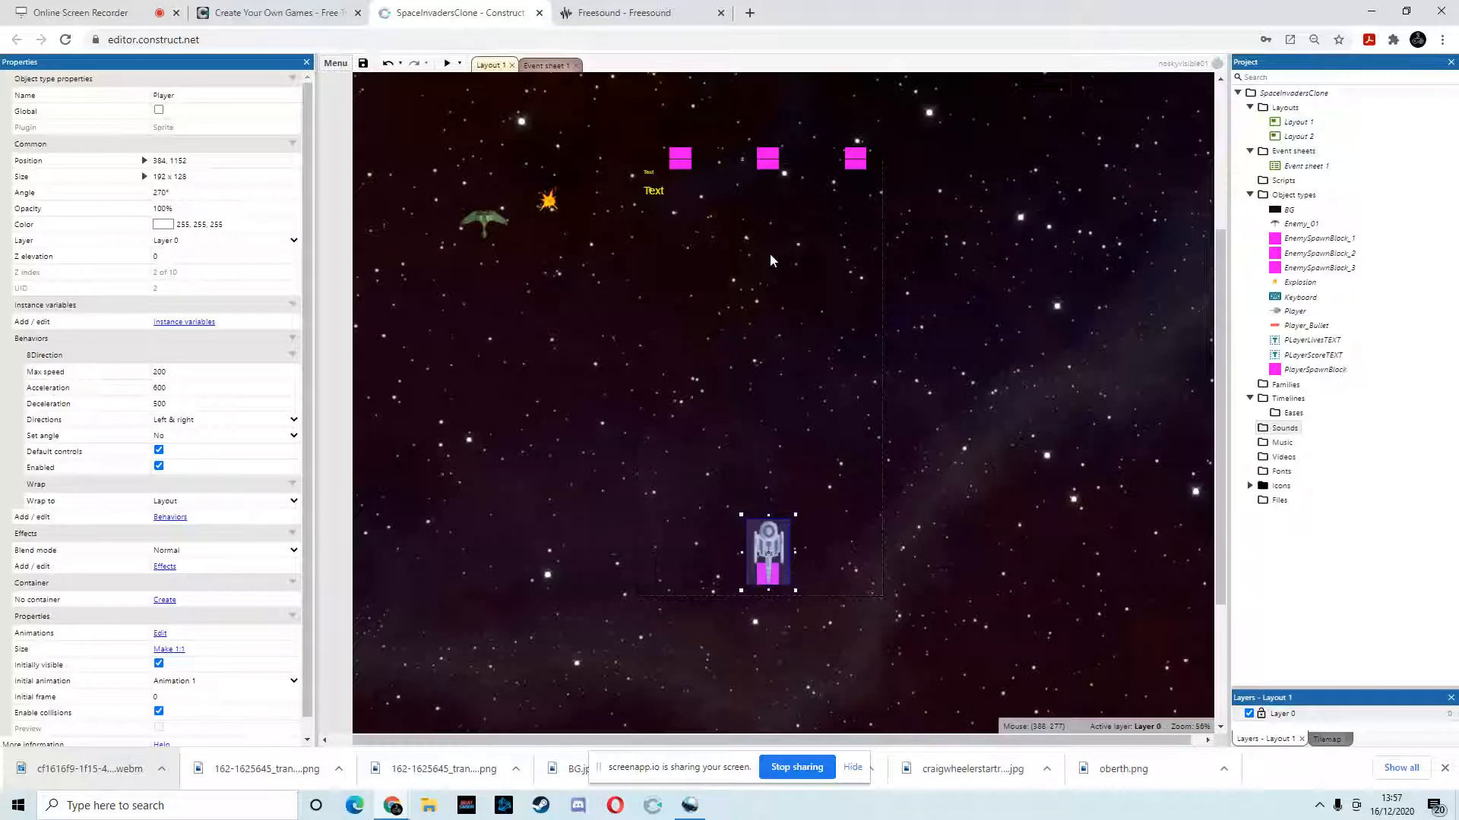
mouse_move(678, 298)
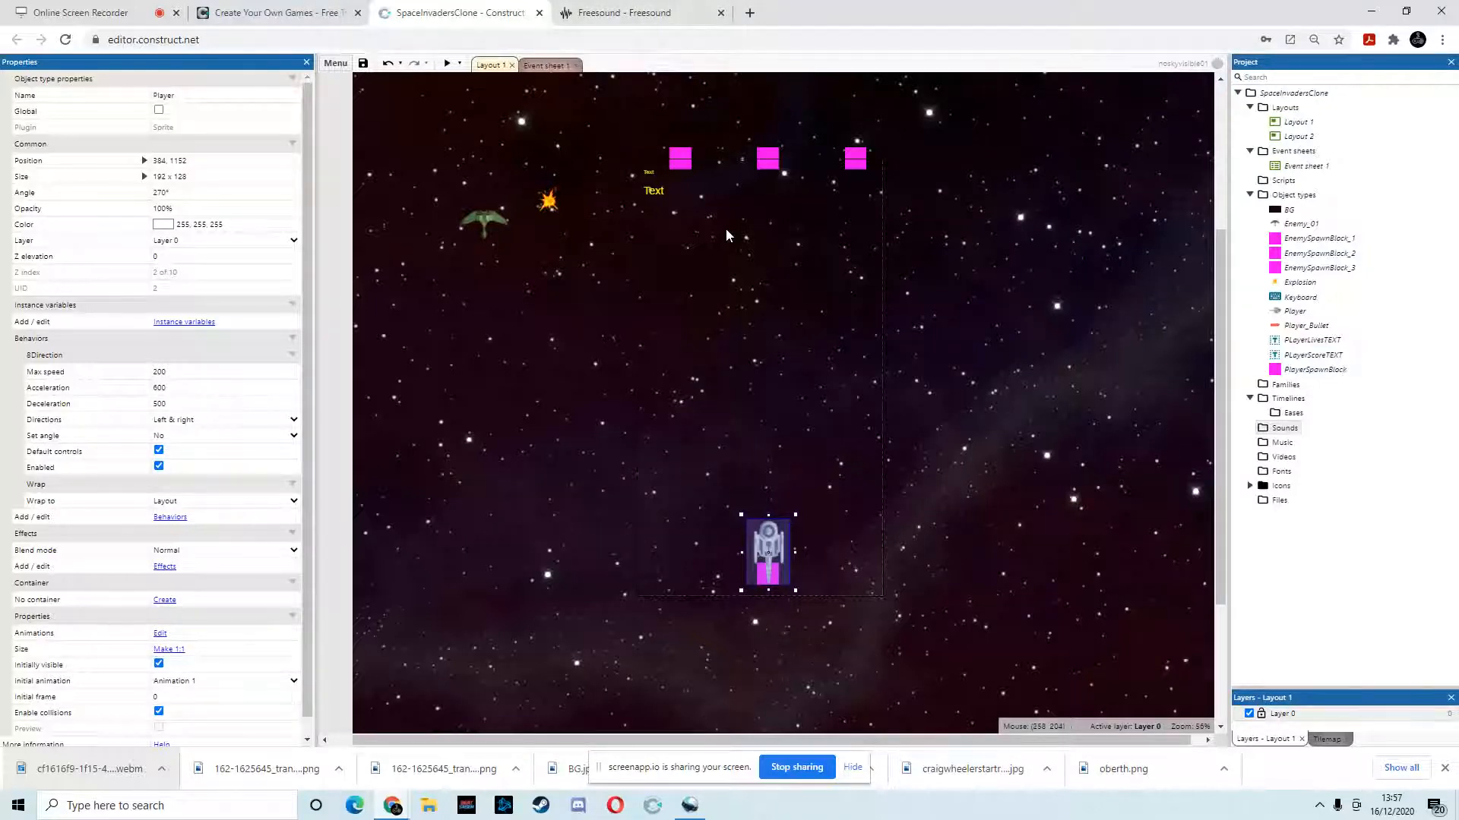
mouse_move(647, 12)
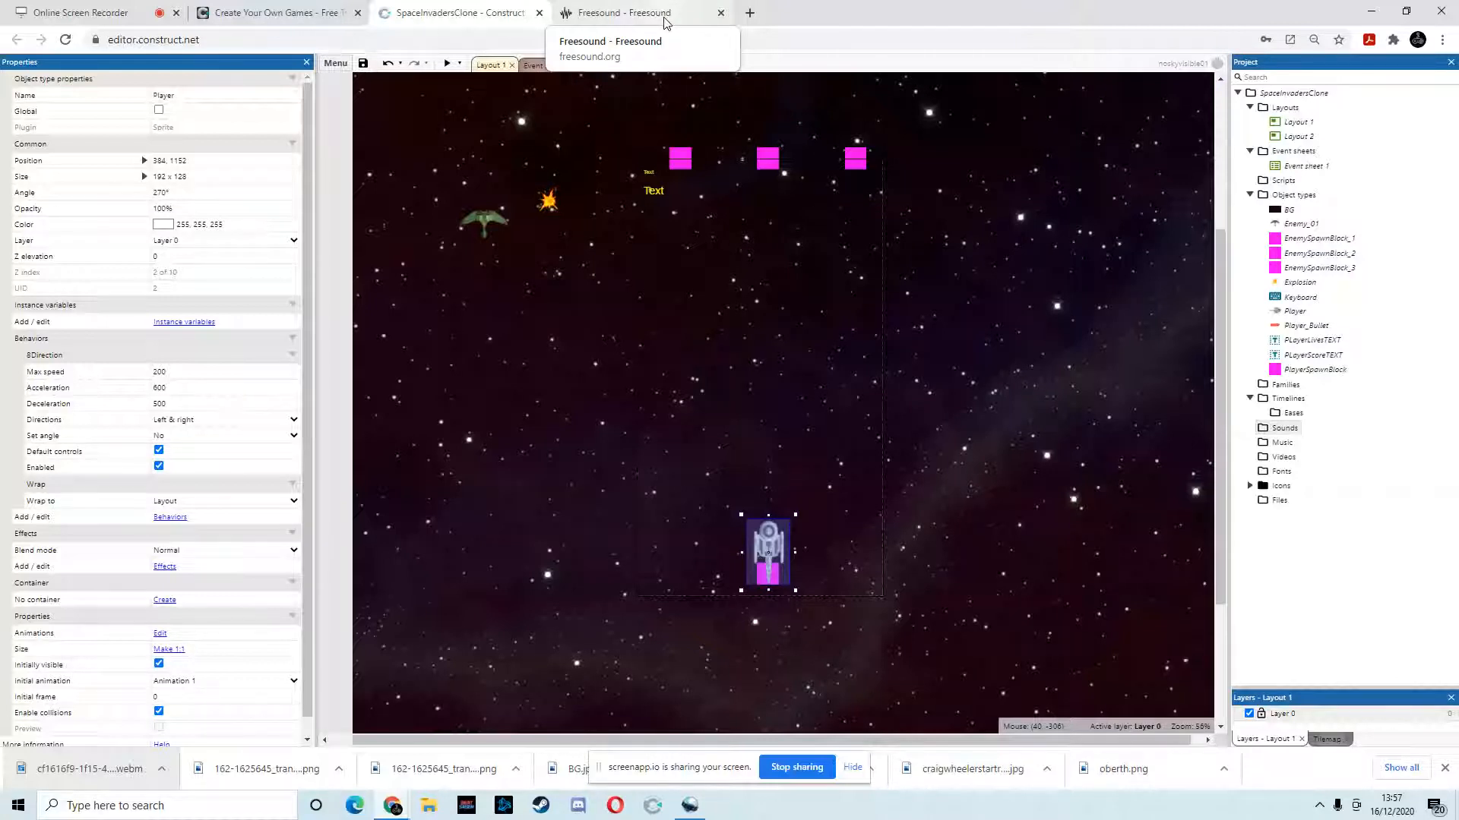
Search Freesound for 'laser' and preview the Laser Shot Silenced sound
left_click(620, 12)
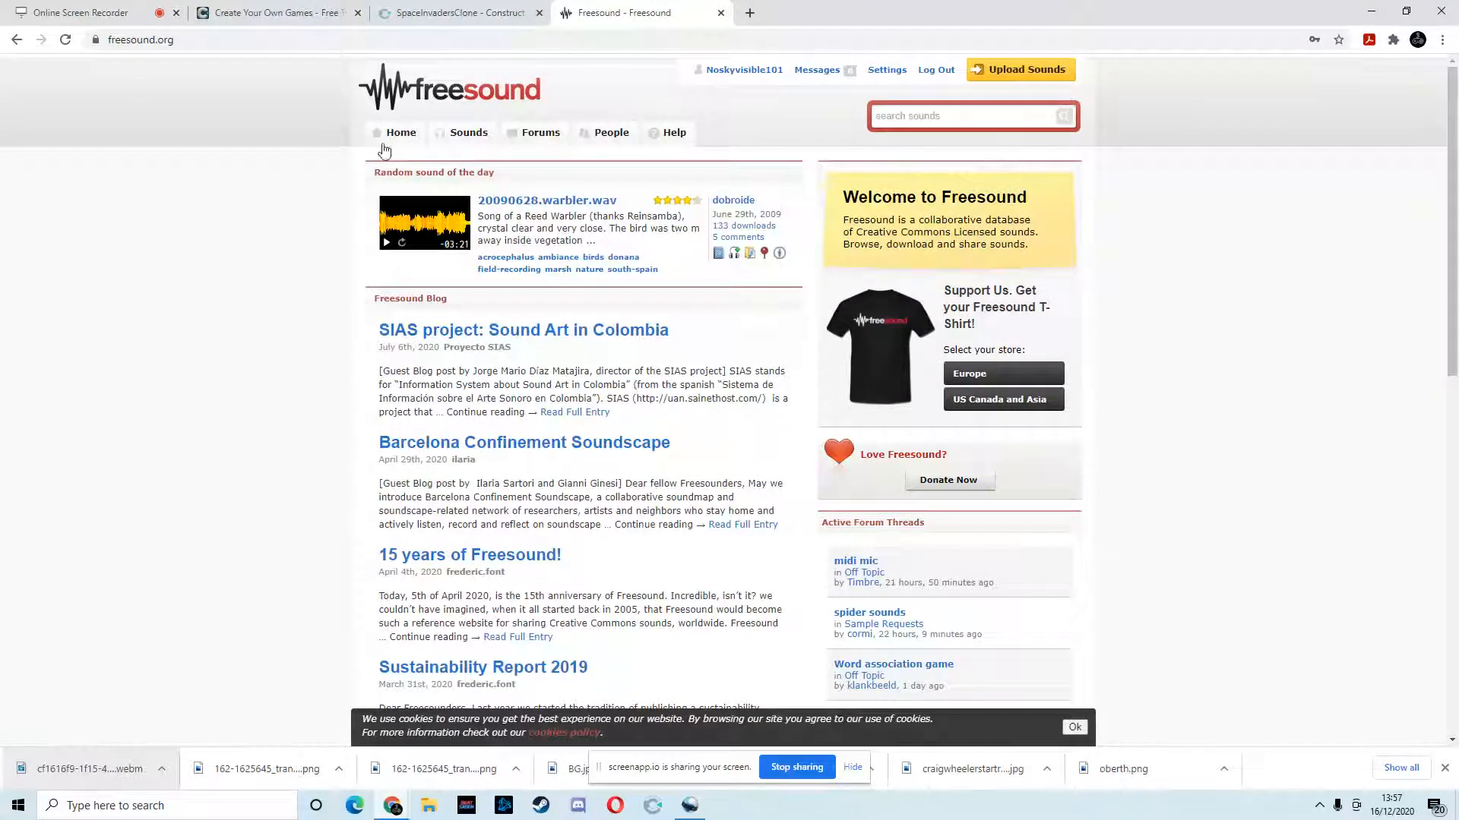
left_click(960, 115)
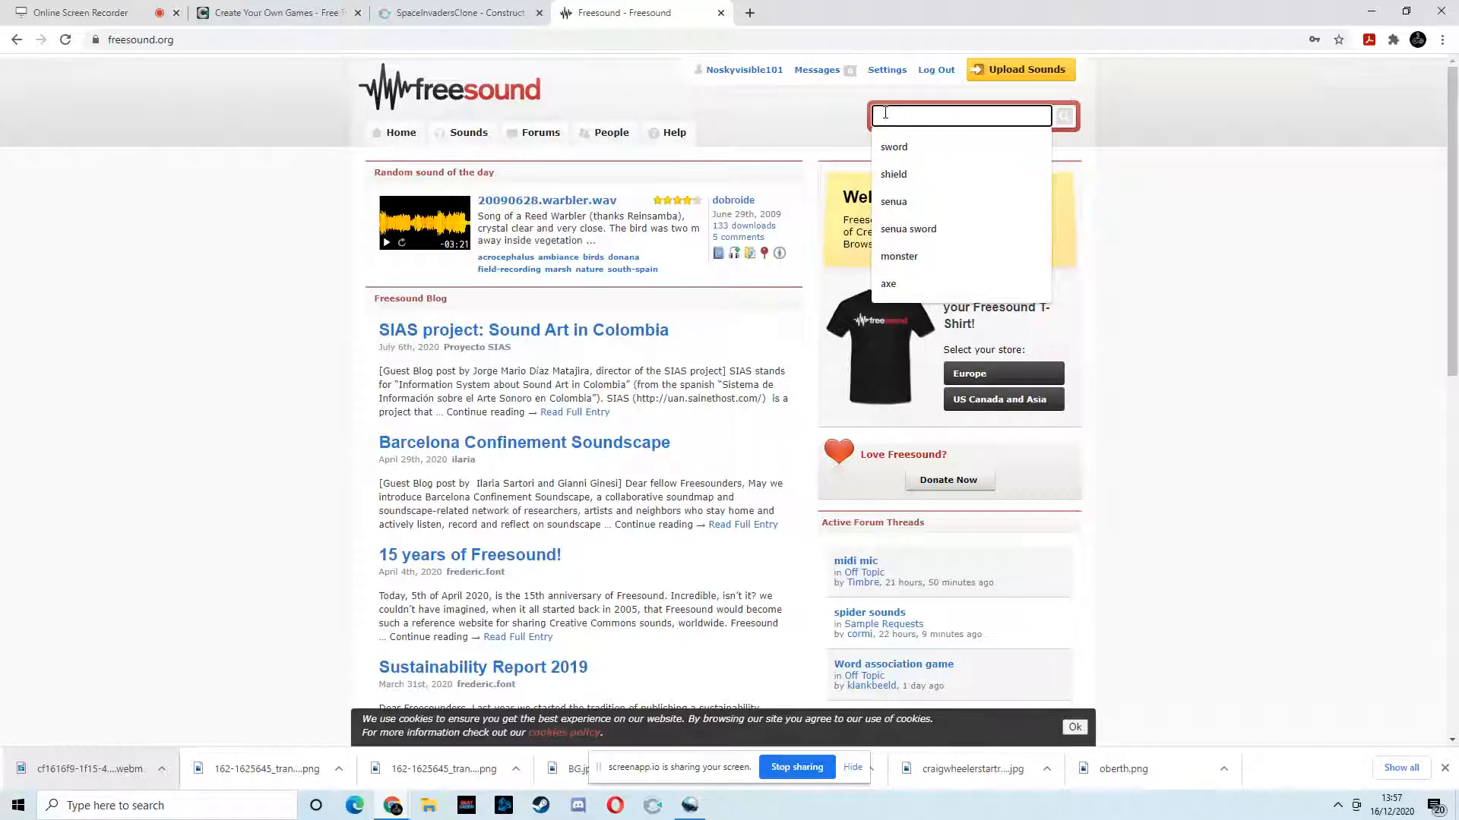
type("laser")
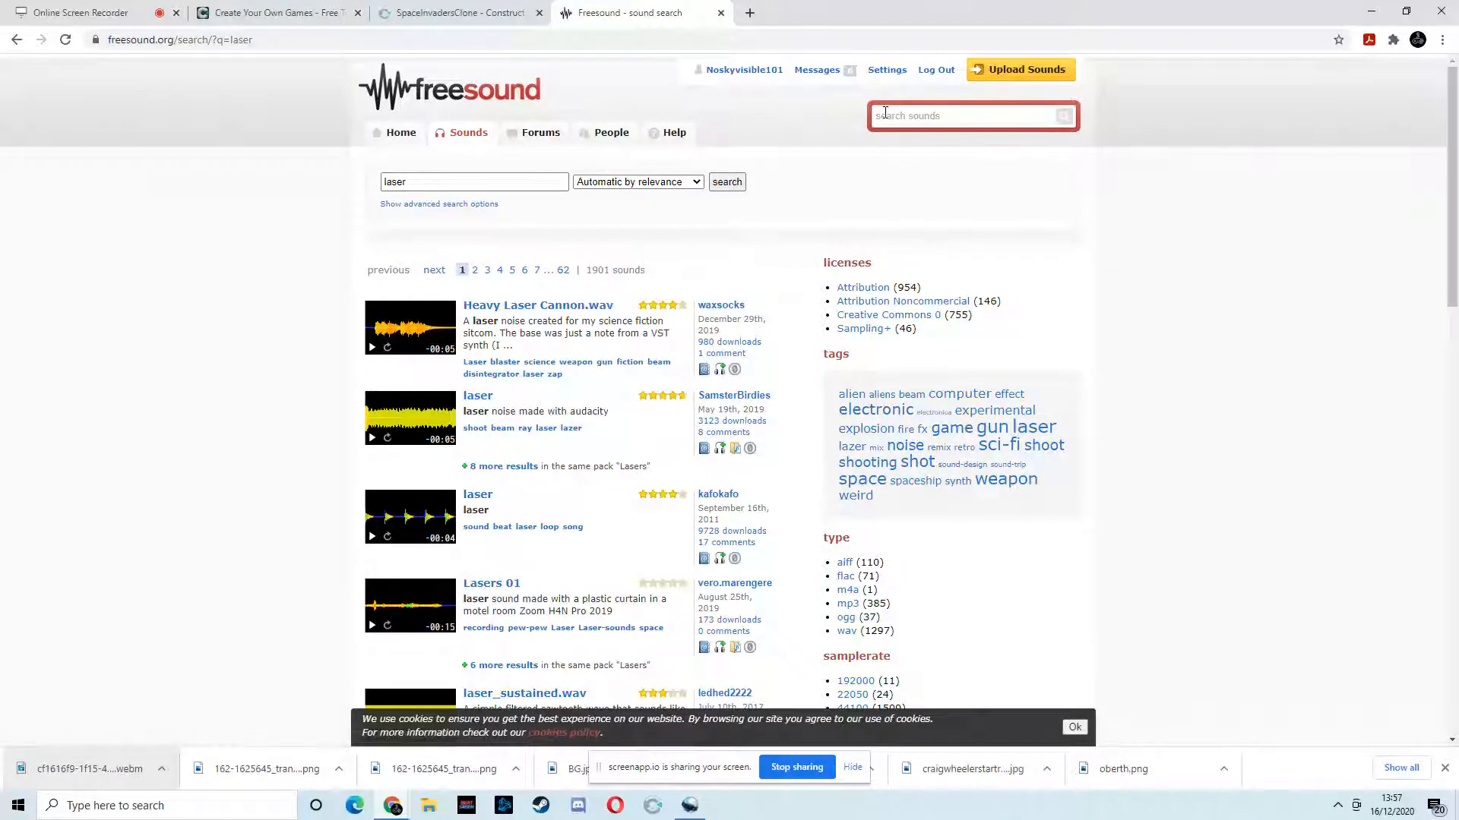
scroll("down", 3)
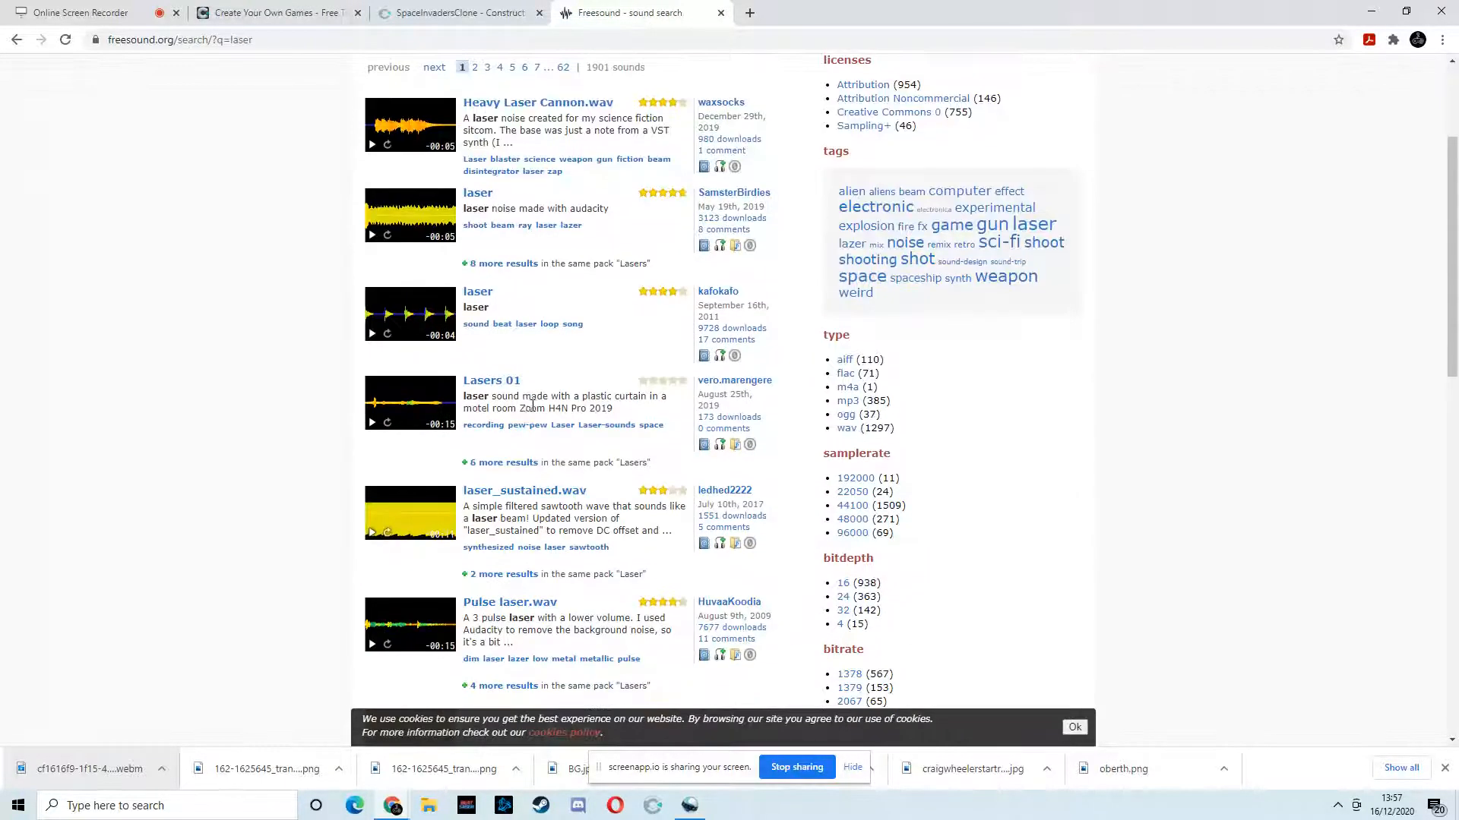
scroll("down", 3)
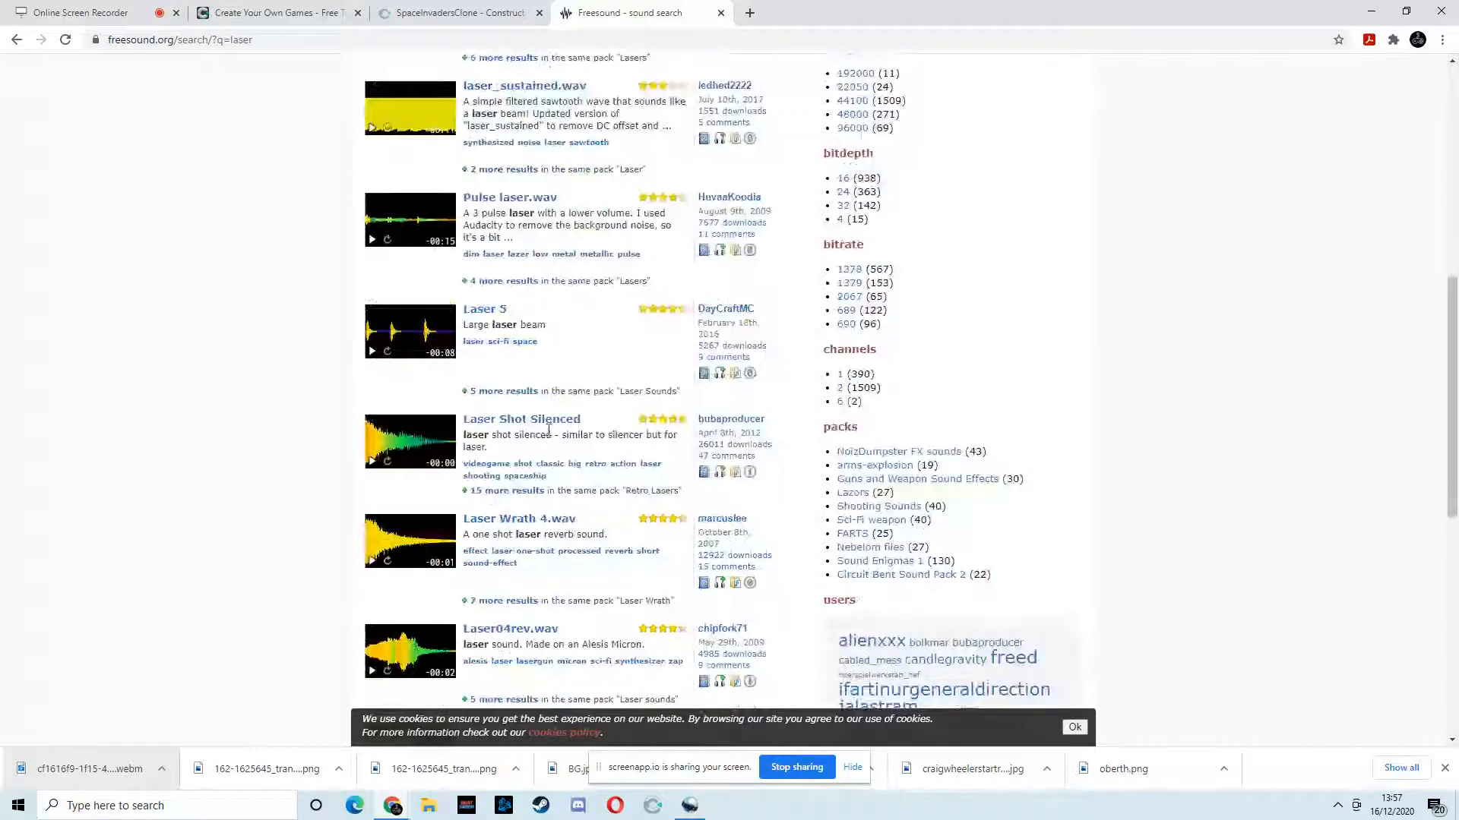
left_click(372, 461)
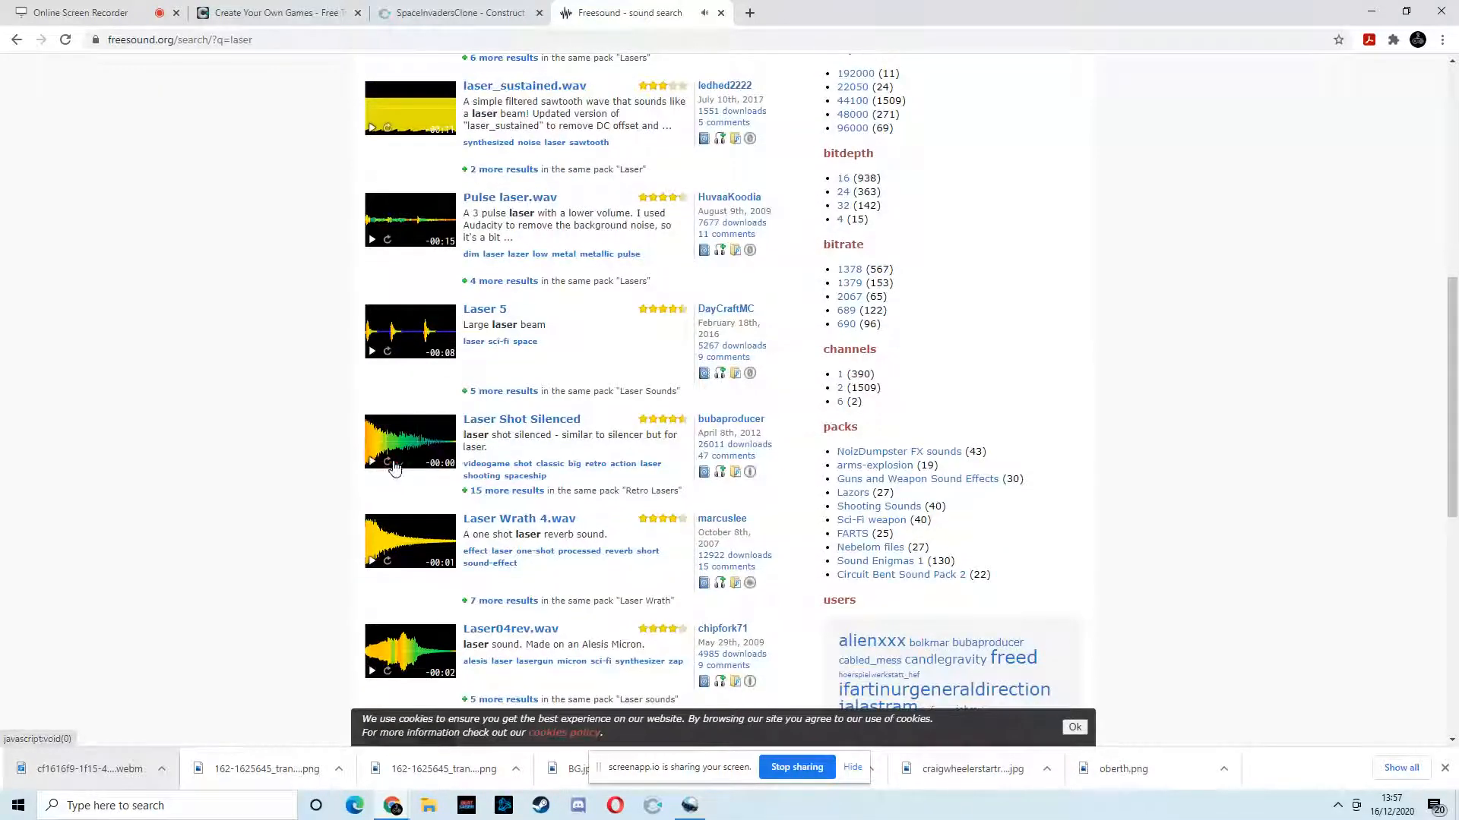
mouse_move(557, 425)
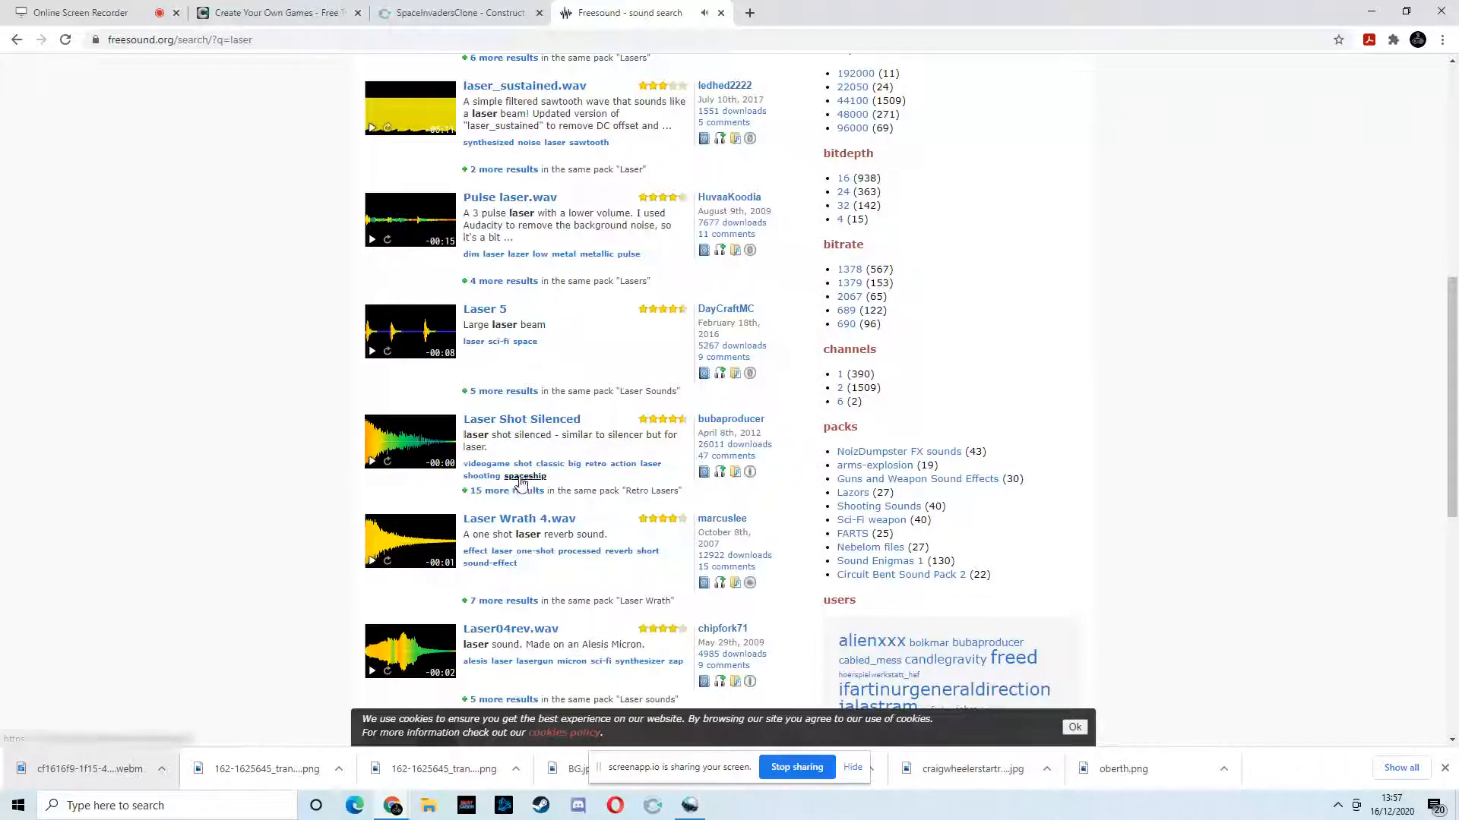
Download Laser Shot Silenced from its sound page
left_click(521, 419)
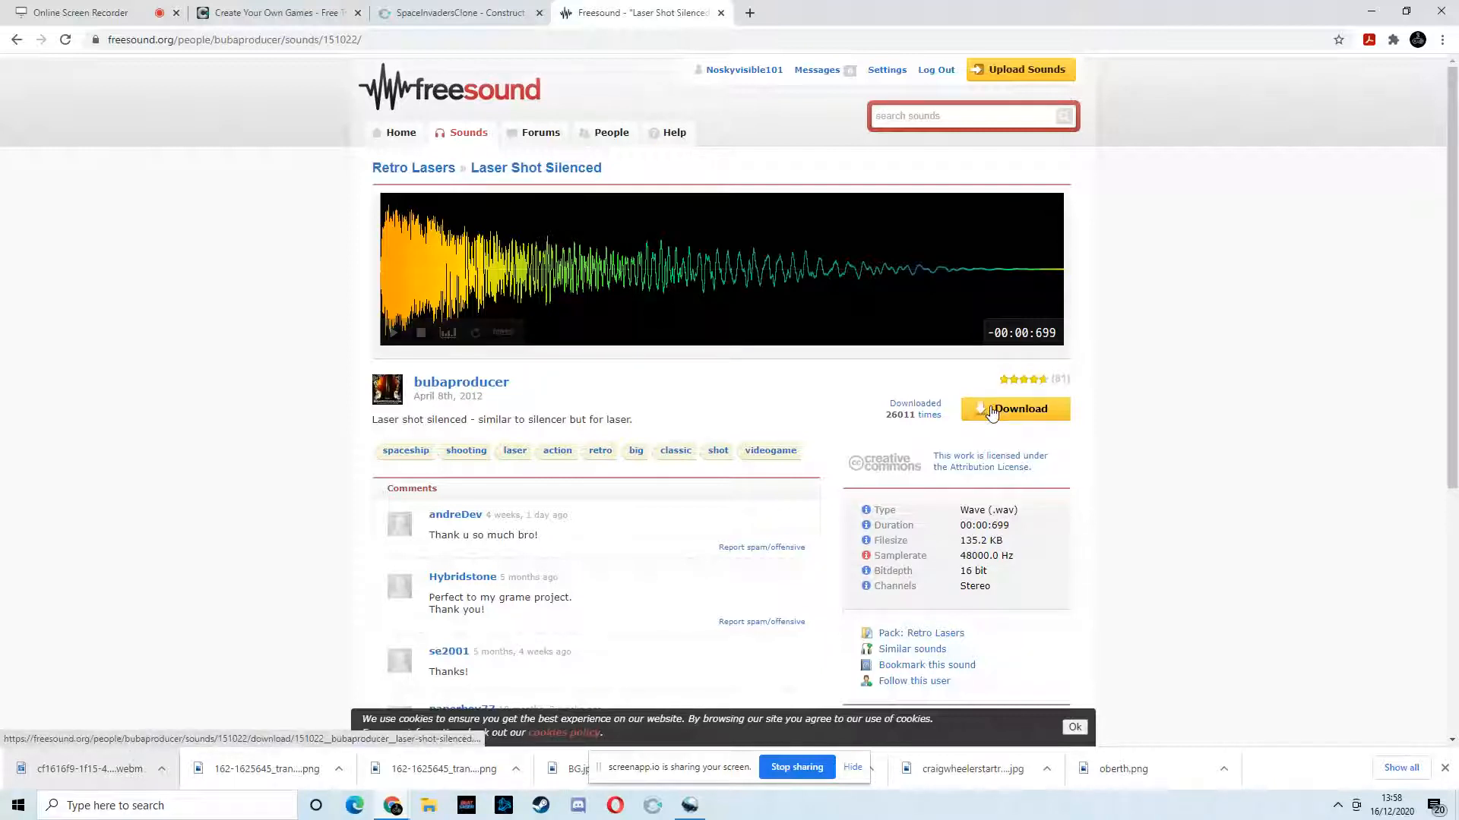
left_click(1015, 409)
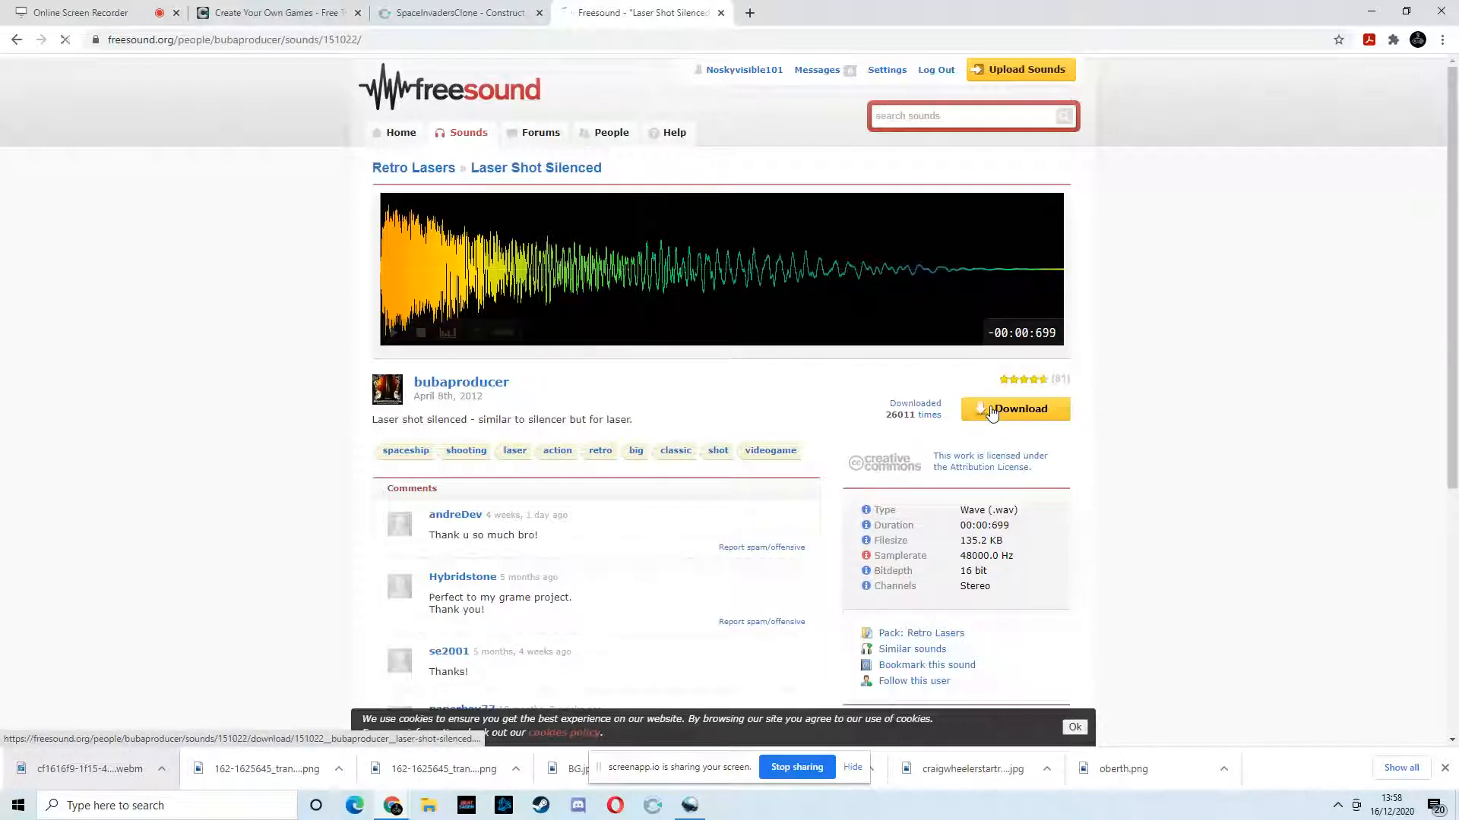
left_click(1015, 408)
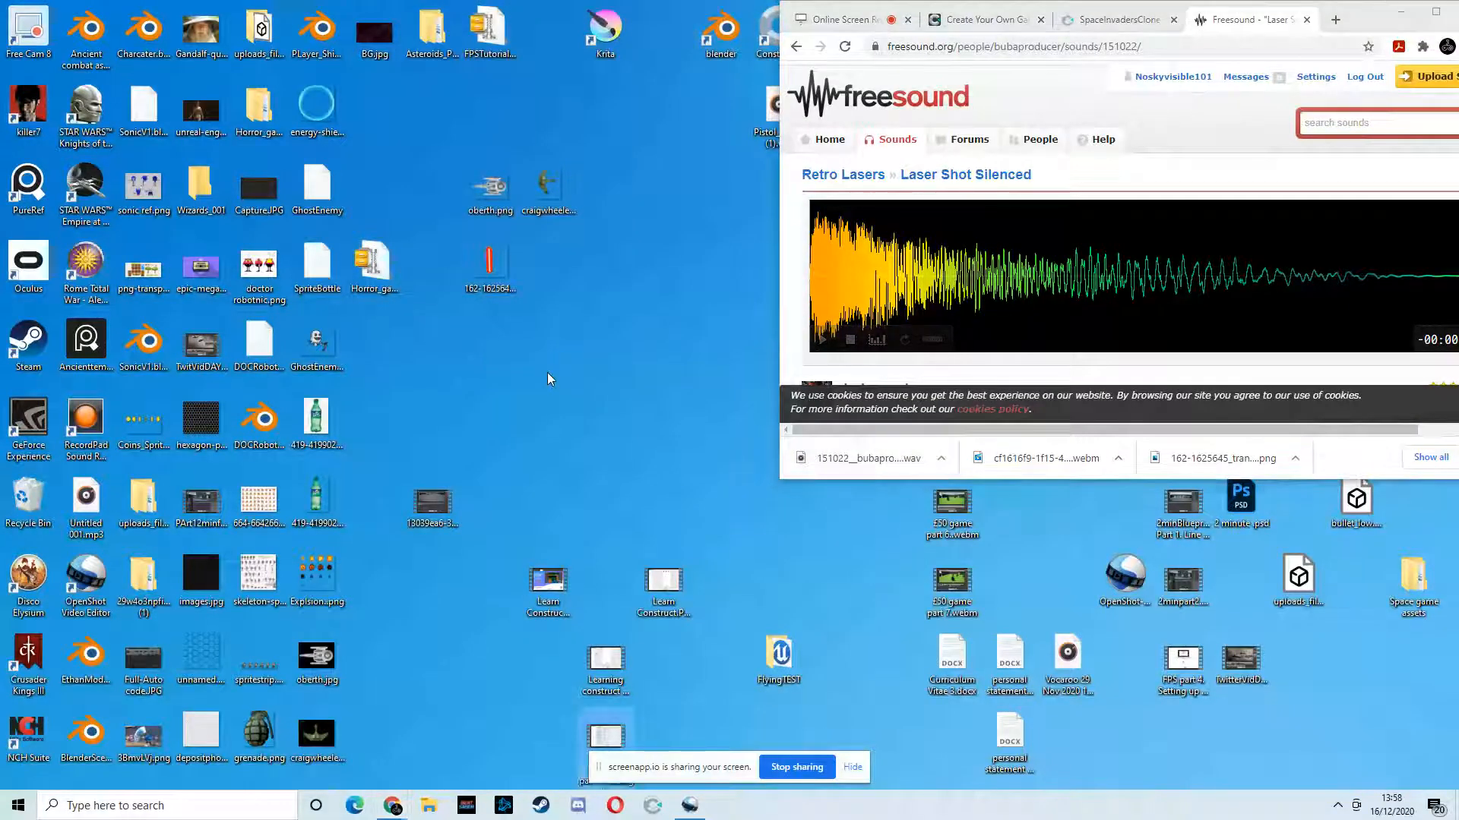
right_click(547, 340)
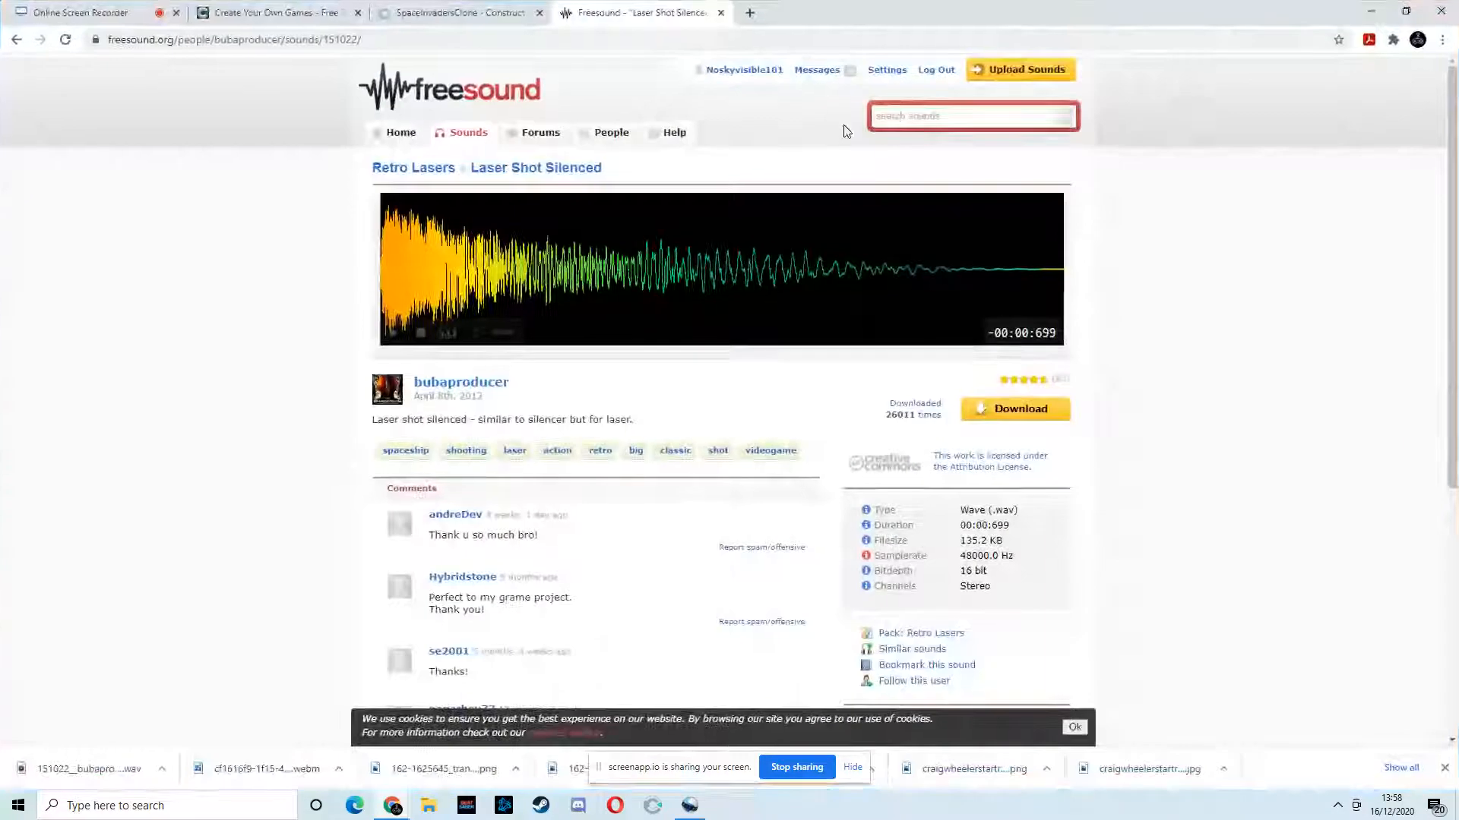
Search Freesound for 'explosion' and browse the result list
type("explosion")
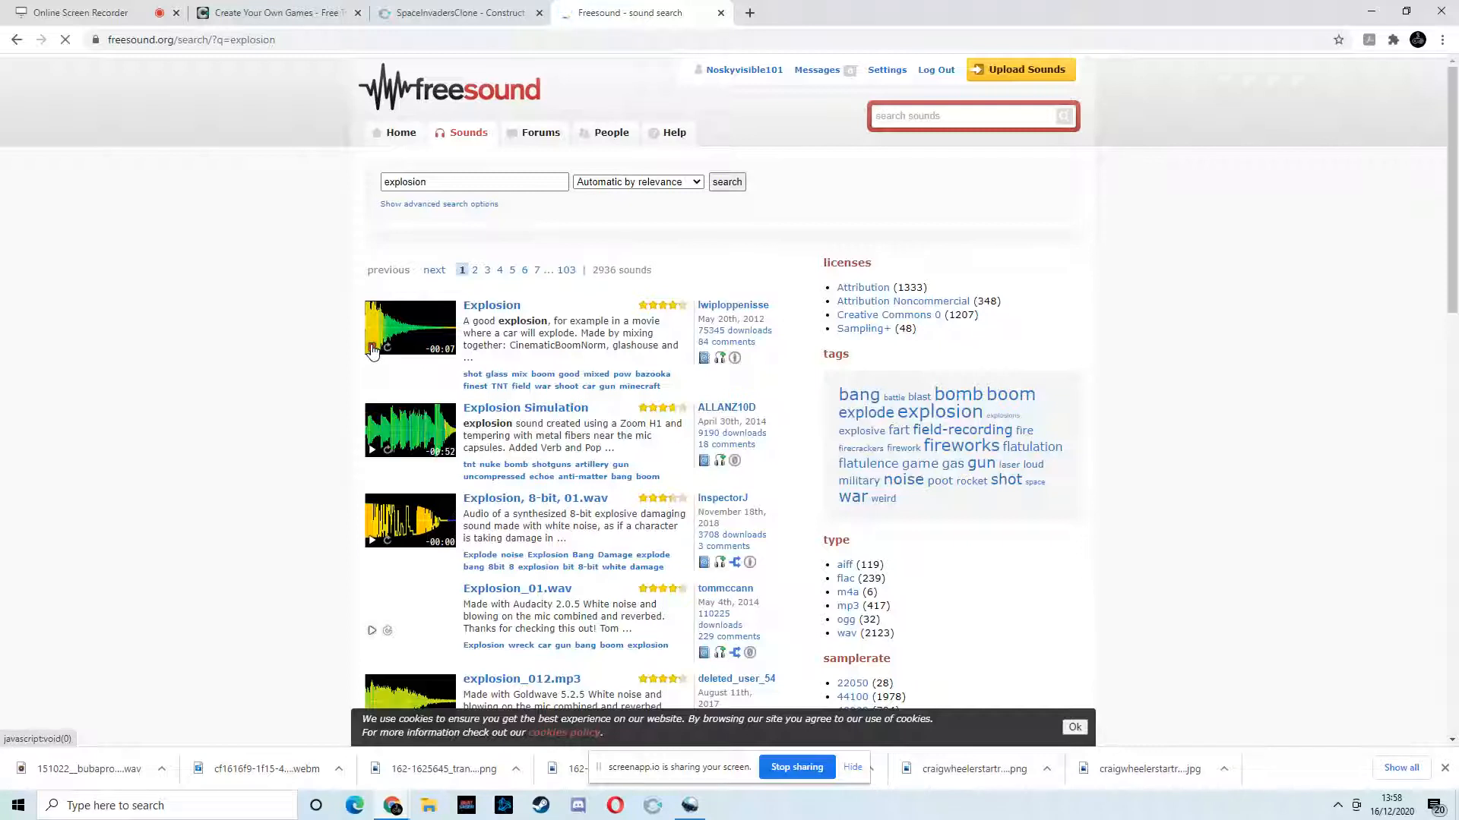
scroll("down", 3)
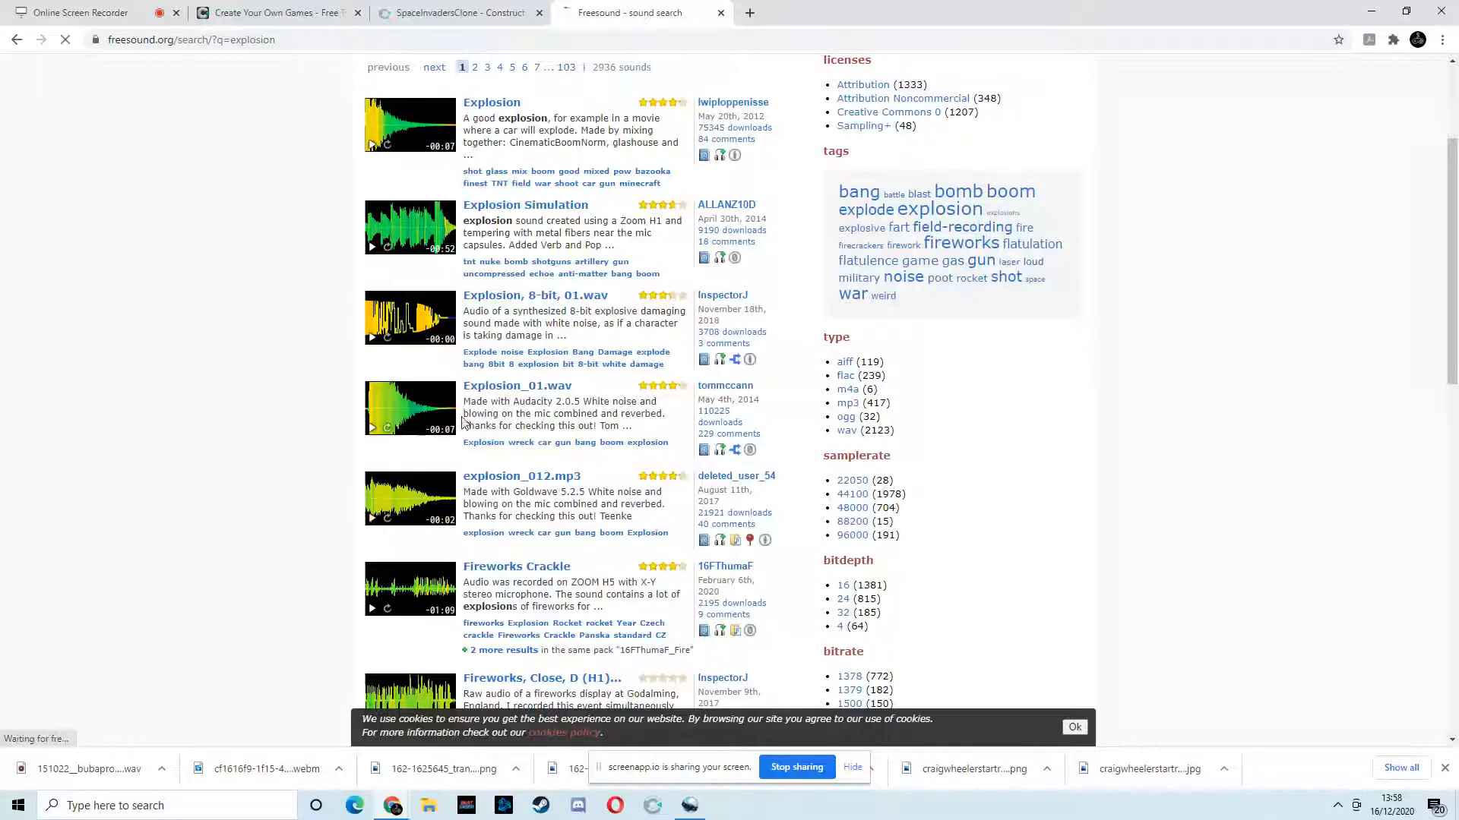
scroll("down", 3)
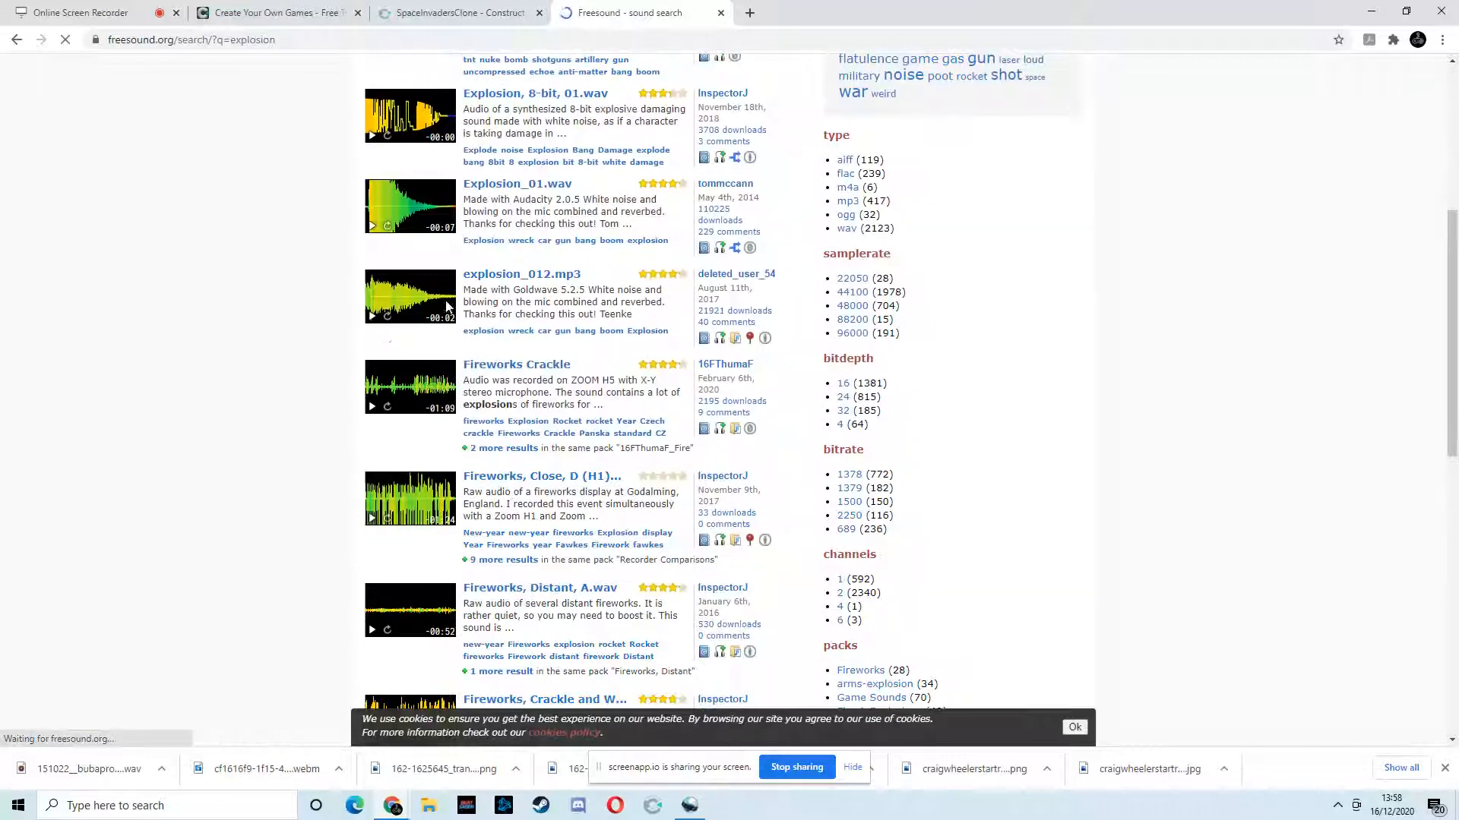
mouse_move(180, 156)
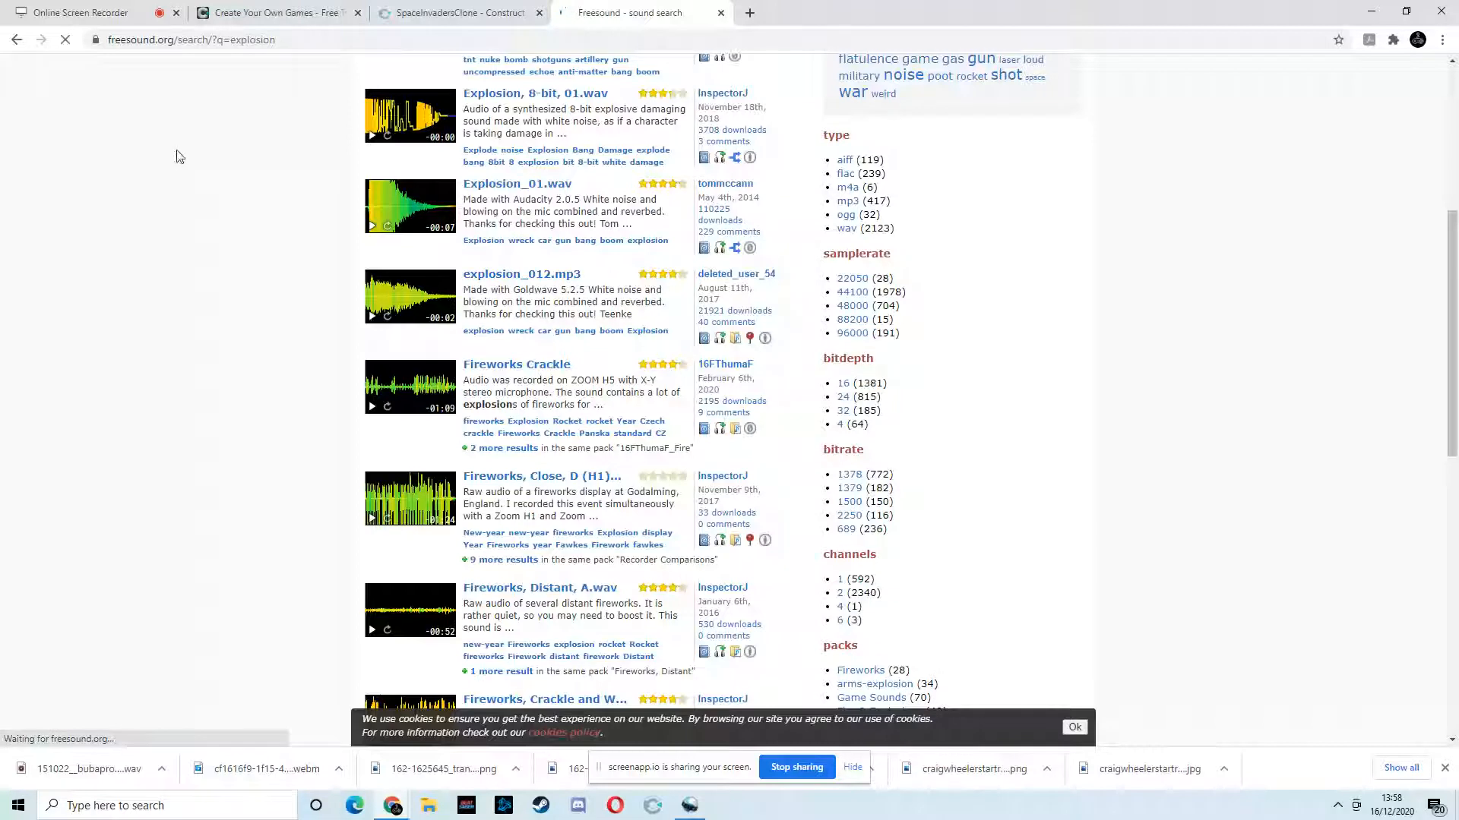
scroll("up", 3)
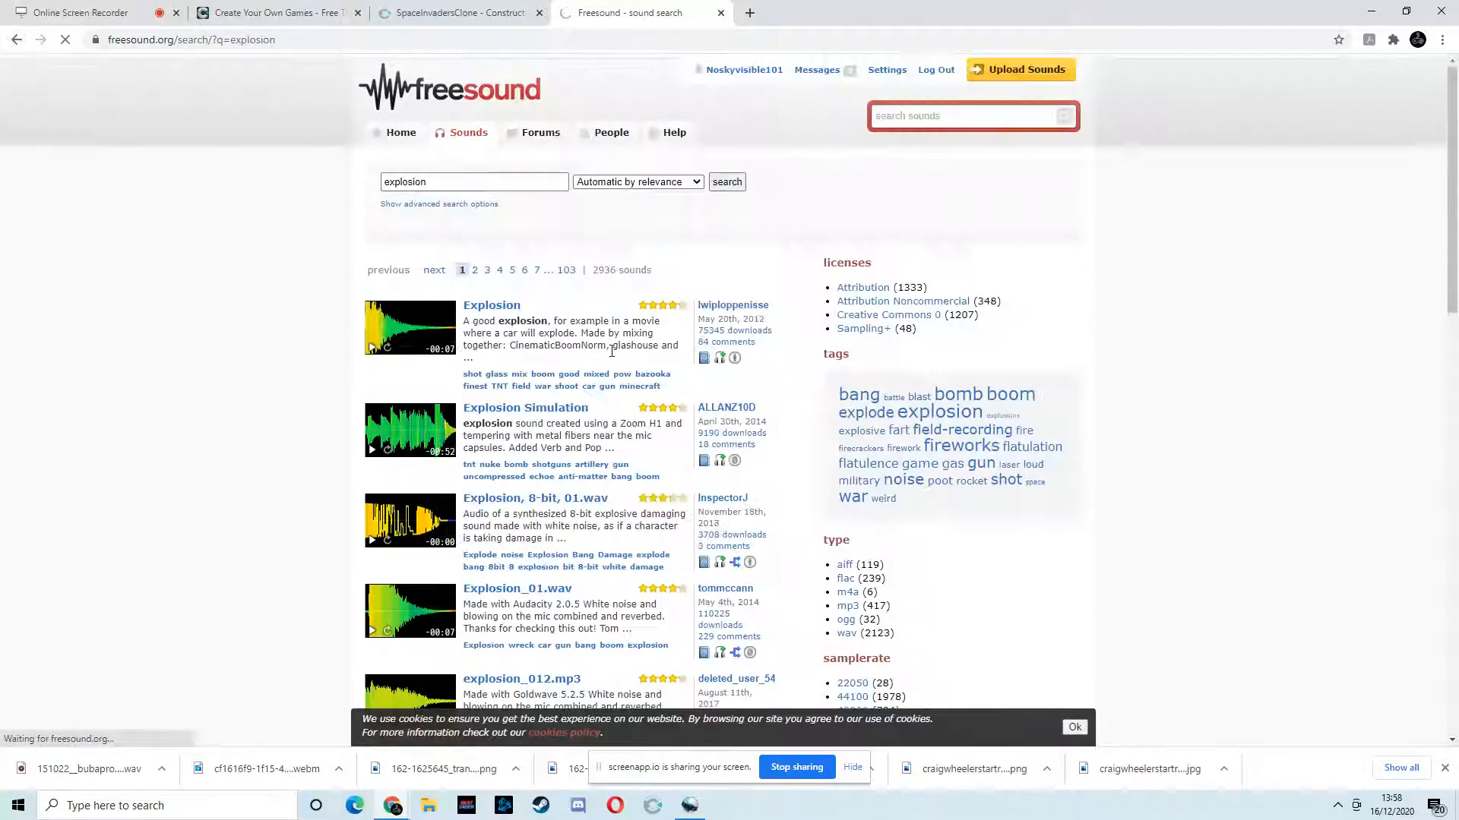
mouse_move(67, 41)
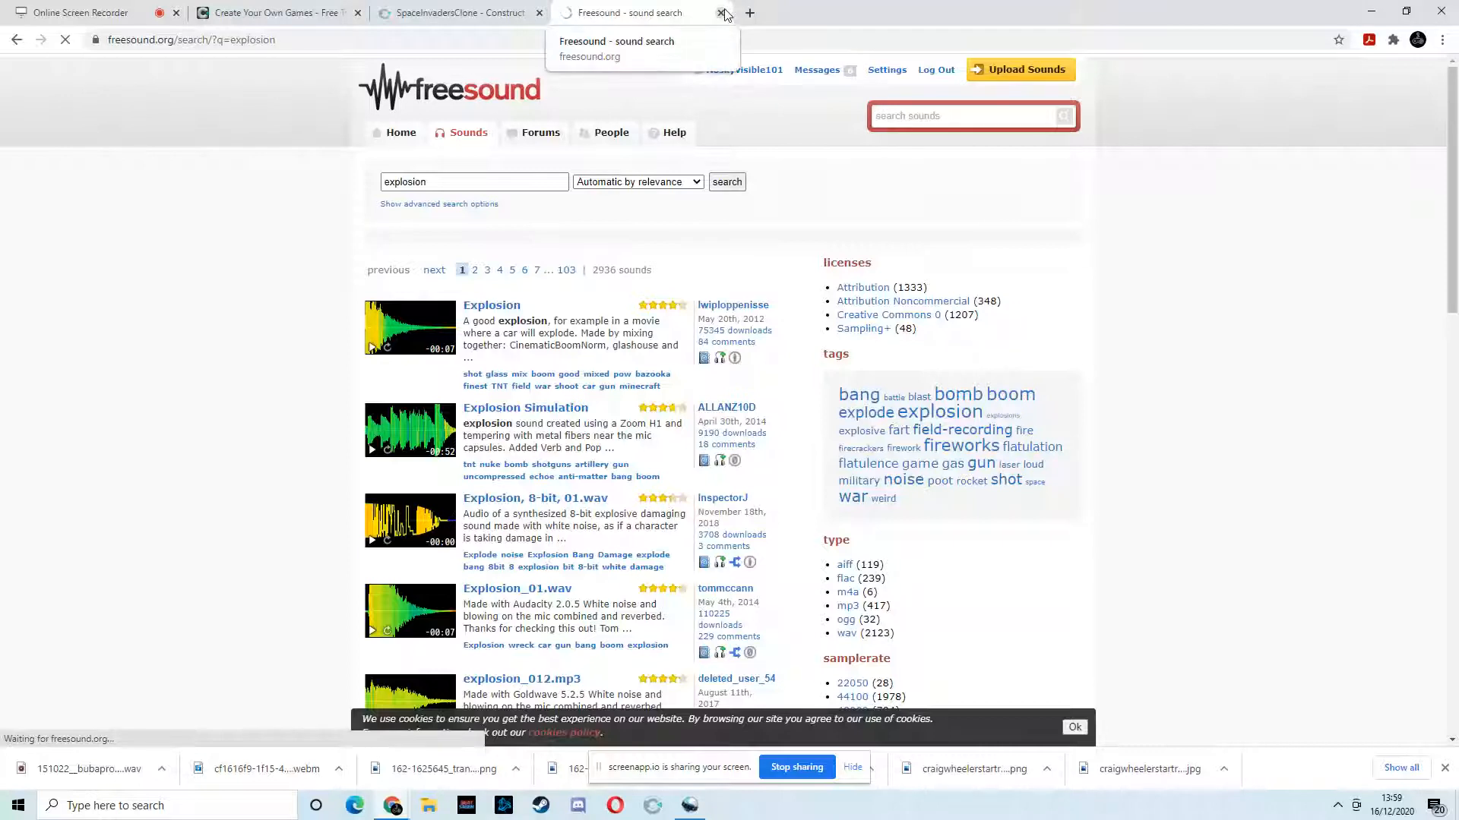
Reopen Freesound's home page from a Google search for free sound in a new tab
left_click(720, 12)
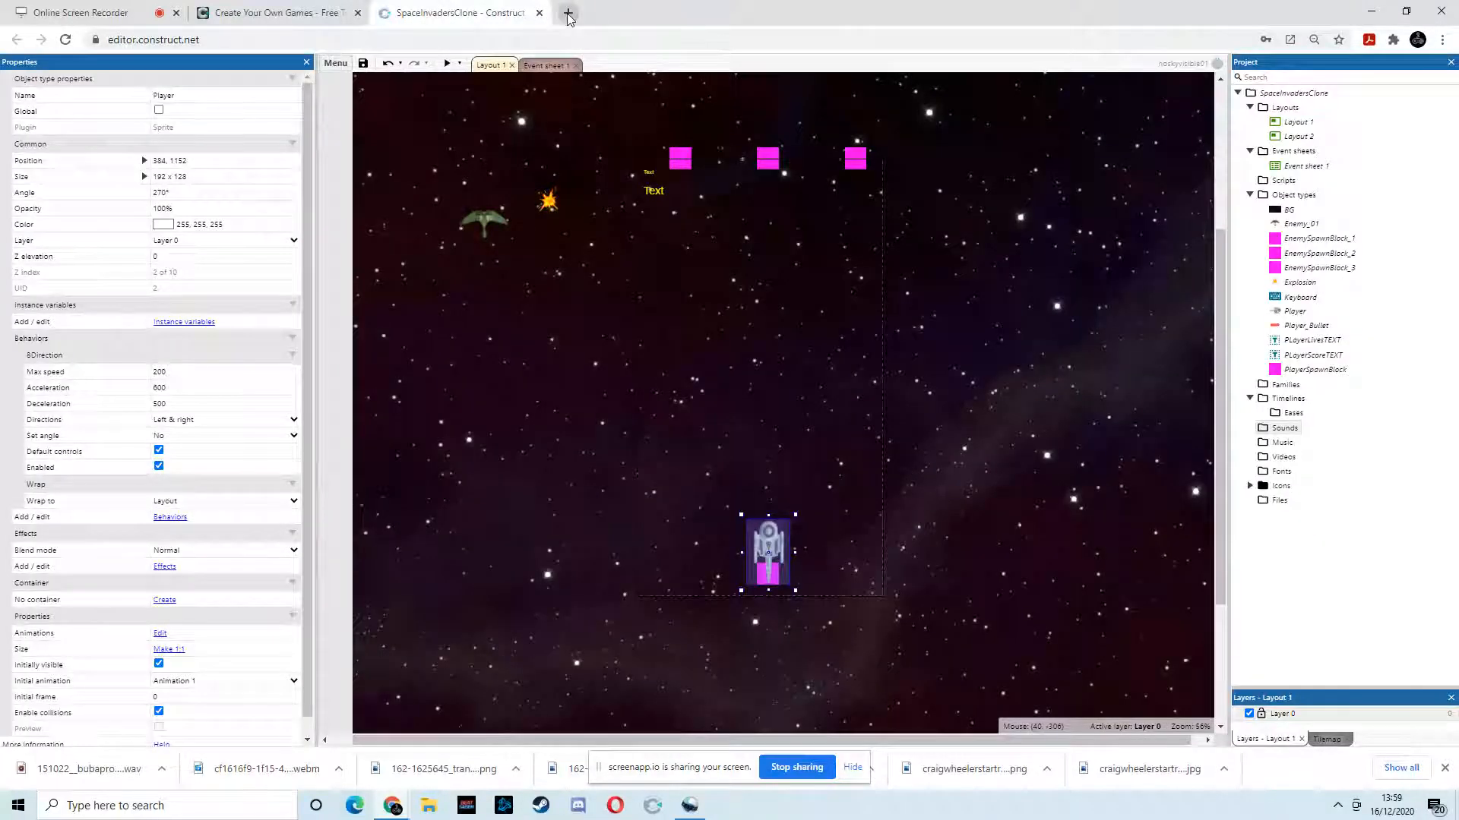
left_click(569, 12)
type("free sound")
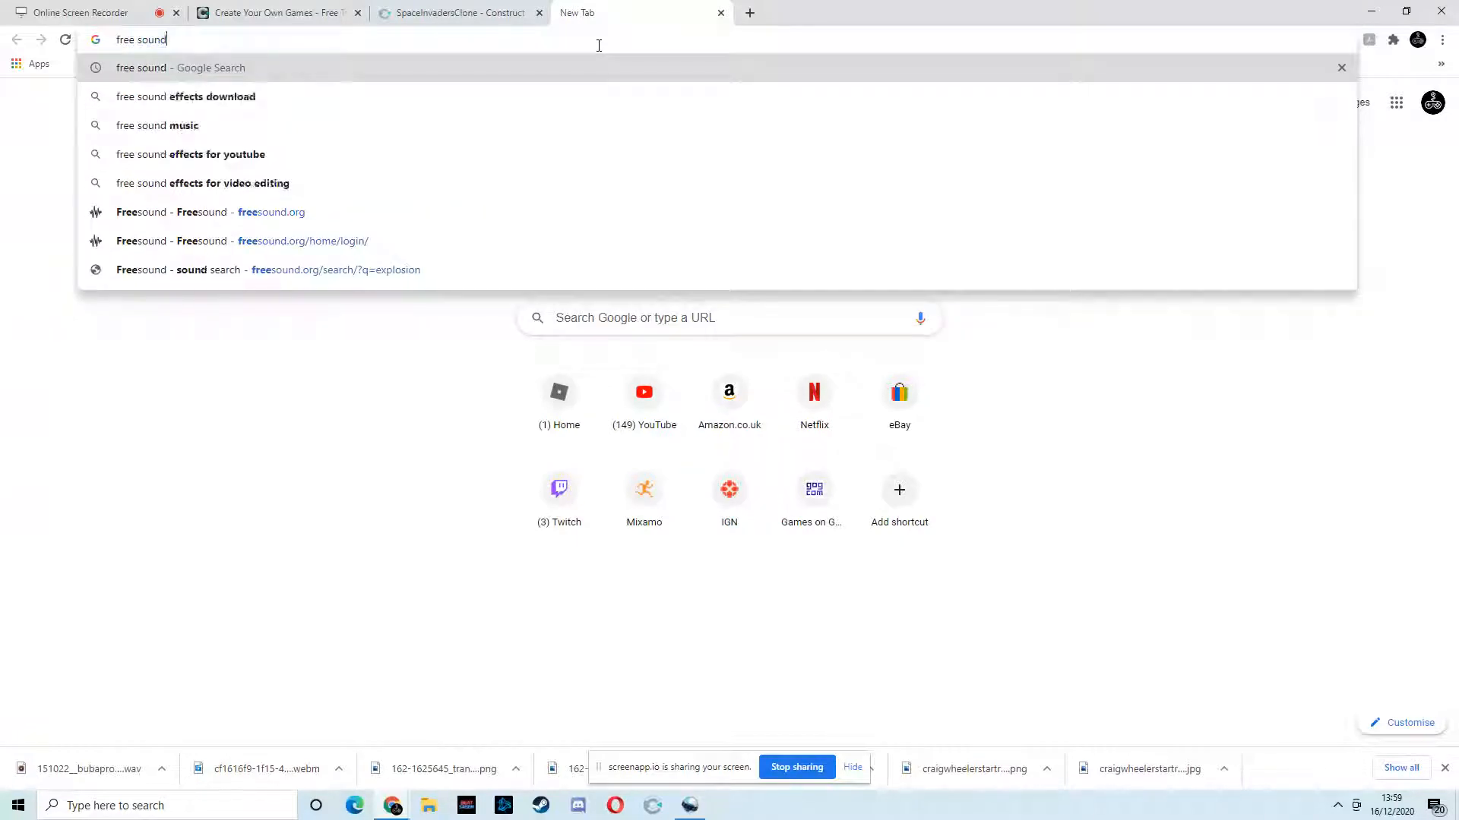
key("Enter")
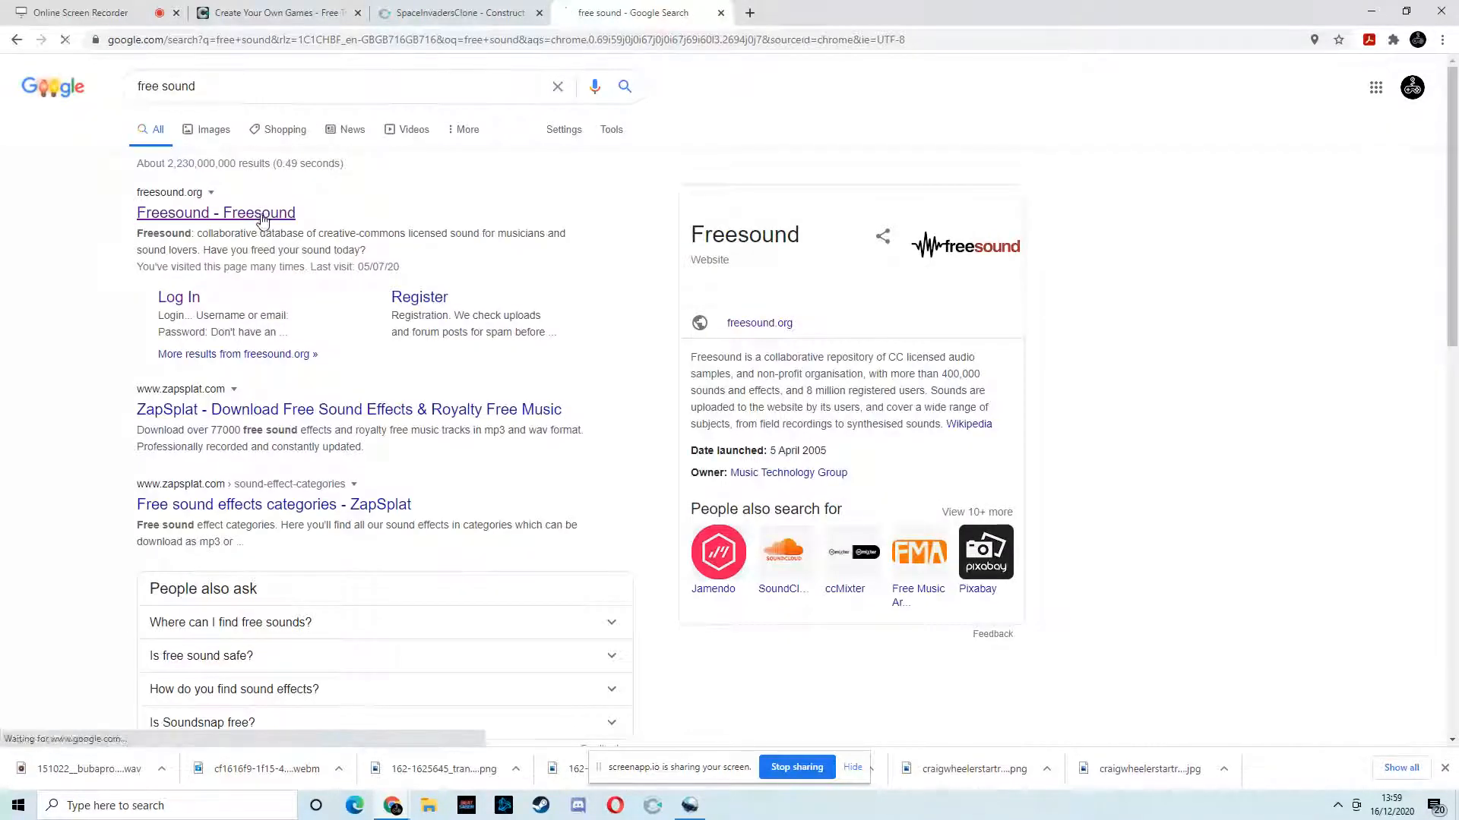
left_click(216, 213)
type("ex")
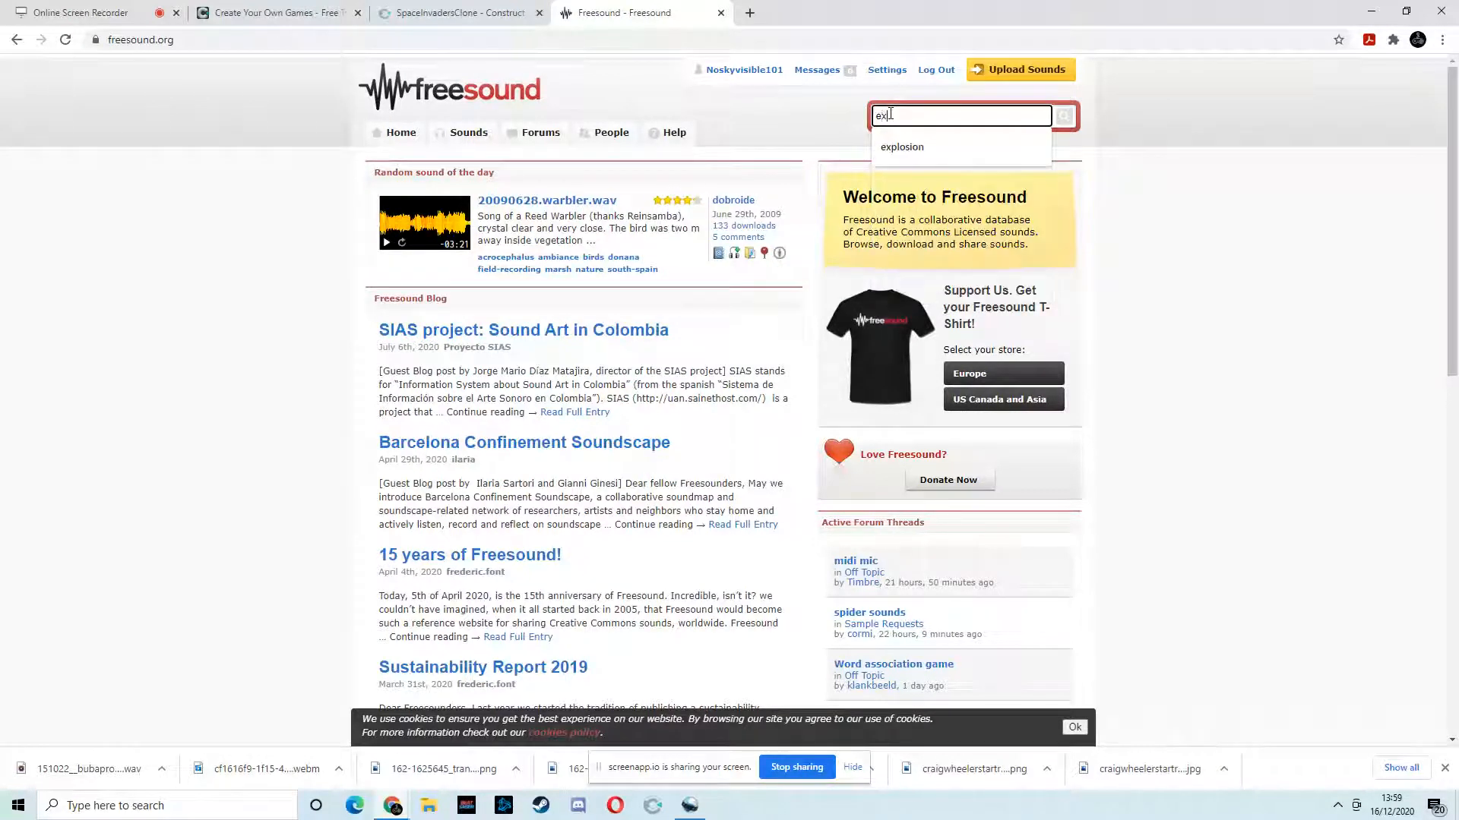
Run the explosion search and preview an explosion sound from the results
left_click(901, 147)
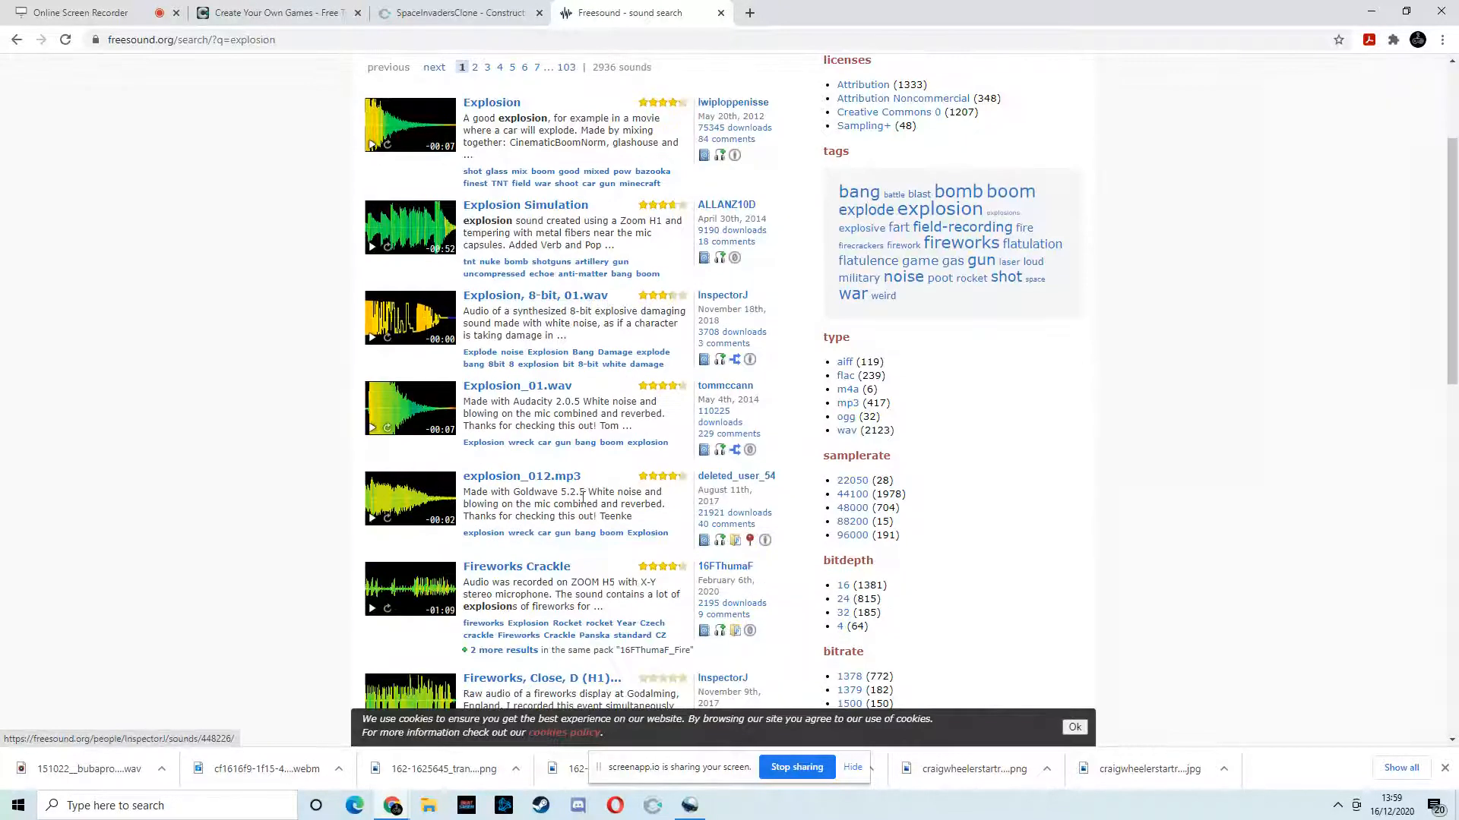
scroll("down", 3)
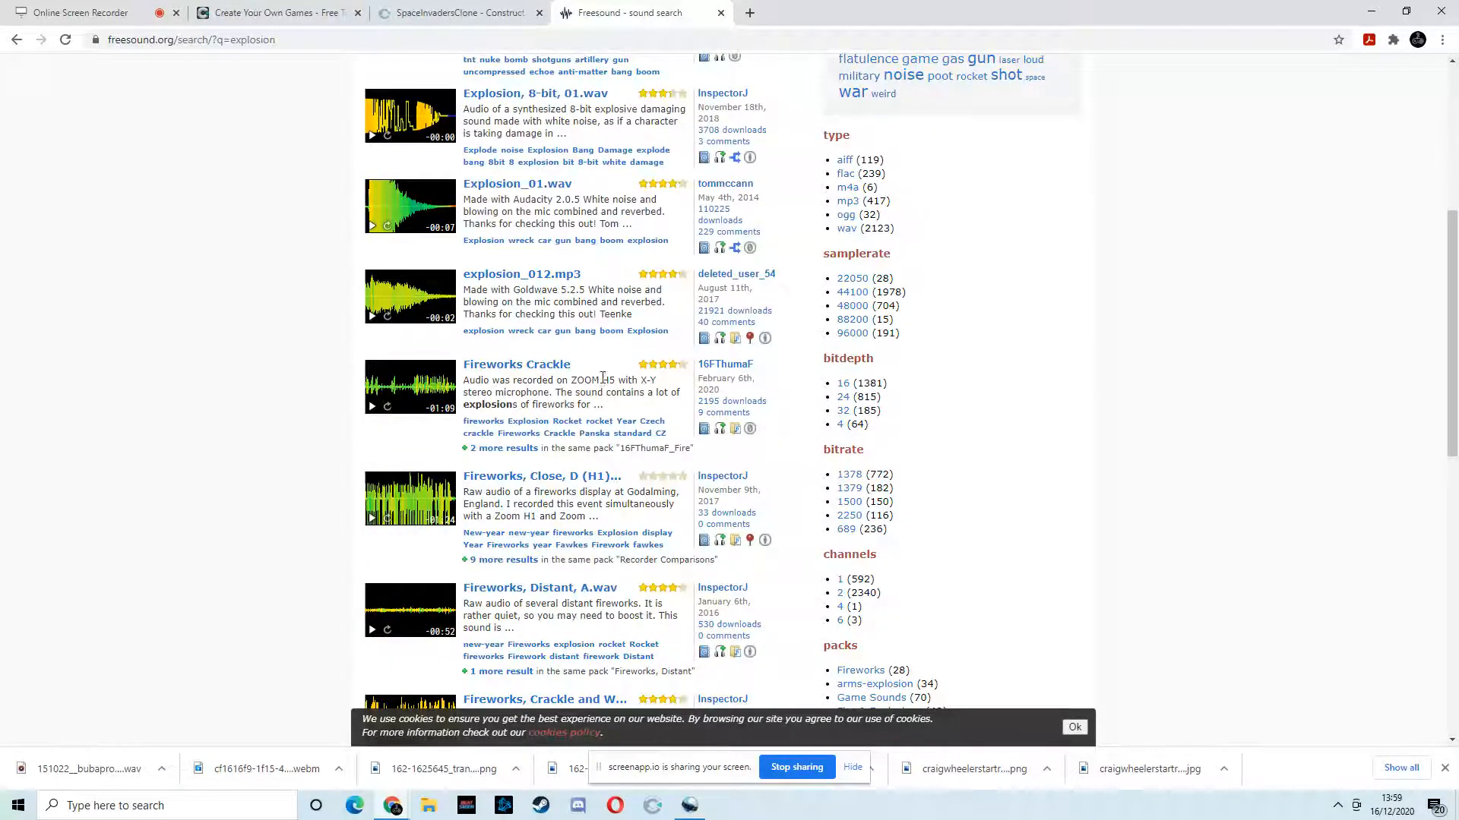
scroll("down", 3)
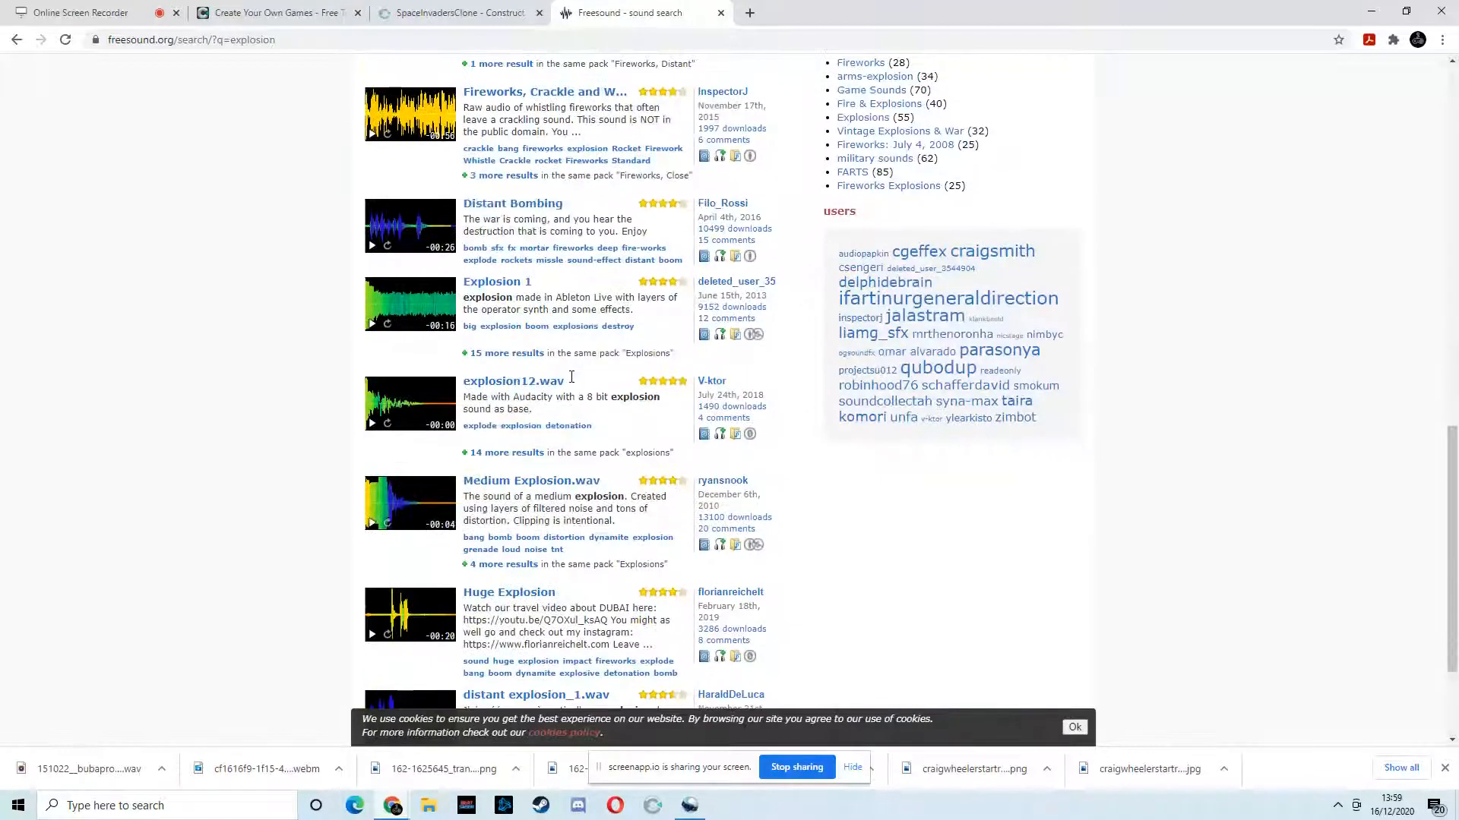
left_click(371, 426)
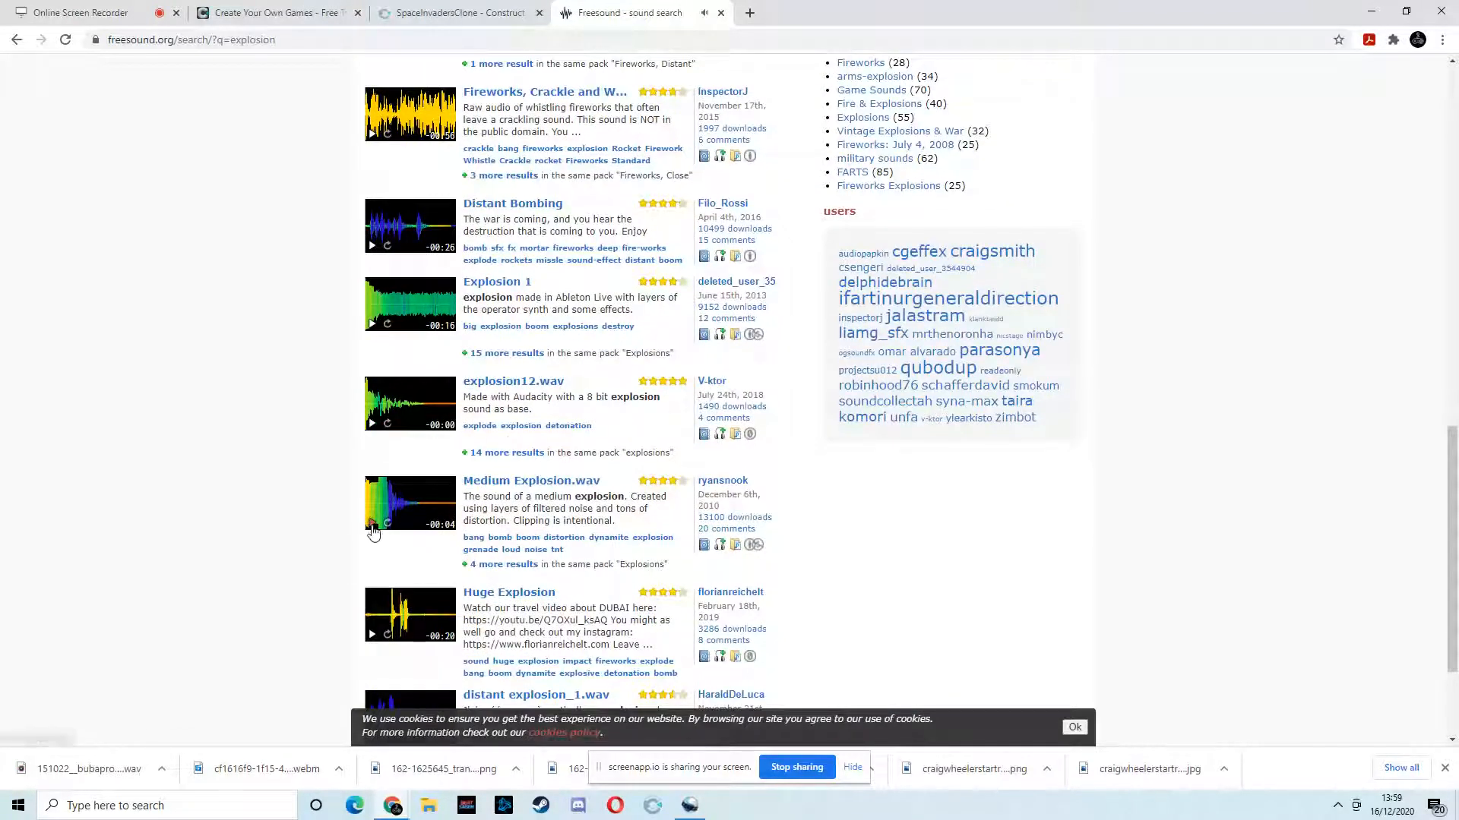
scroll("down", 3)
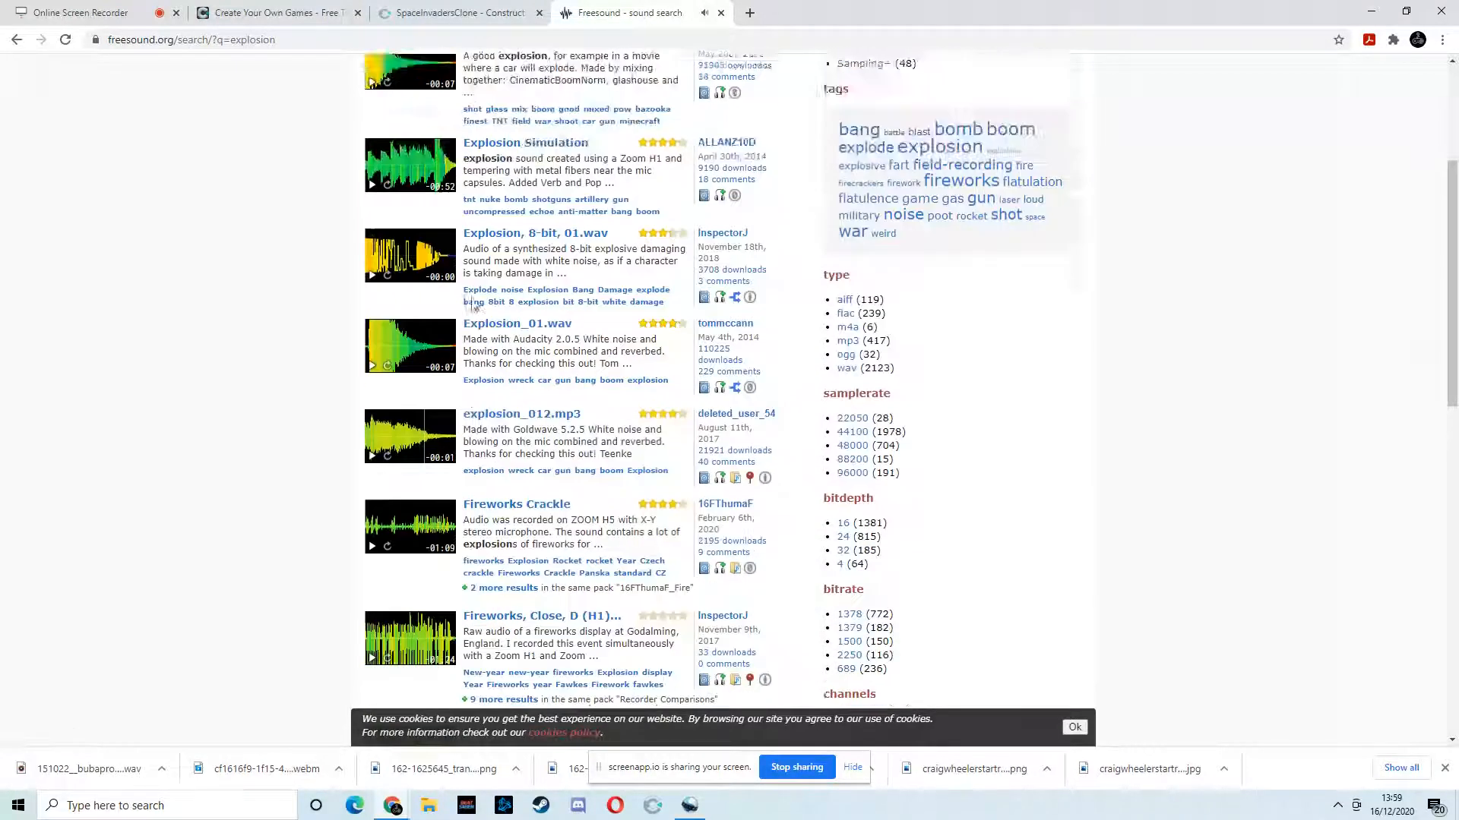
Go to page 2 of results and open the Explosion04.wav sound page
left_click(474, 271)
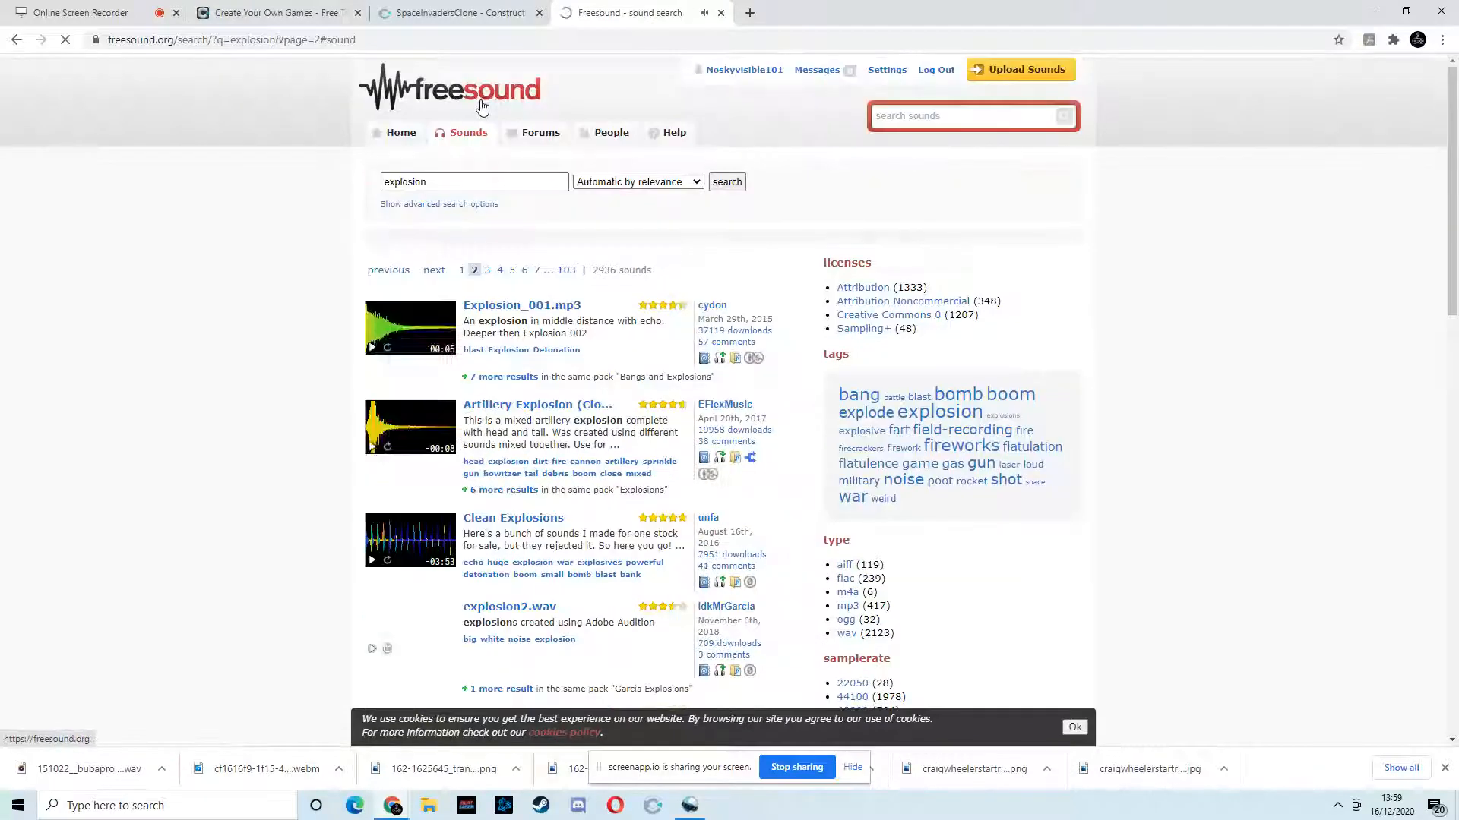
scroll("down", 3)
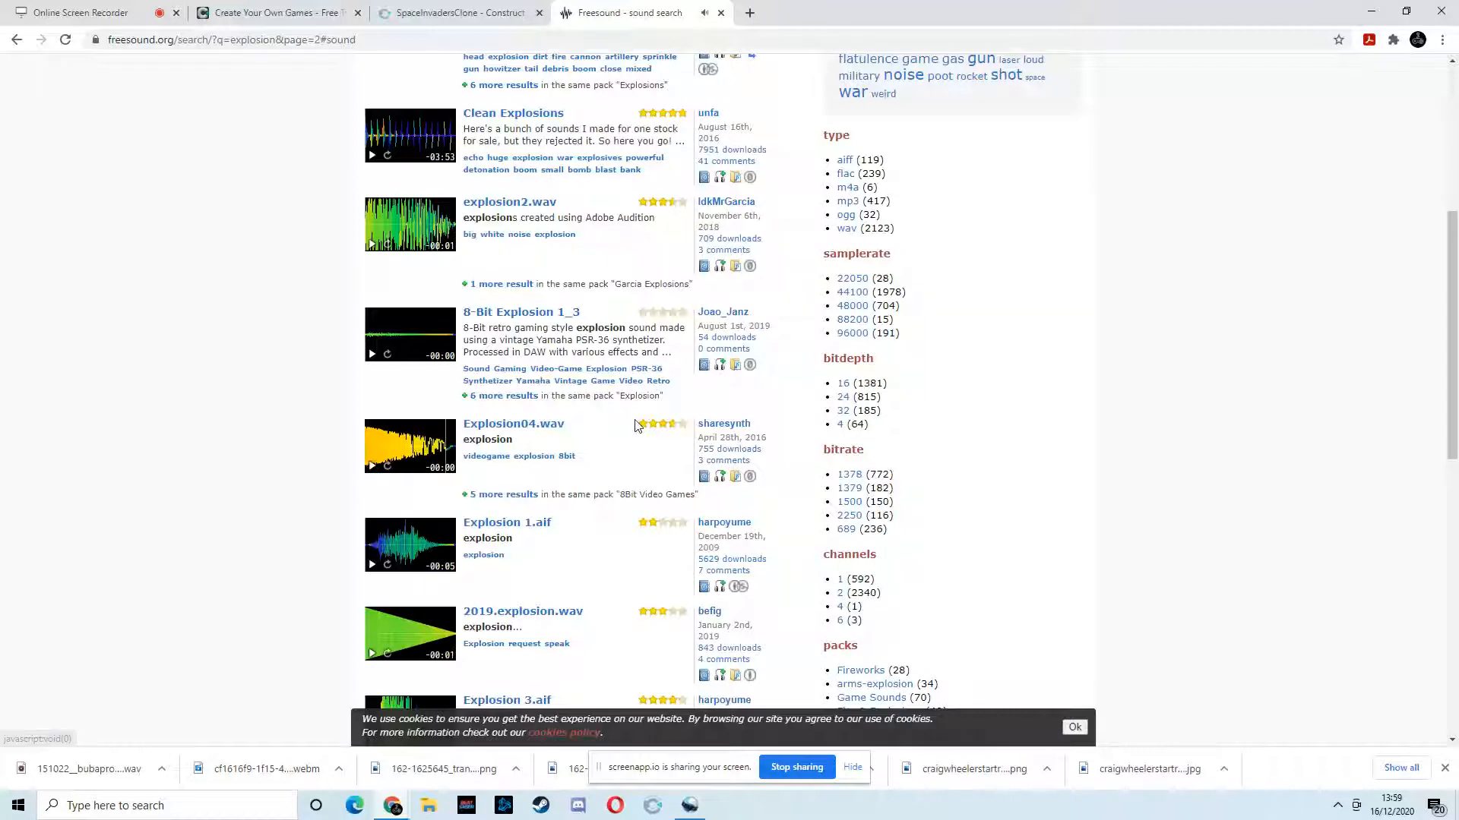
left_click(514, 424)
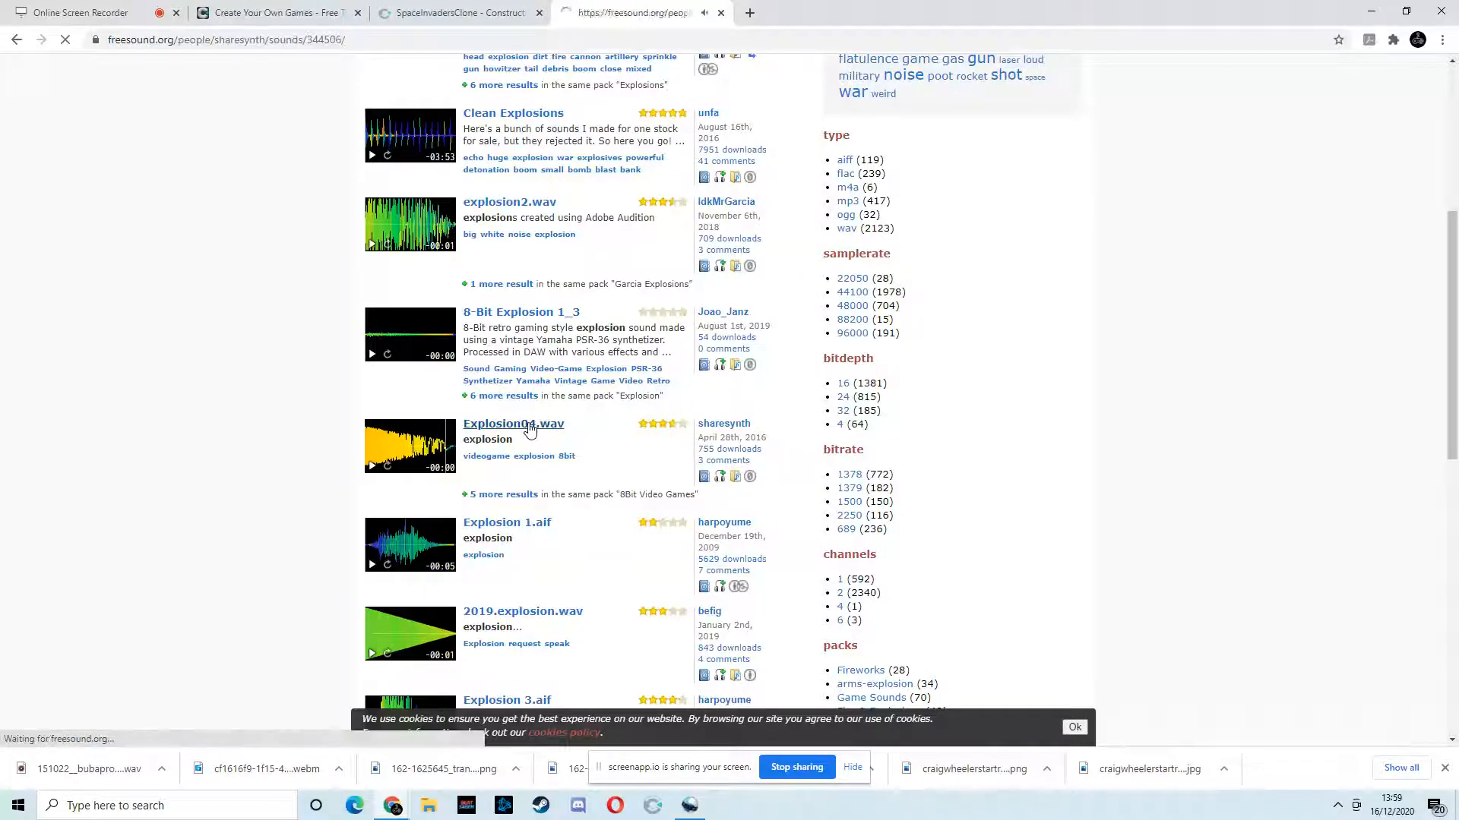
Download Explosion04.wav to the desktop and rename it Explosion.wav beside Laser.wav
left_click(514, 424)
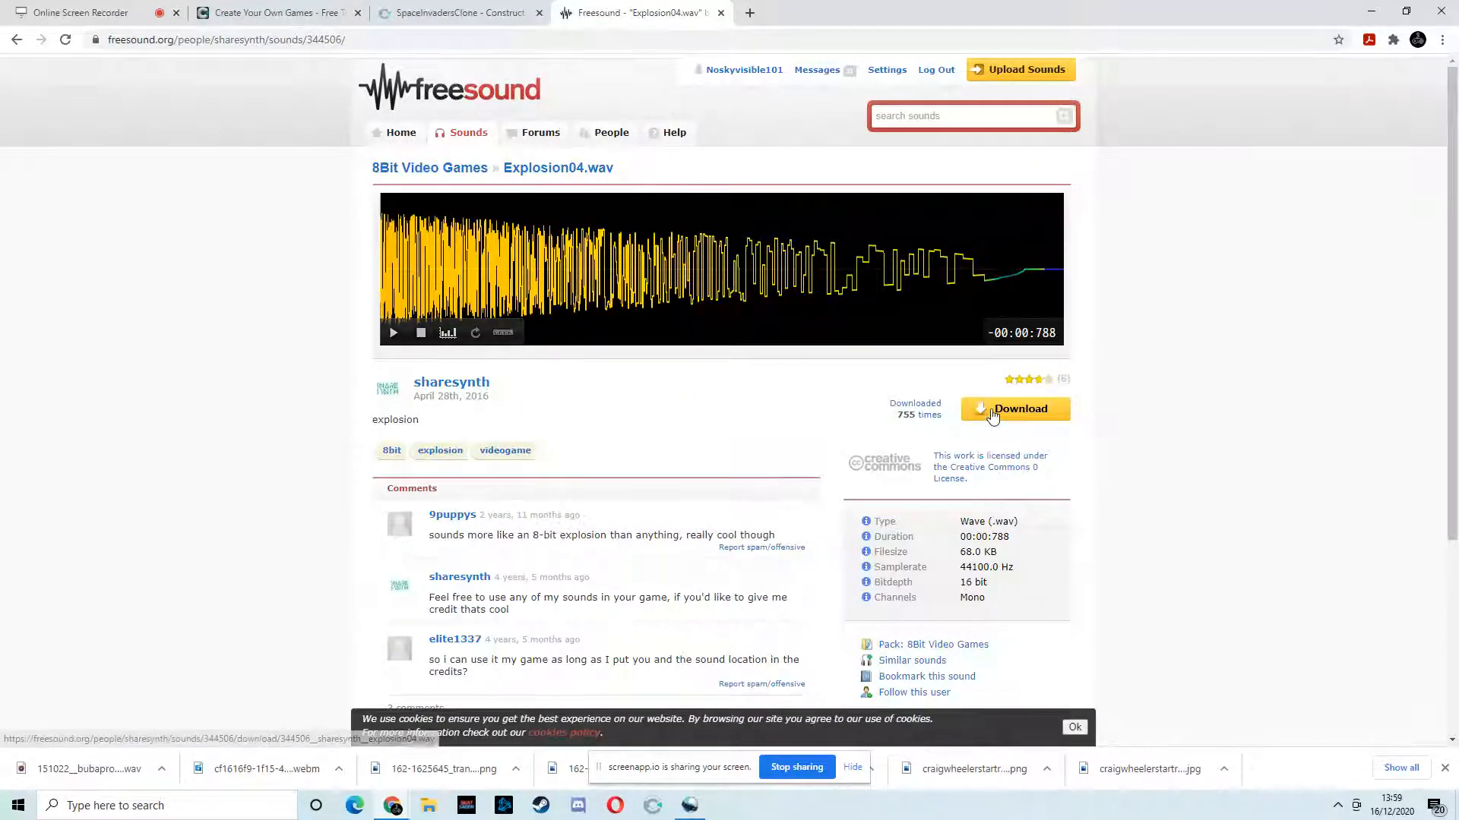
left_click(1015, 409)
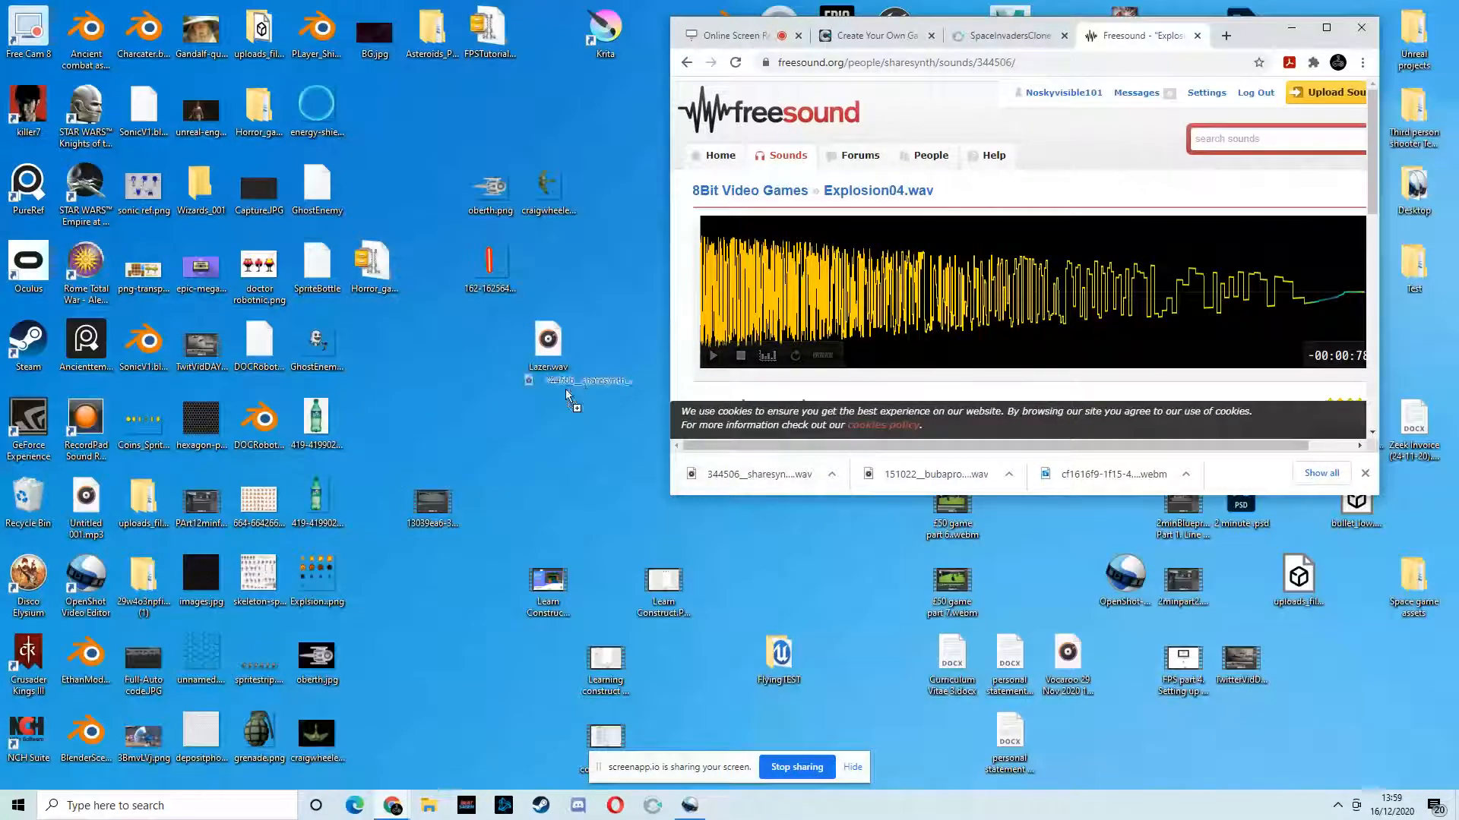
right_click(547, 341)
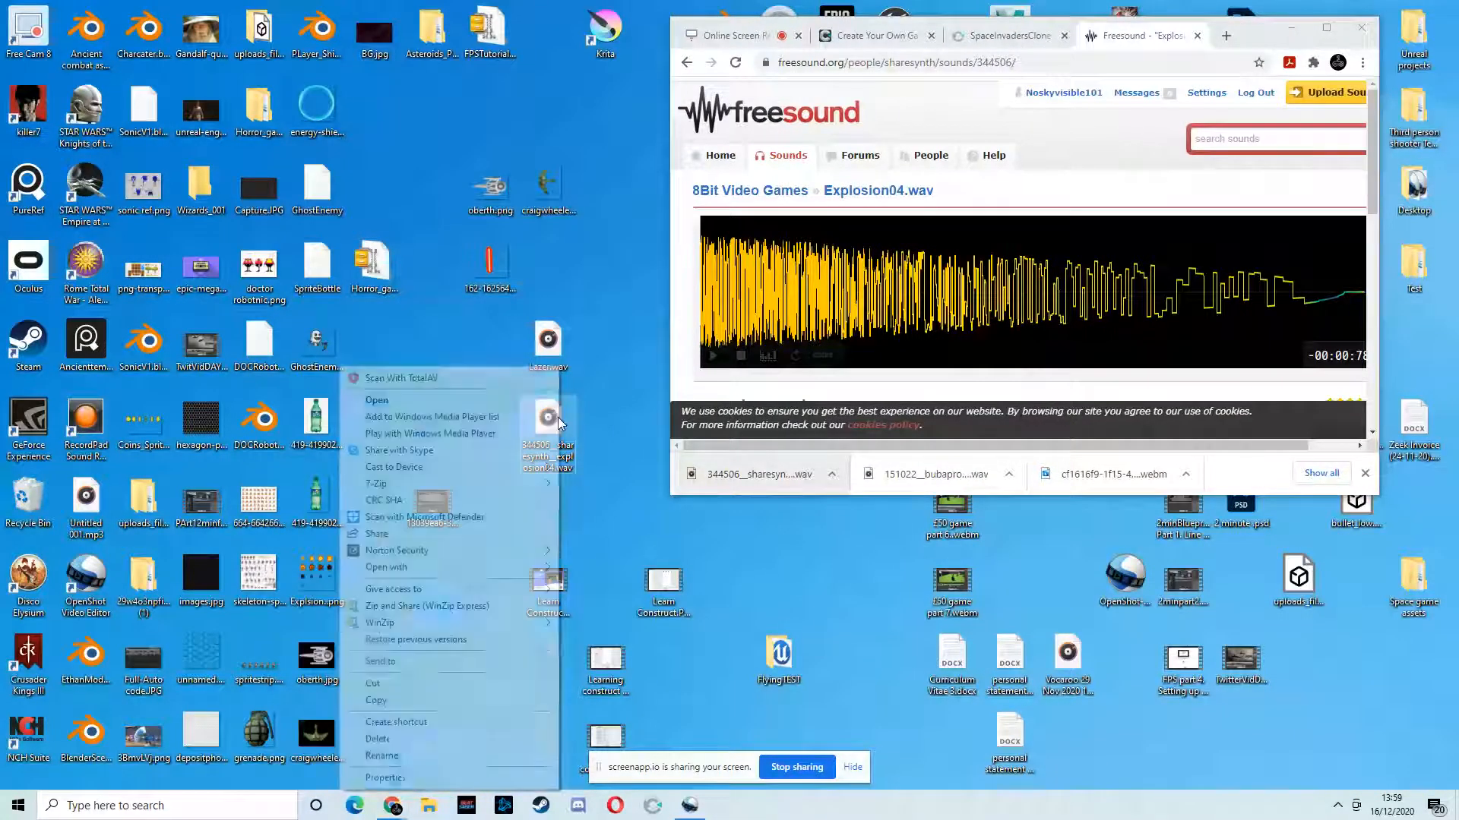
left_click(457, 741)
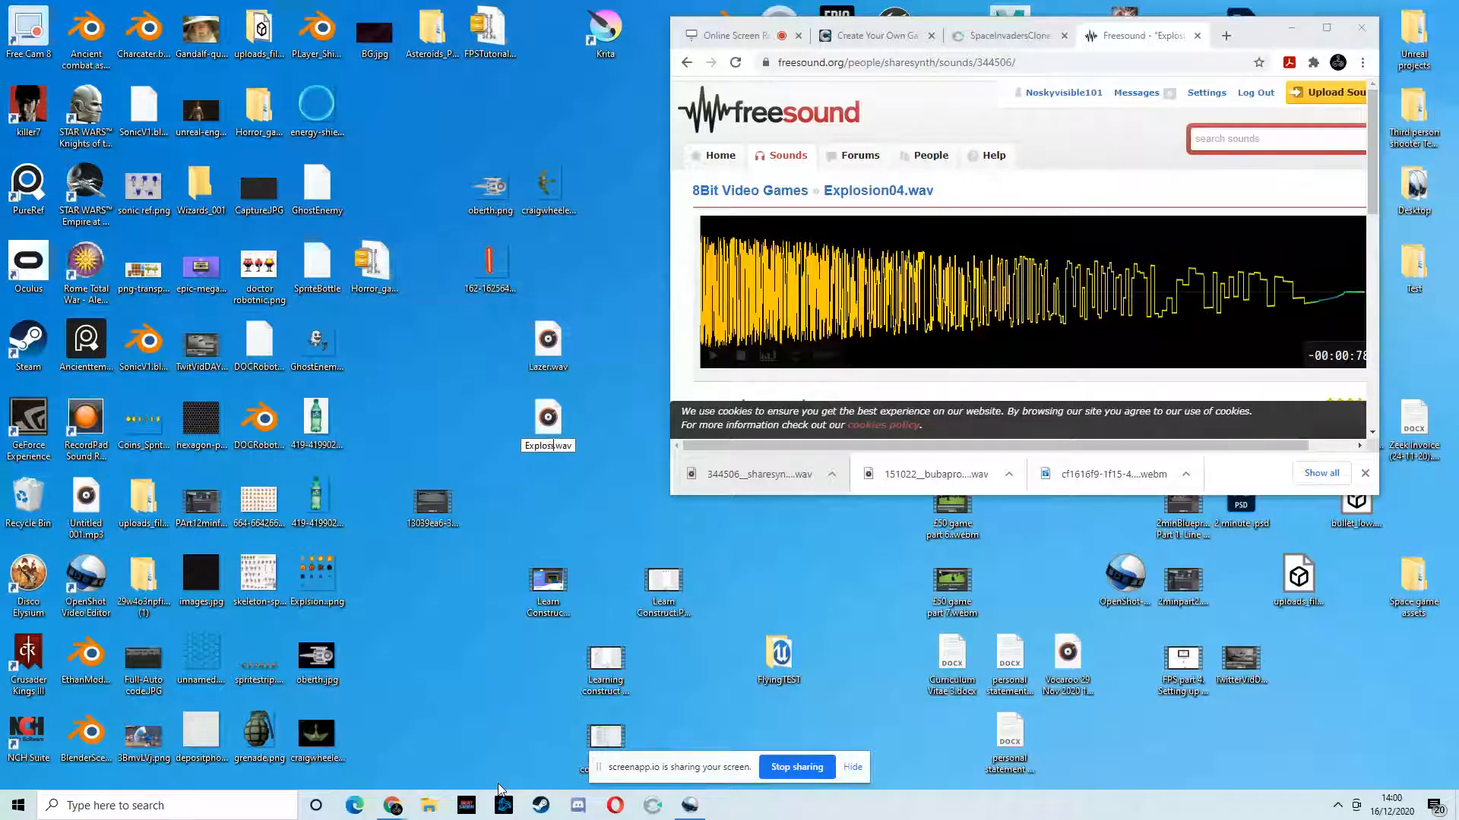
left_click(547, 417)
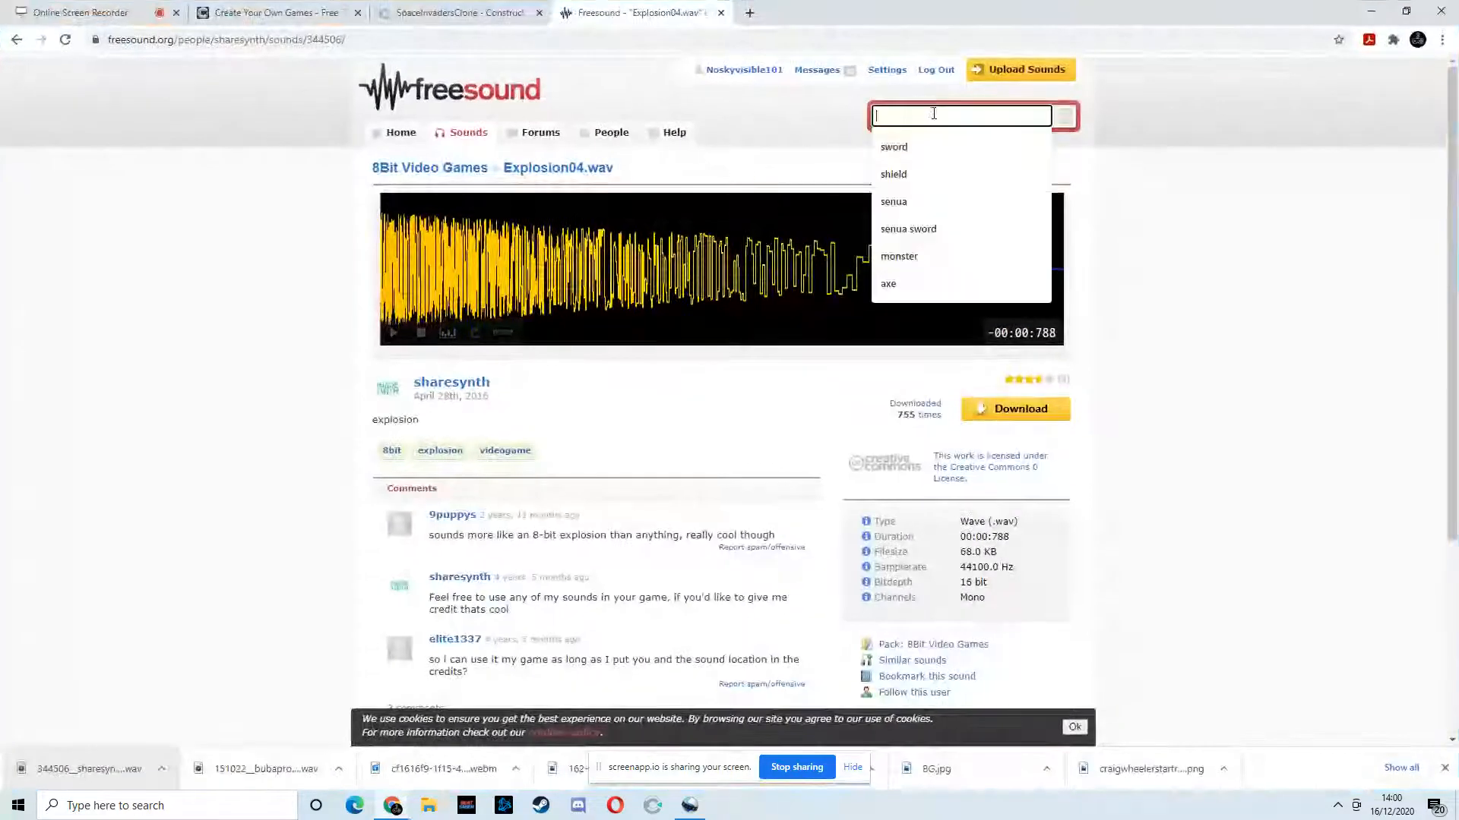
Search Freesound for 'bg music' and preview the CINEMATIC BG track
type("bg m")
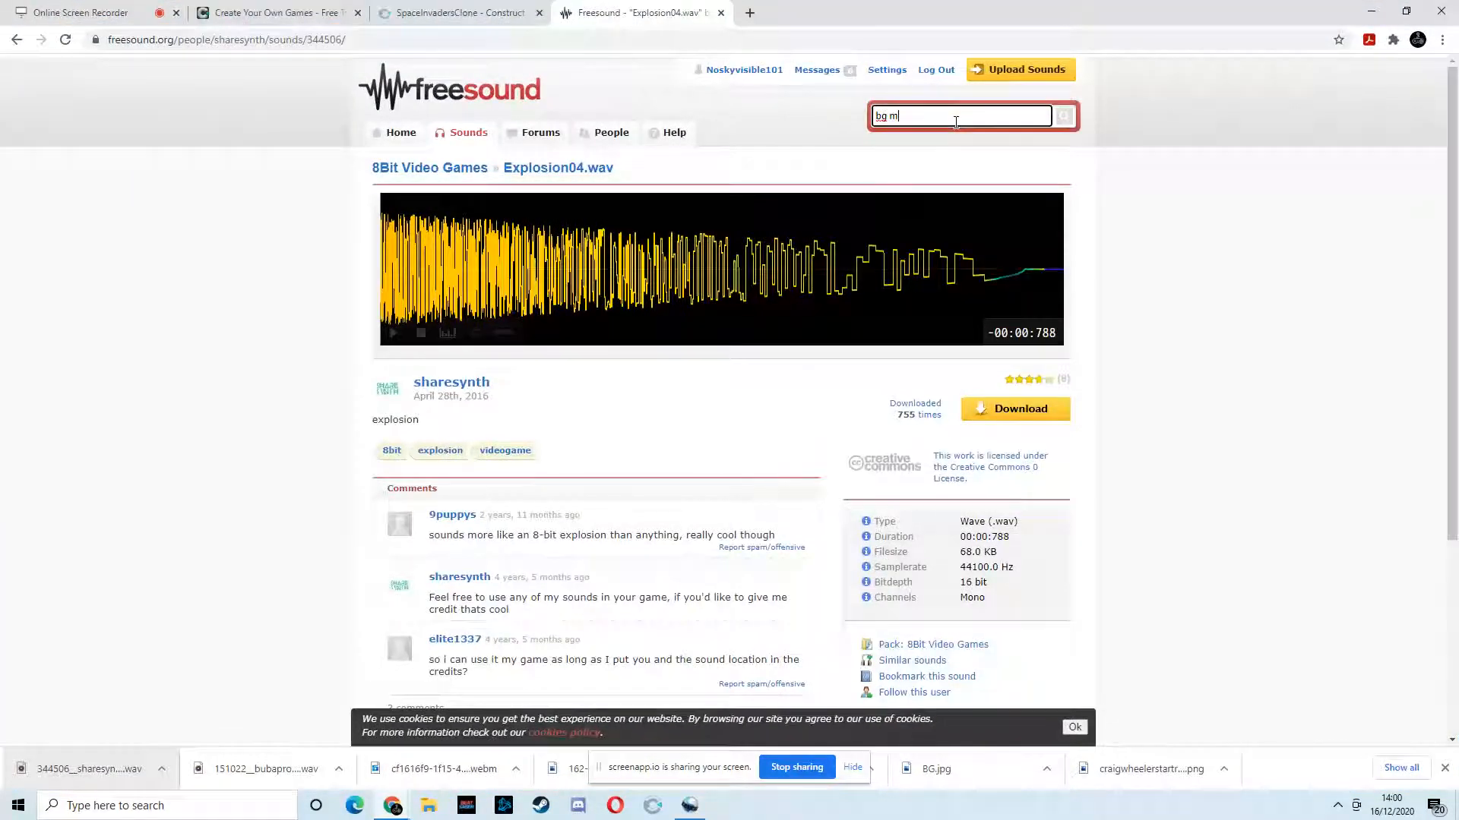
type("usic")
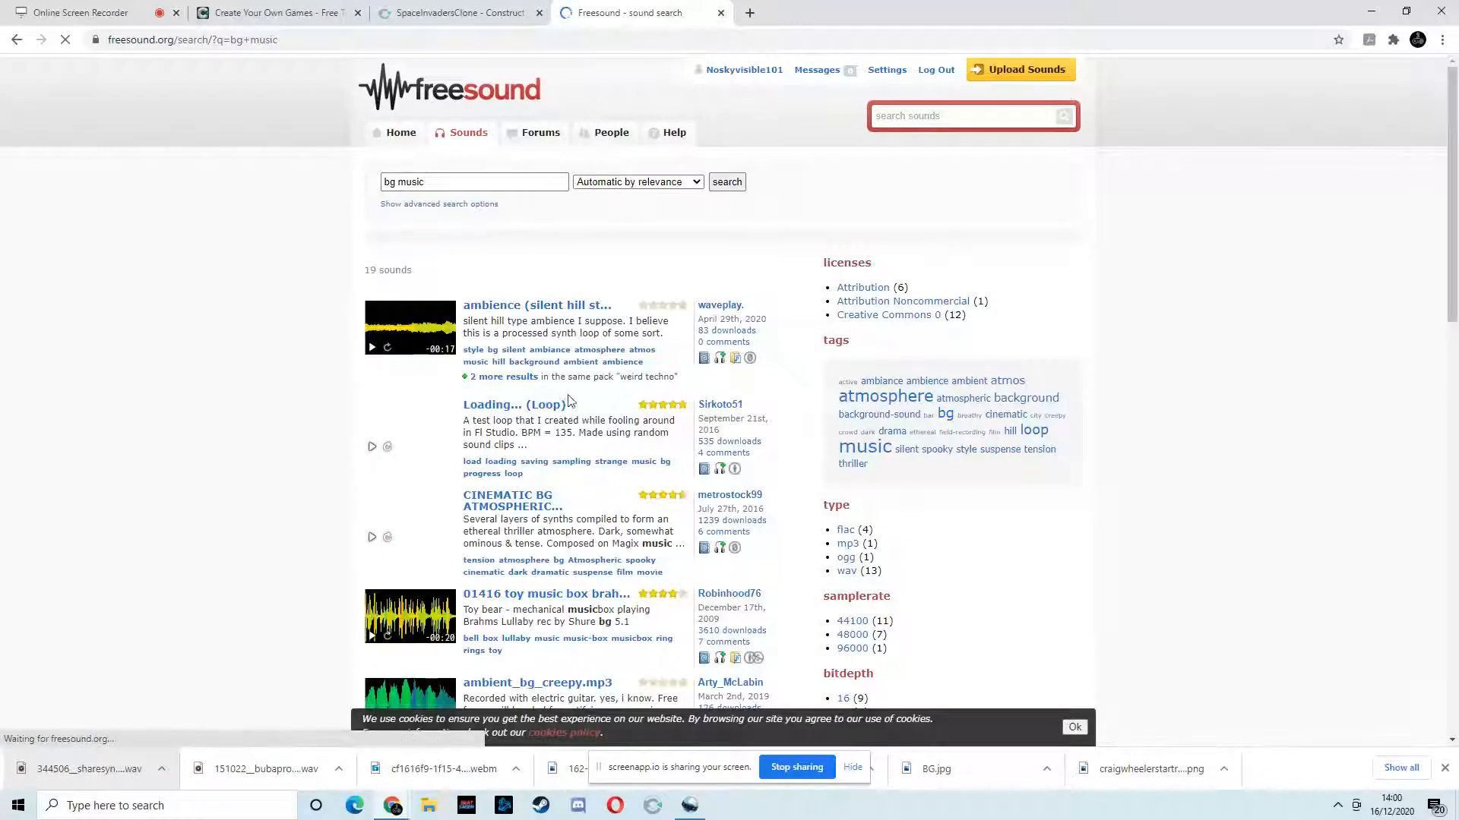
scroll("down", 3)
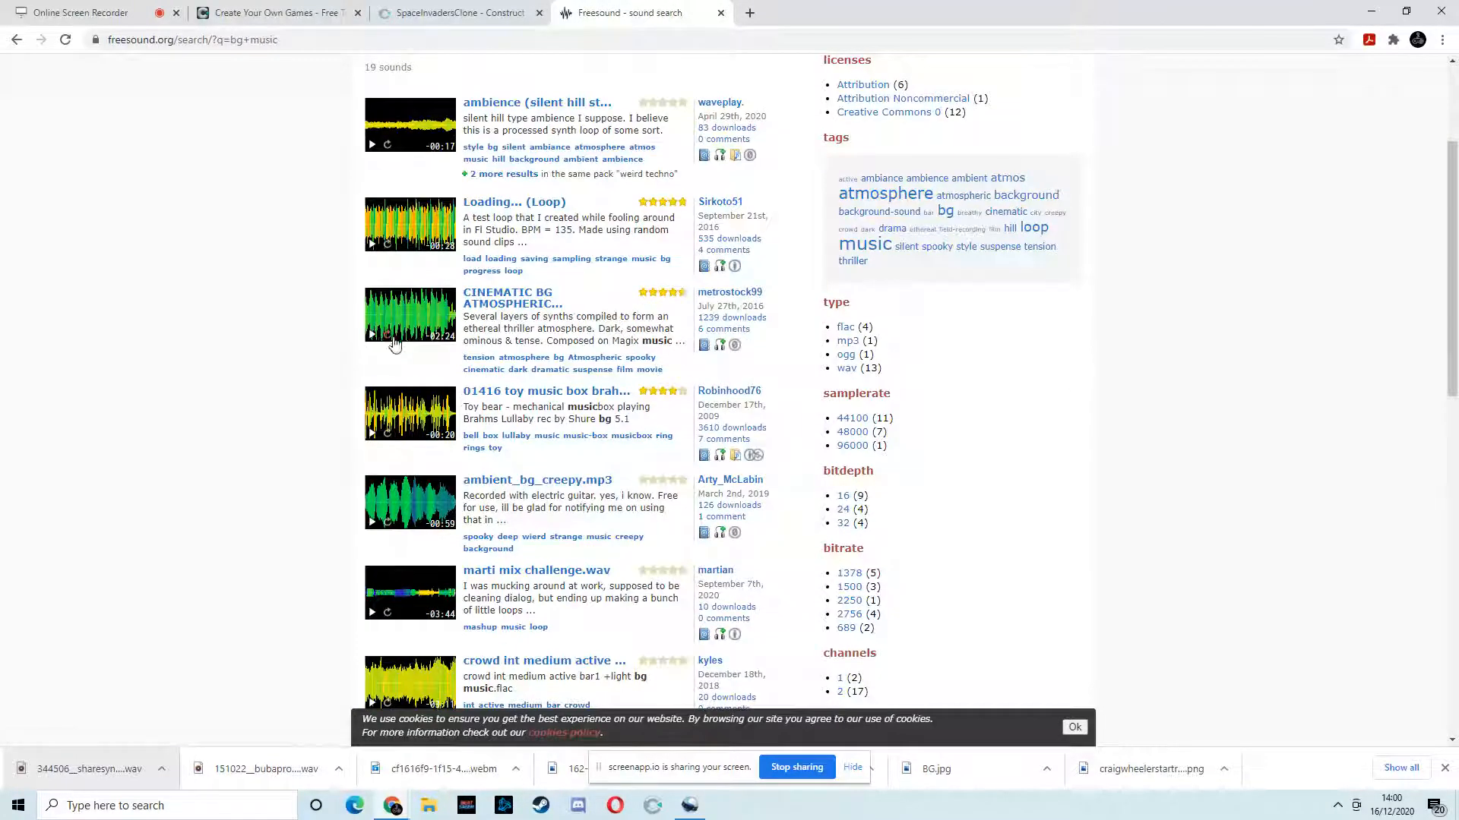
left_click(370, 334)
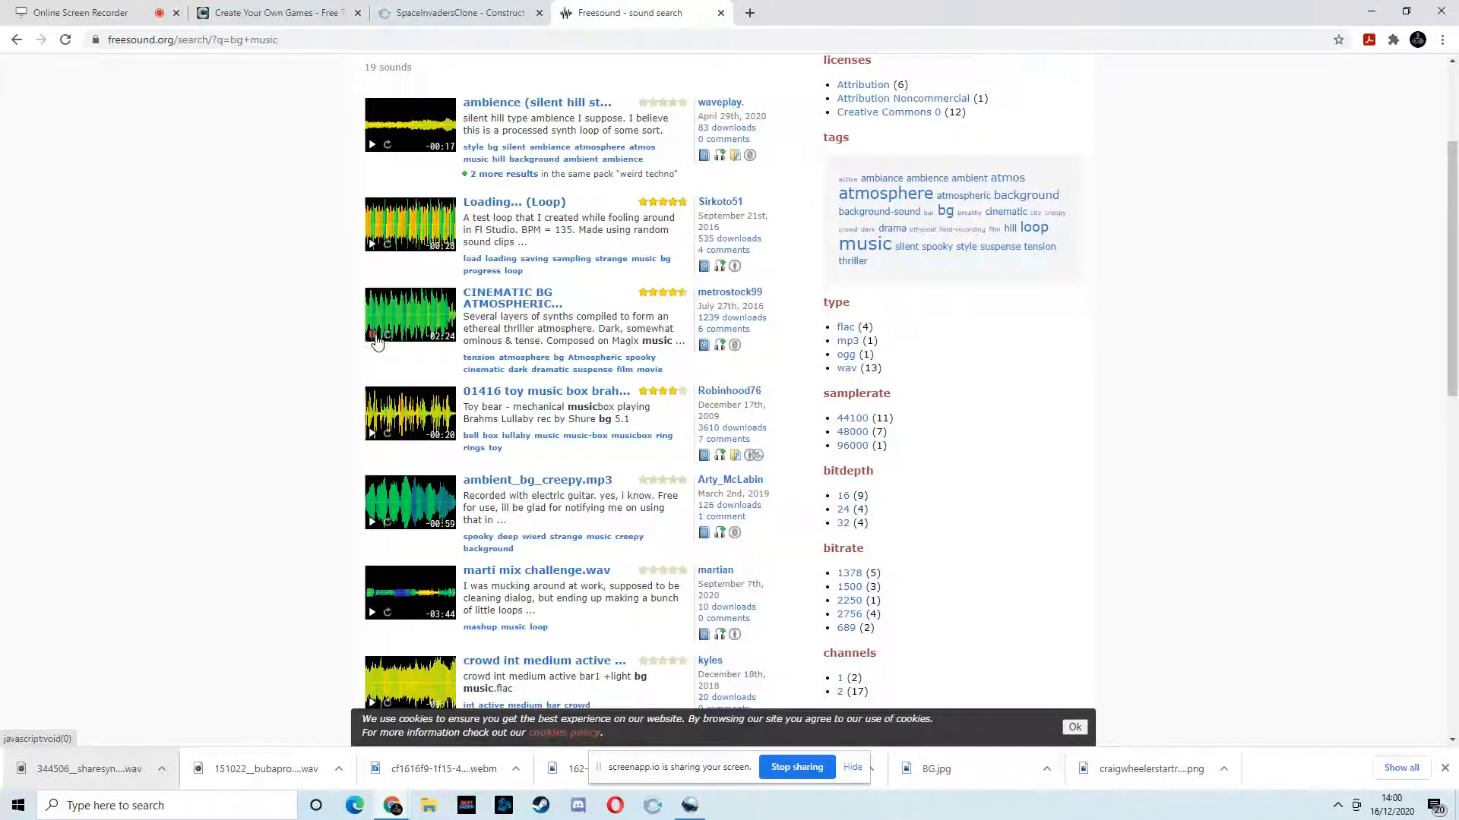
mouse_move(407, 468)
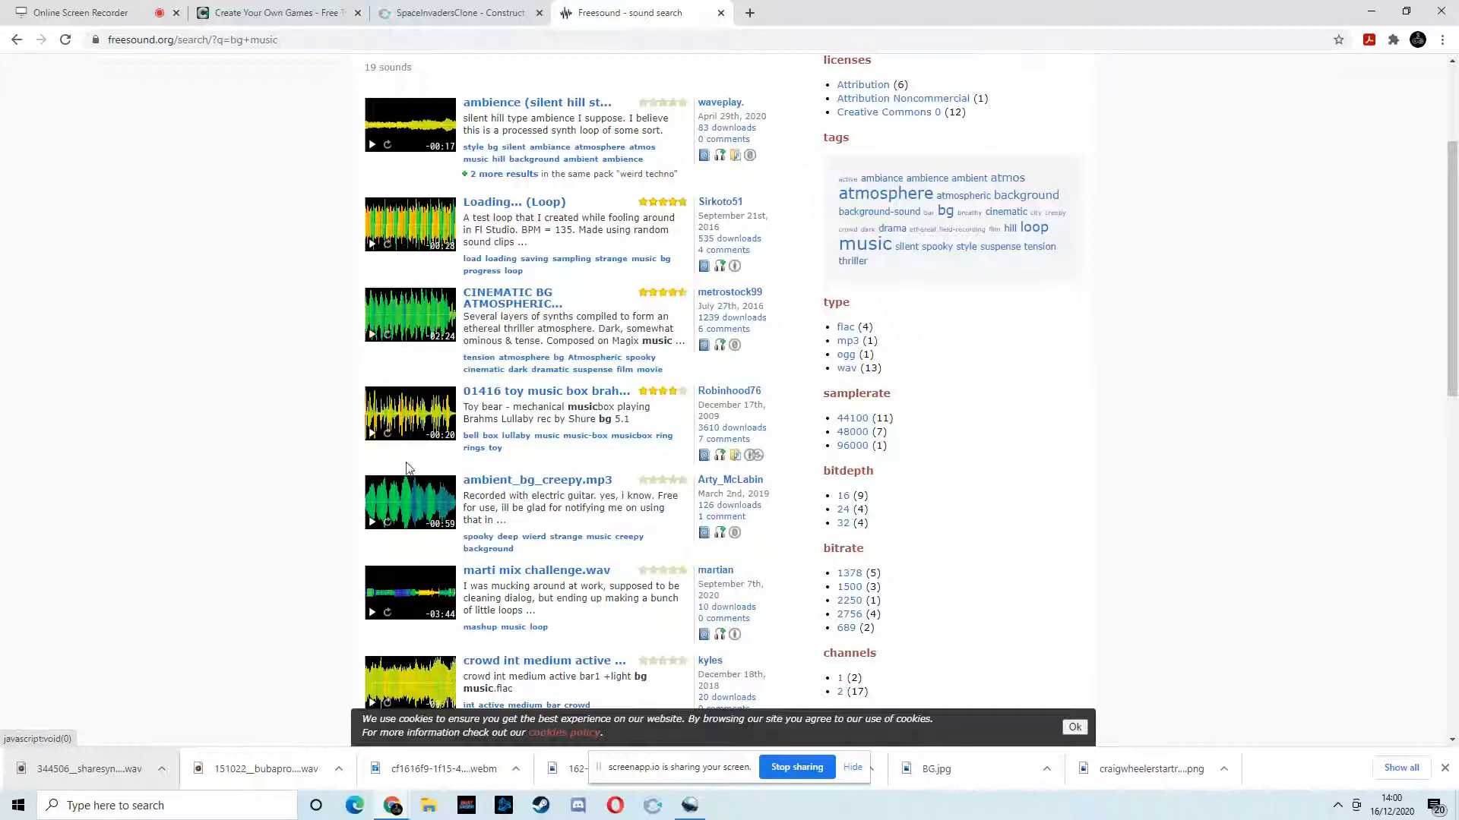
mouse_move(740, 30)
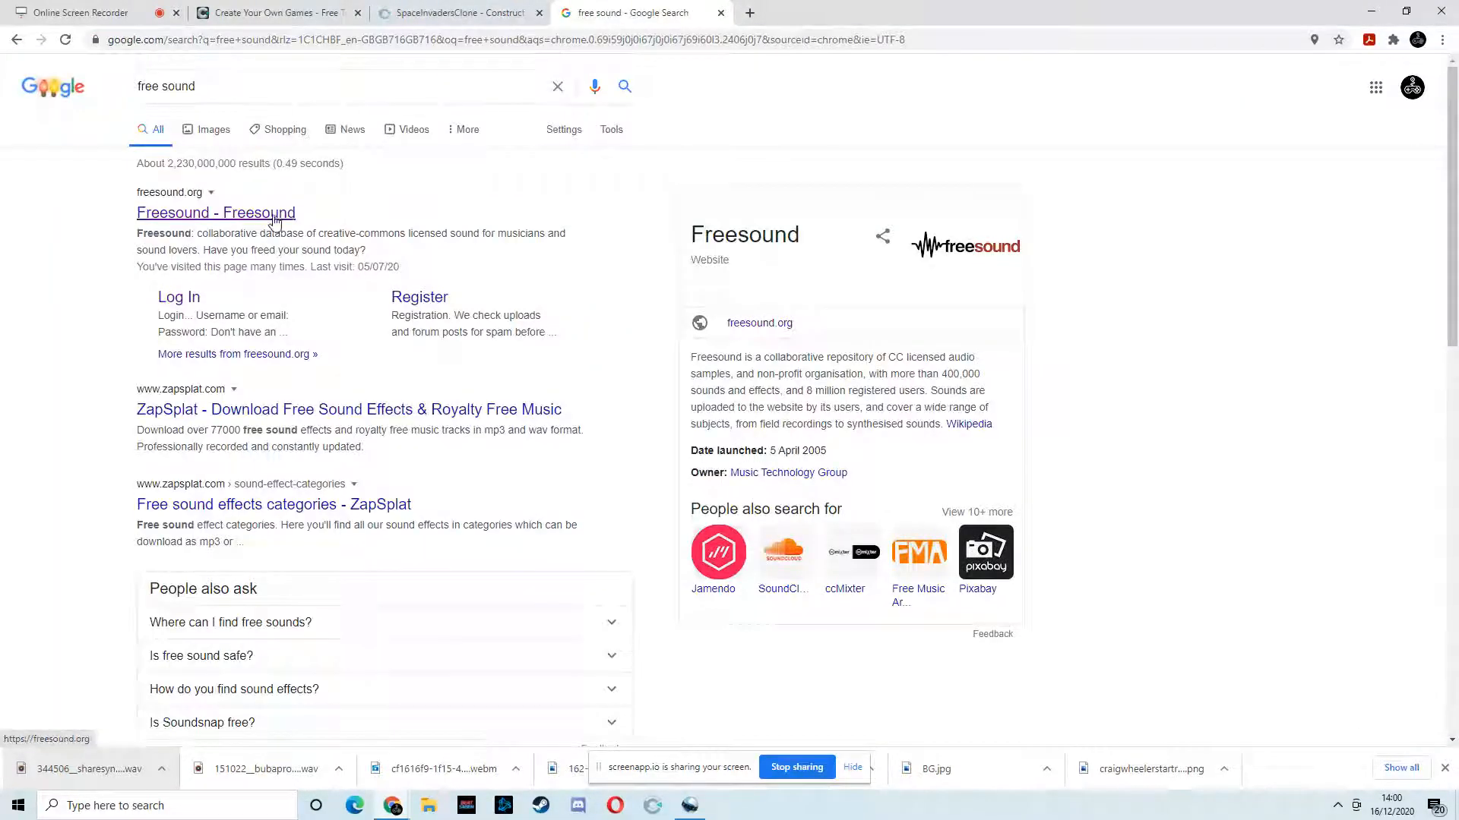
Download CINEMATIC BG ATMOSPHERIC #0055H.wav and return to the SpaceInvadersClone editor
left_click(216, 213)
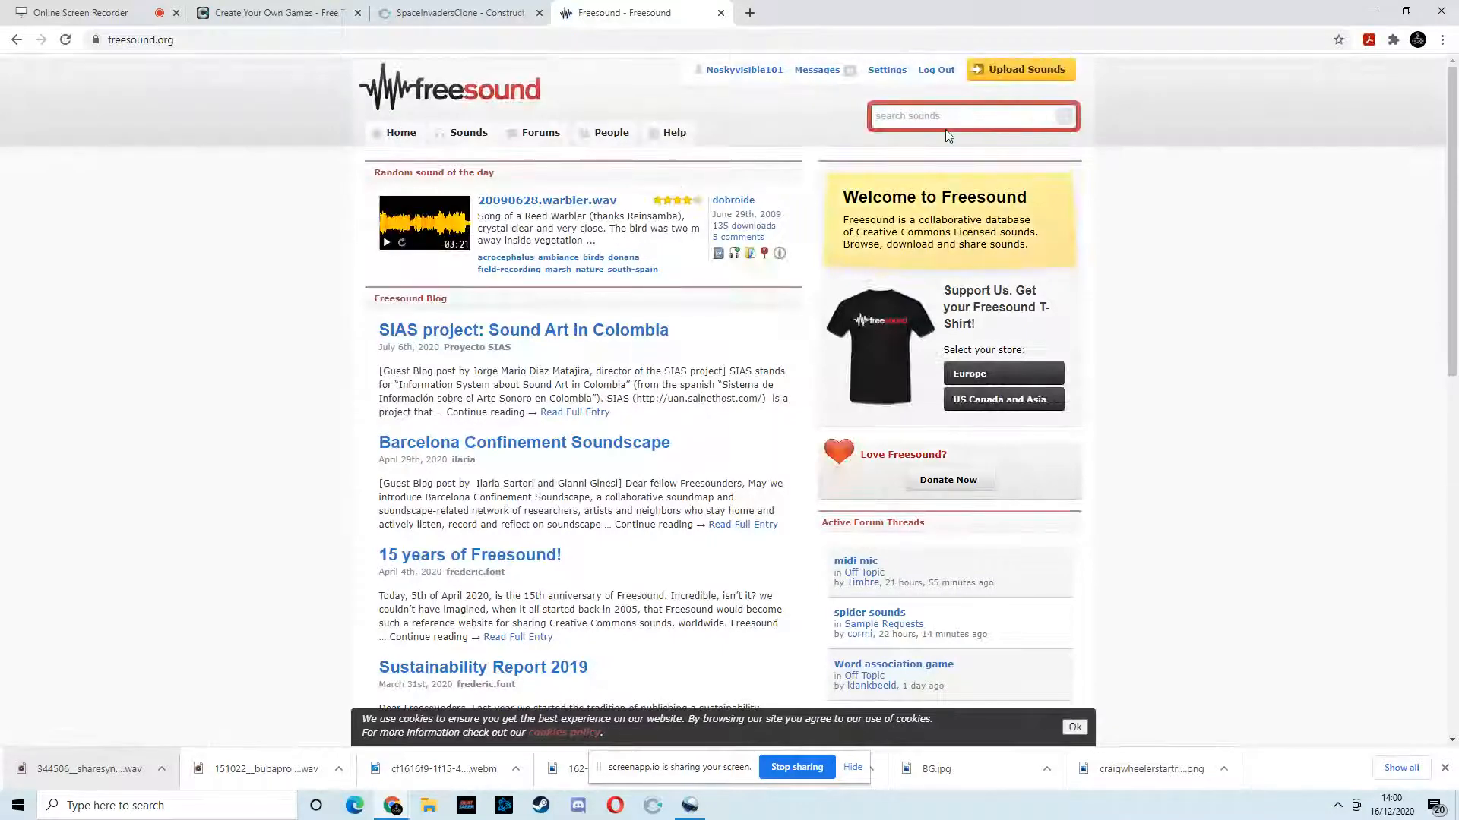
type("bg music")
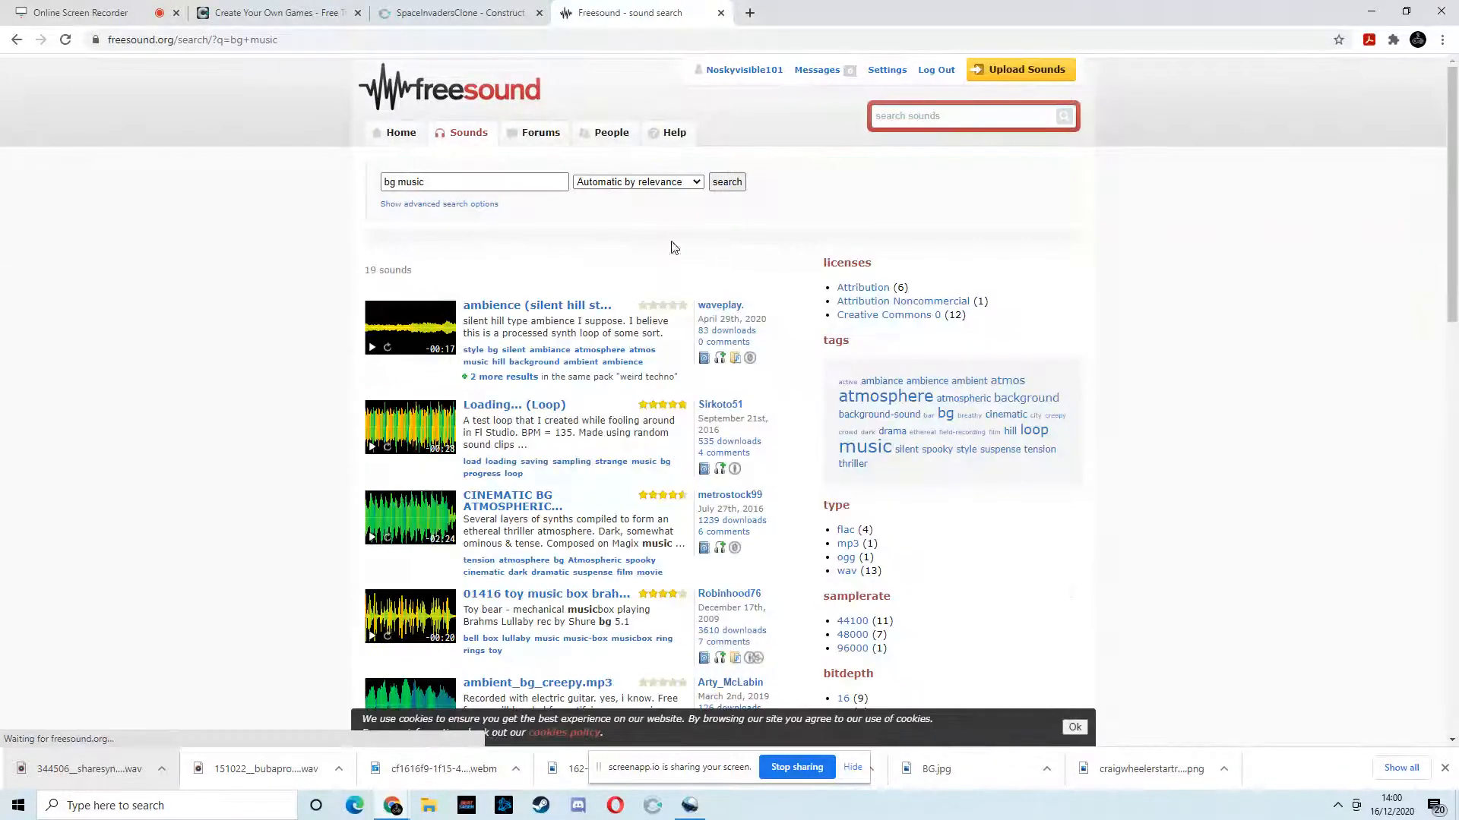
scroll("down", 3)
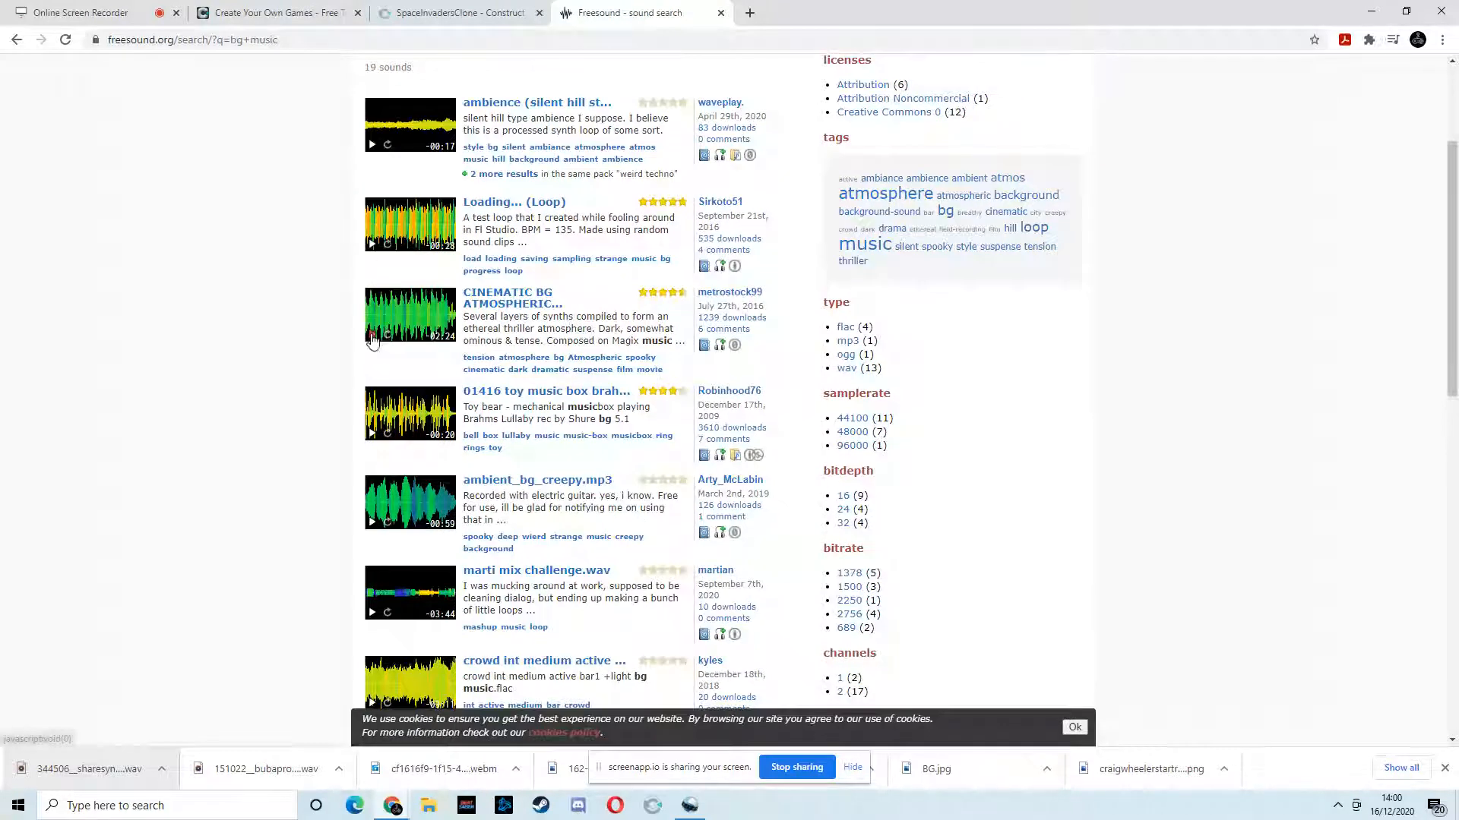
left_click(372, 336)
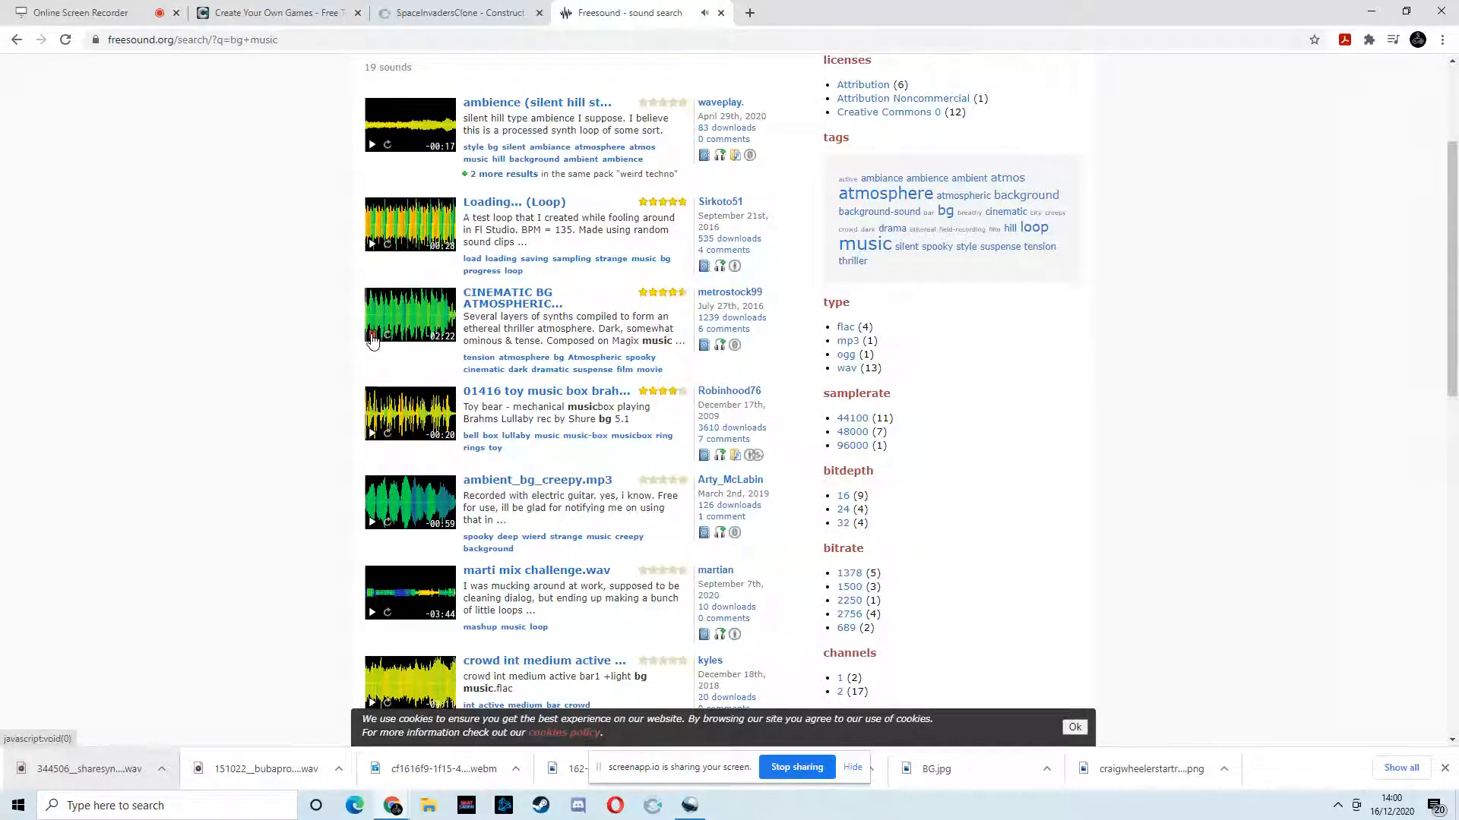
mouse_move(491, 304)
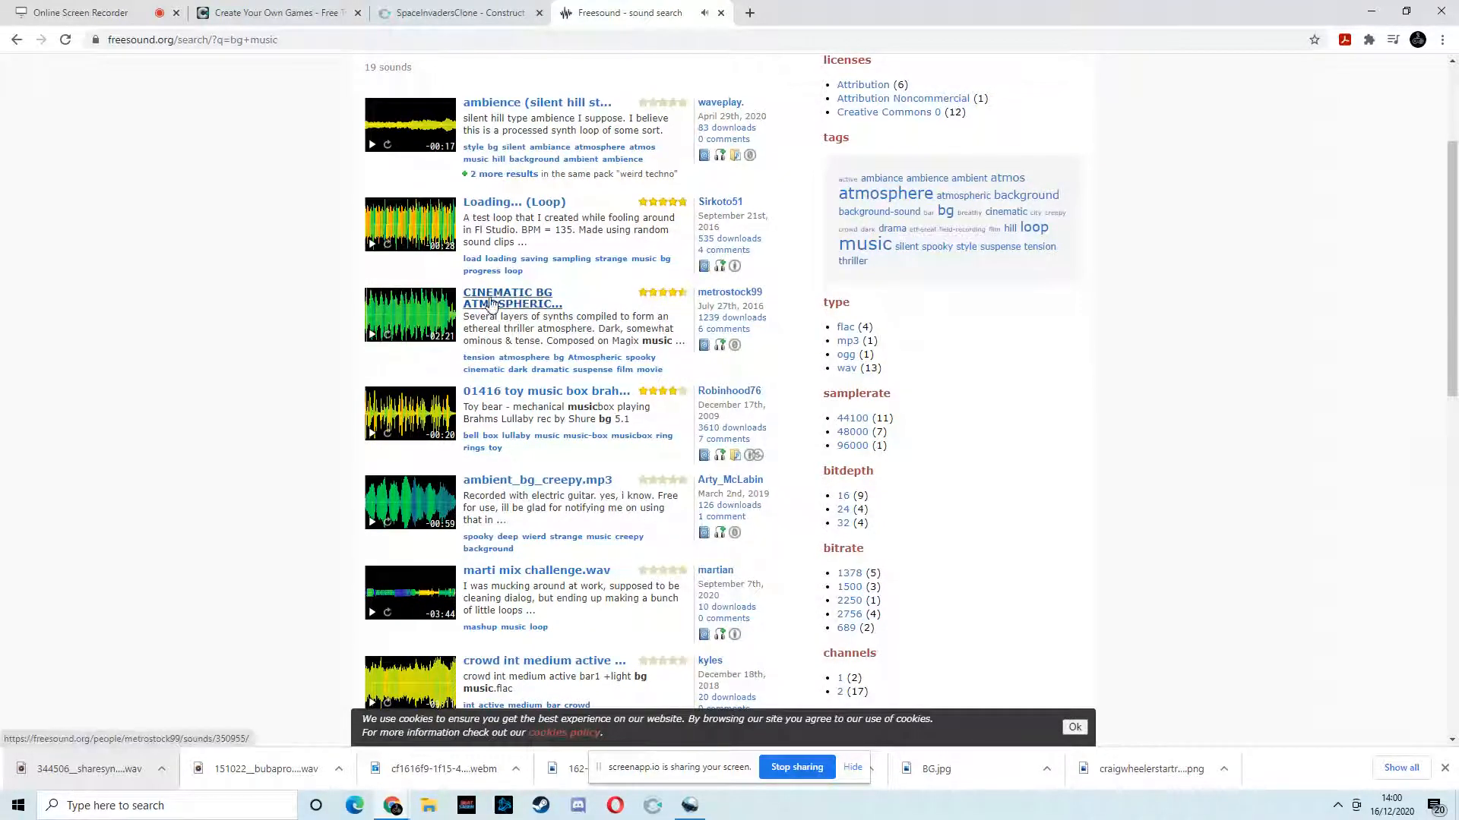
left_click(507, 298)
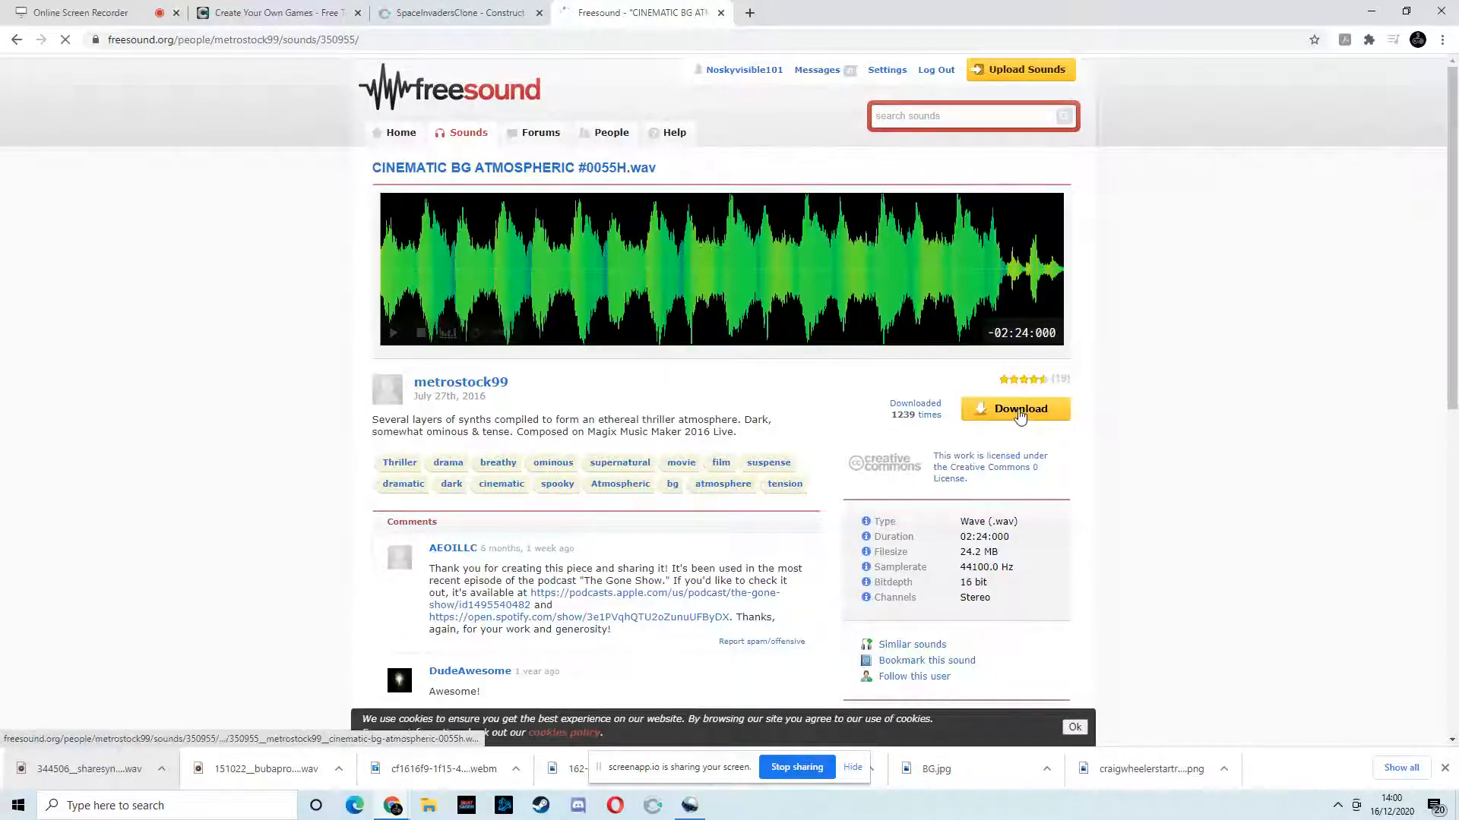
left_click(1015, 409)
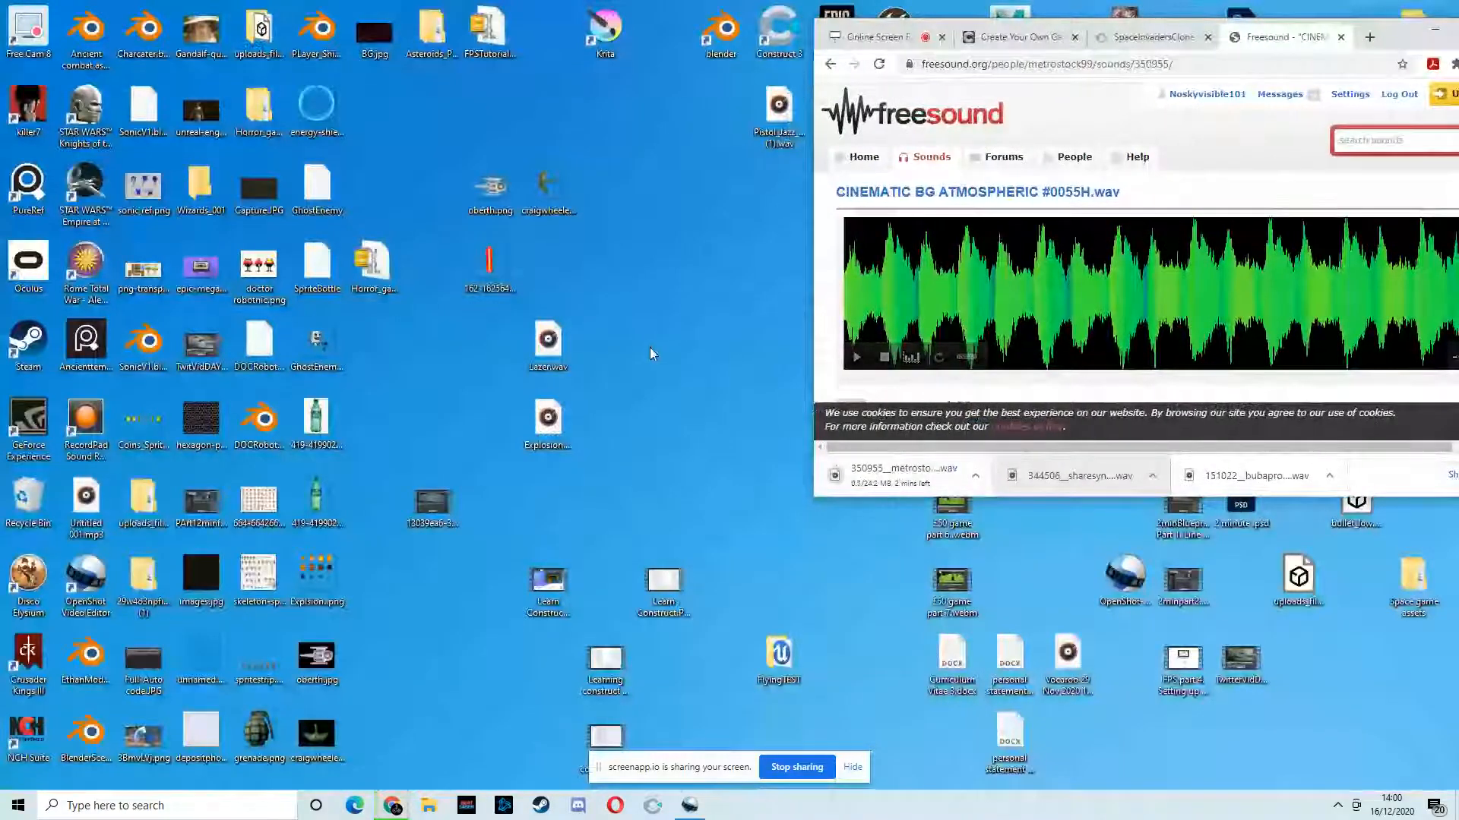
mouse_move(1397, 29)
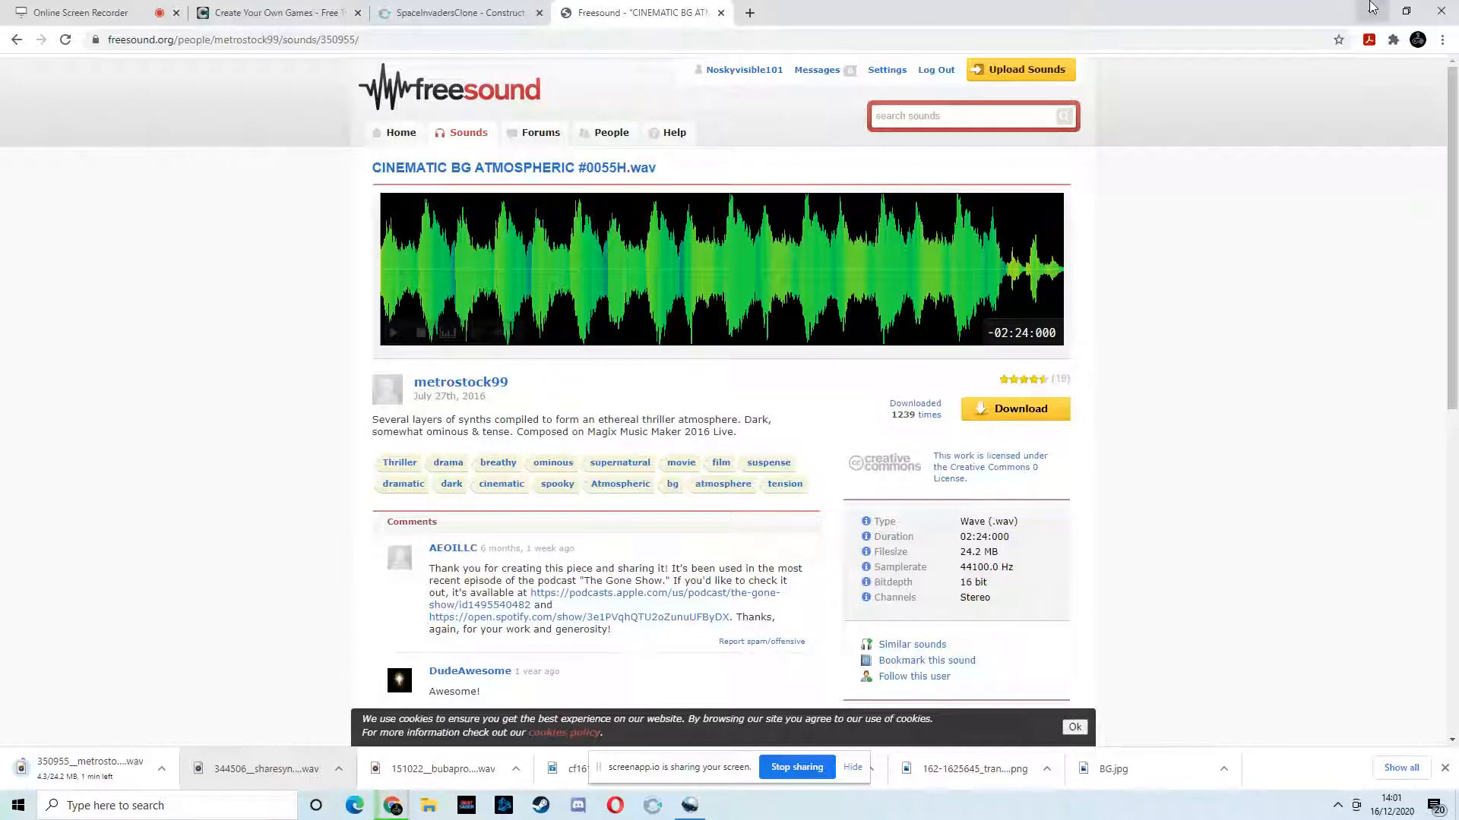
mouse_move(821, 79)
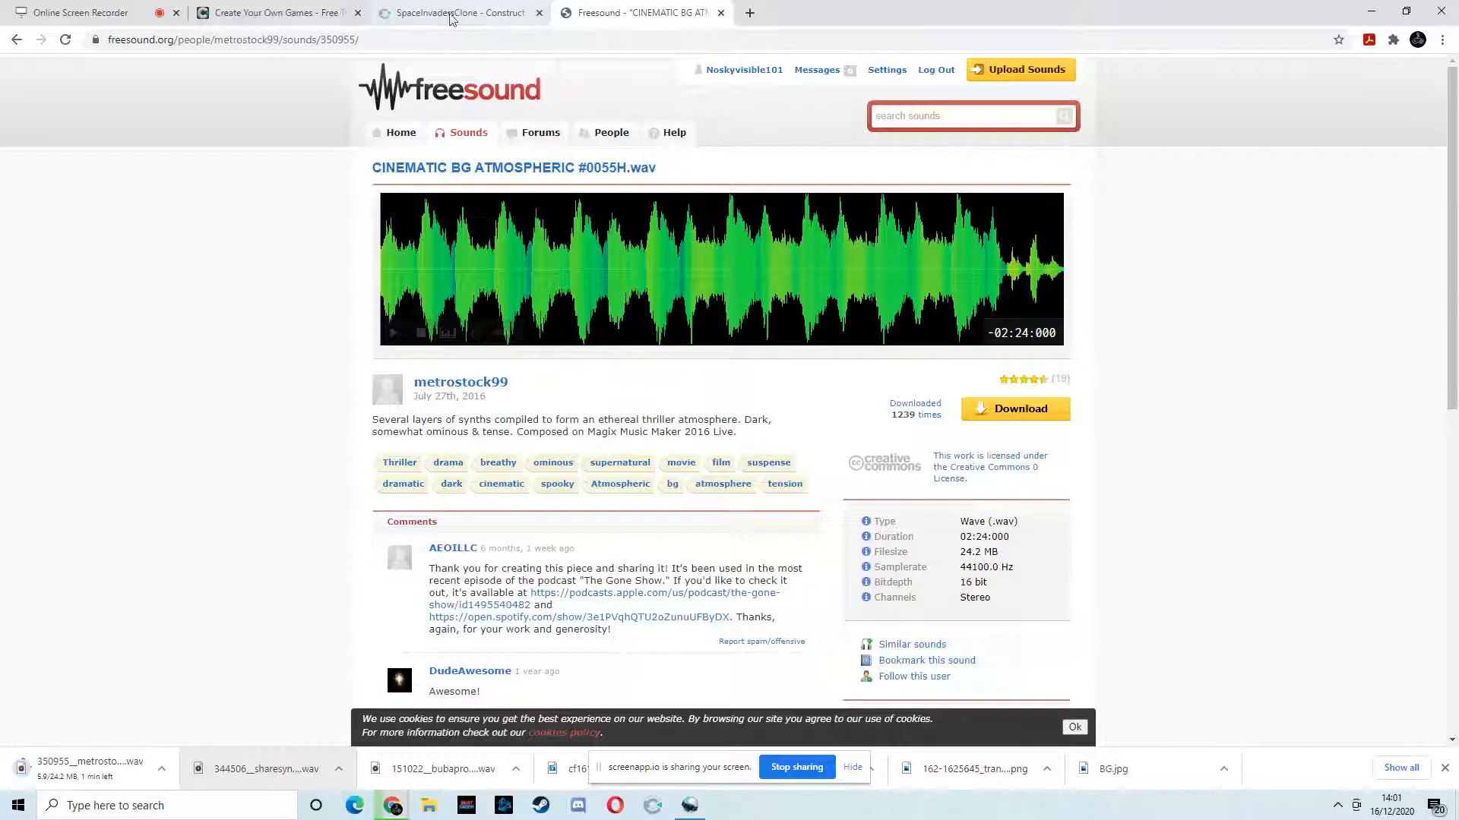
left_click(456, 12)
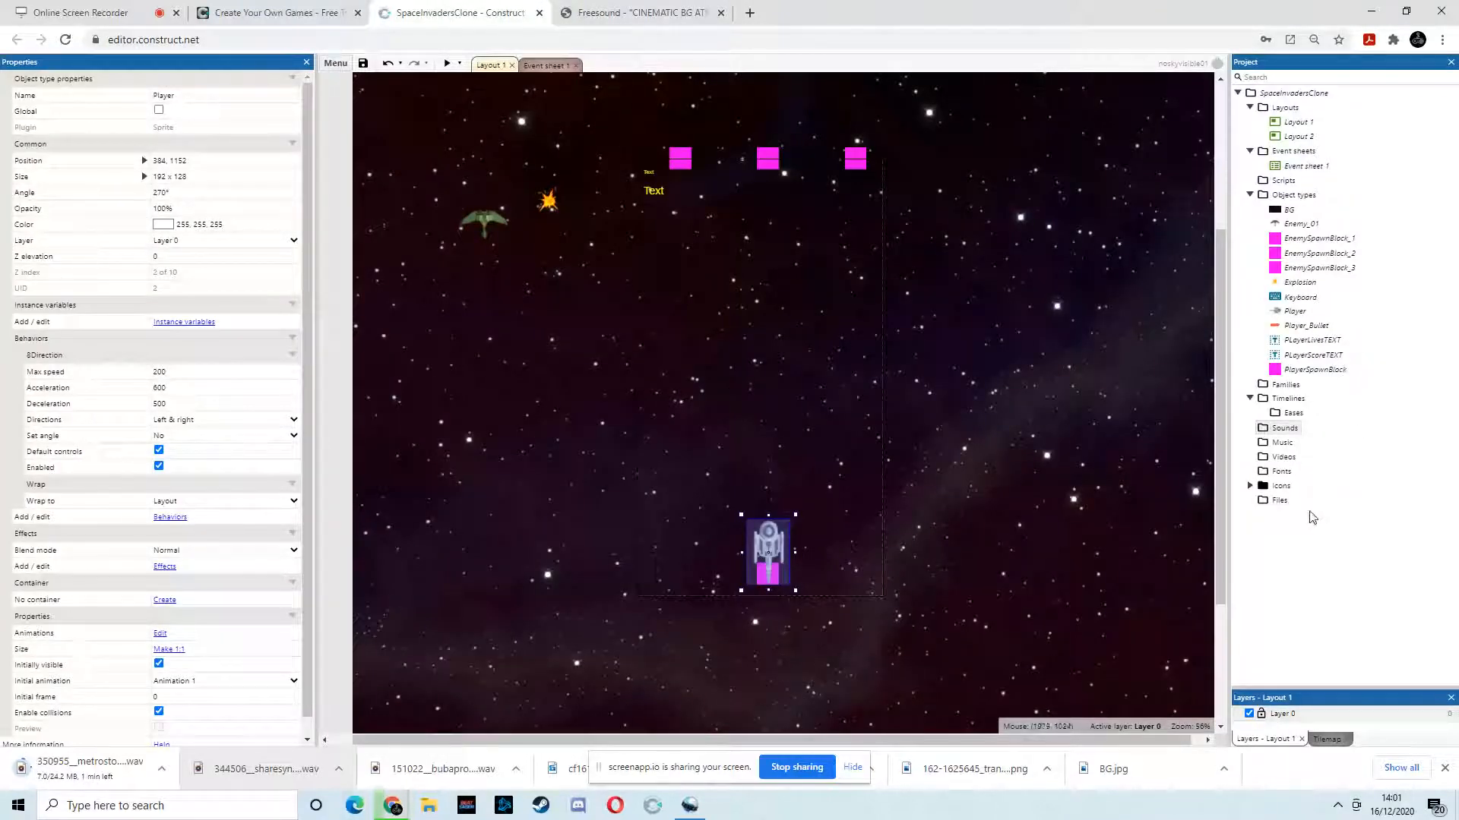
mouse_move(1331, 541)
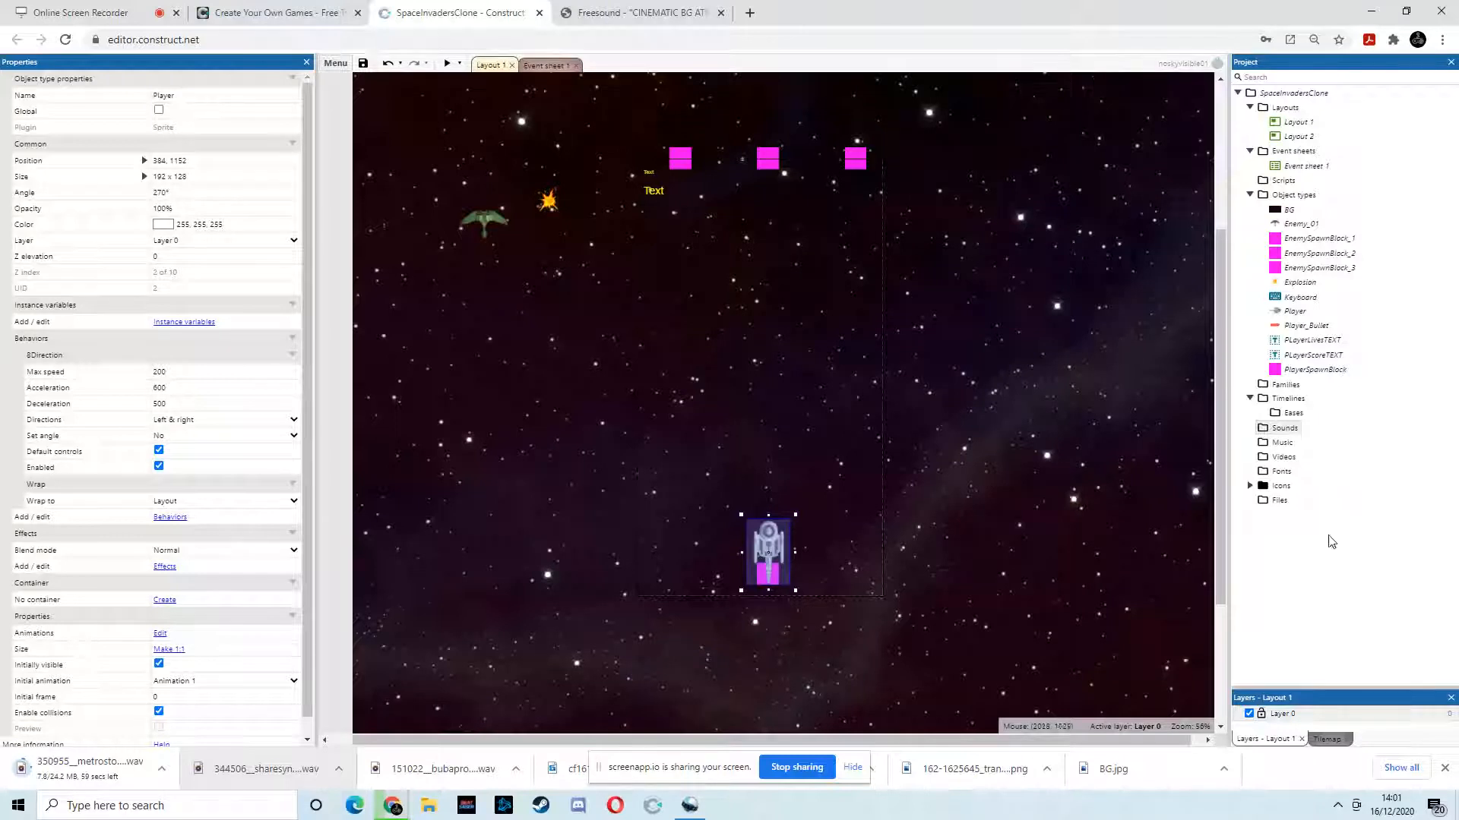
mouse_move(1273, 430)
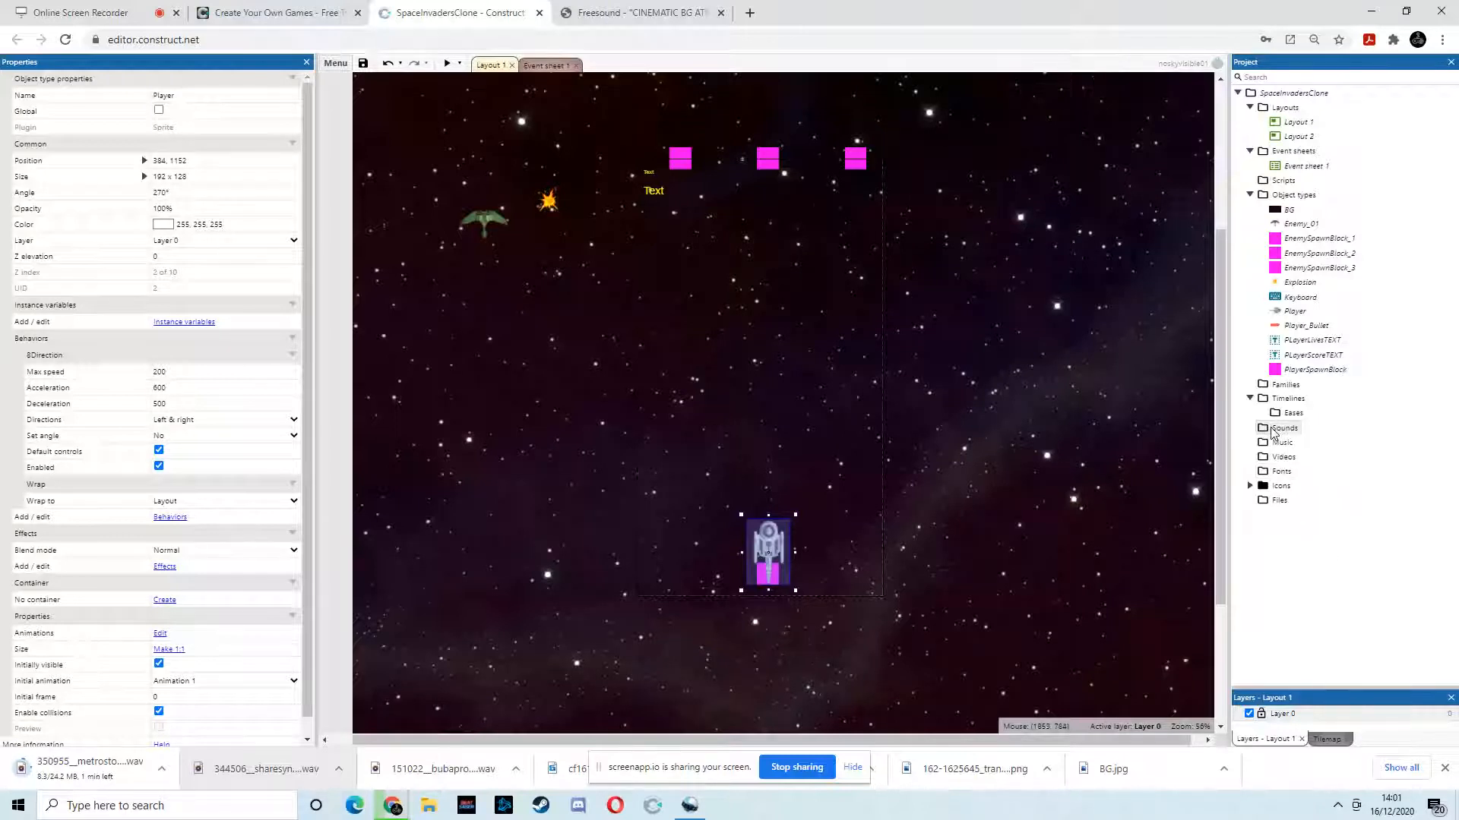
Import the Lazer and Explosion WAV files into the project's Sounds folder
right_click(1282, 429)
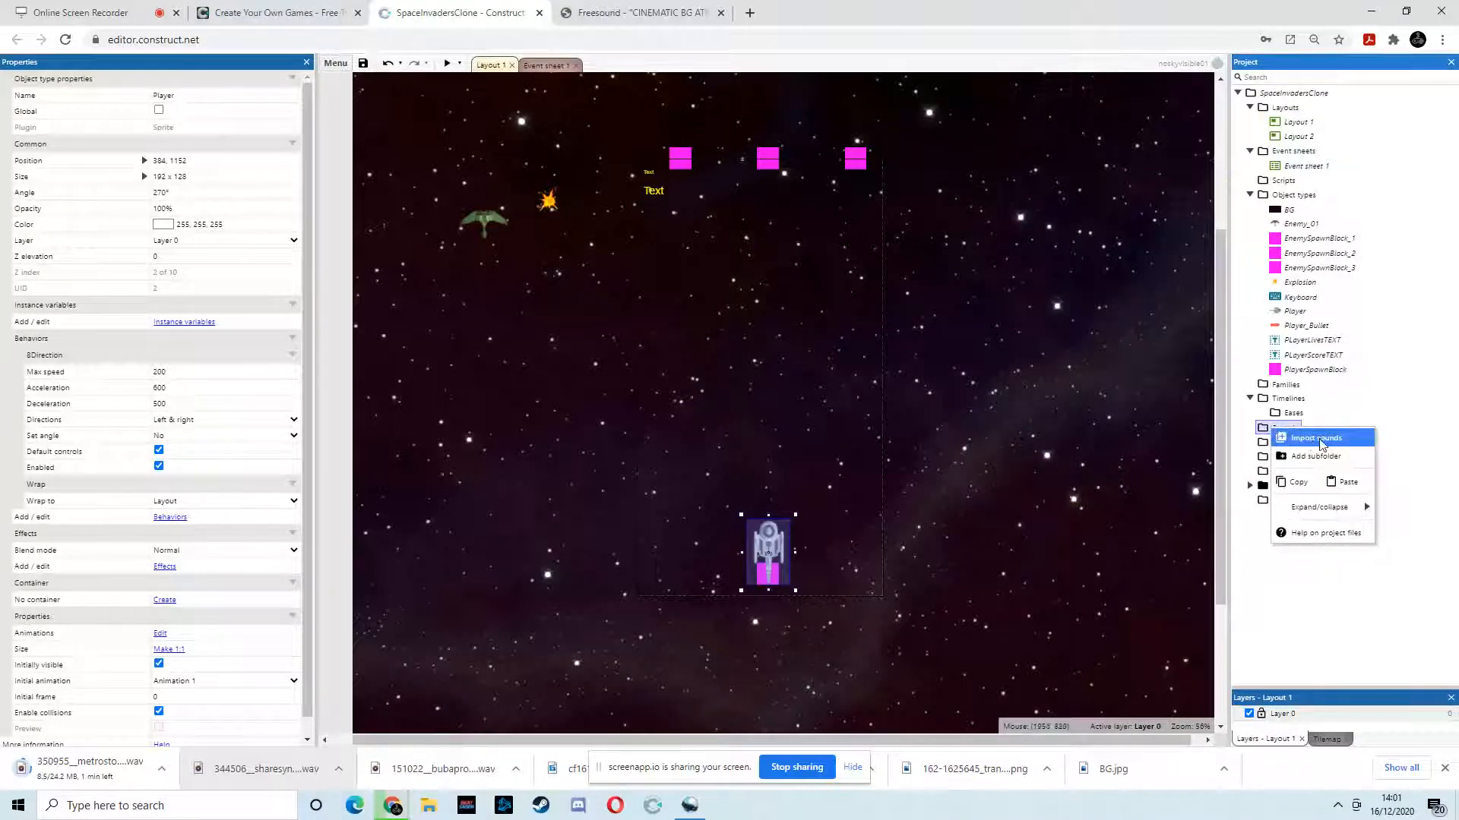
left_click(1314, 438)
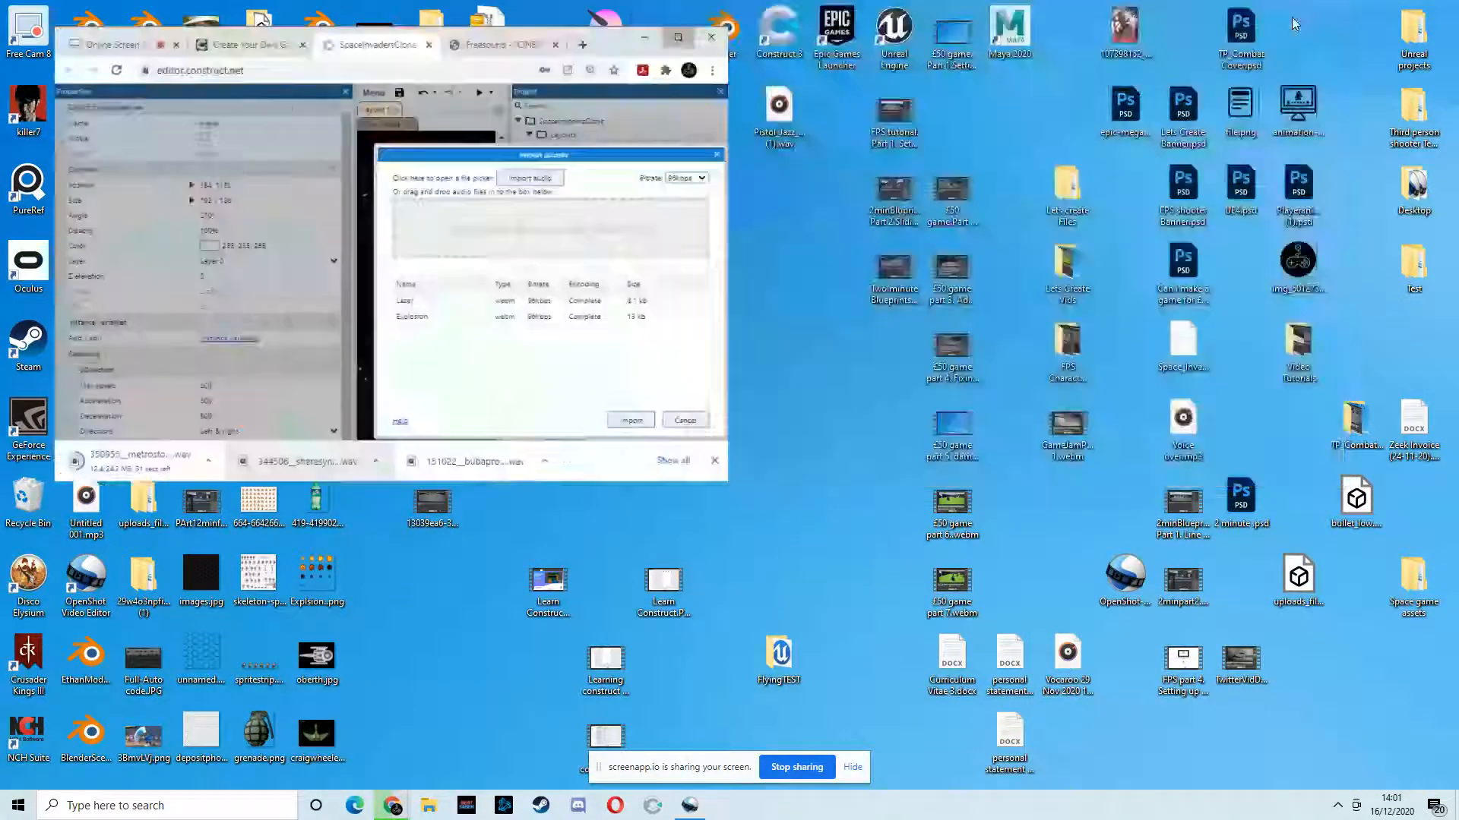
left_click(672, 36)
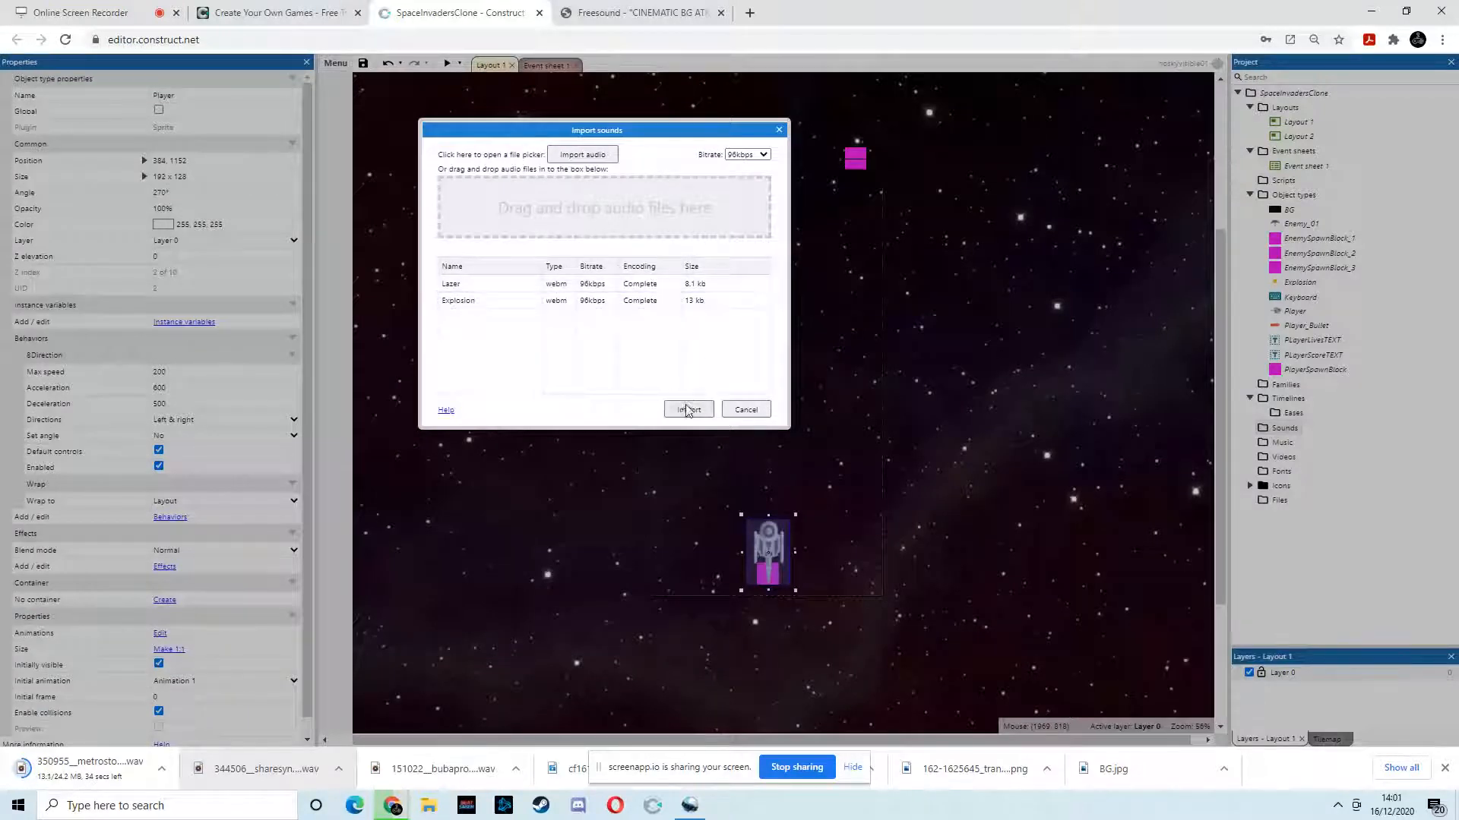
left_click(688, 410)
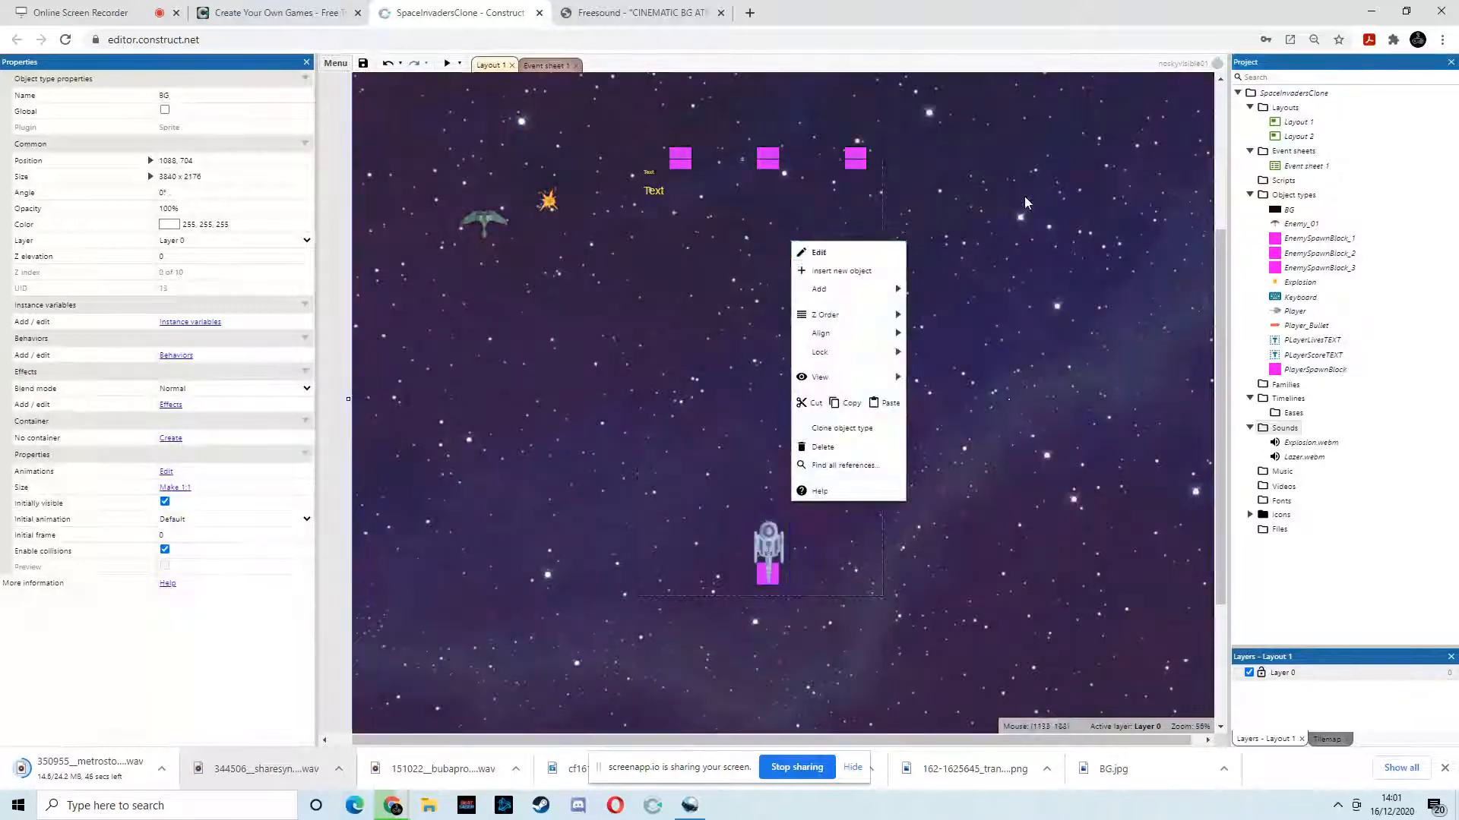
Insert a new Audio object from the Media category into the project
left_click(325, 357)
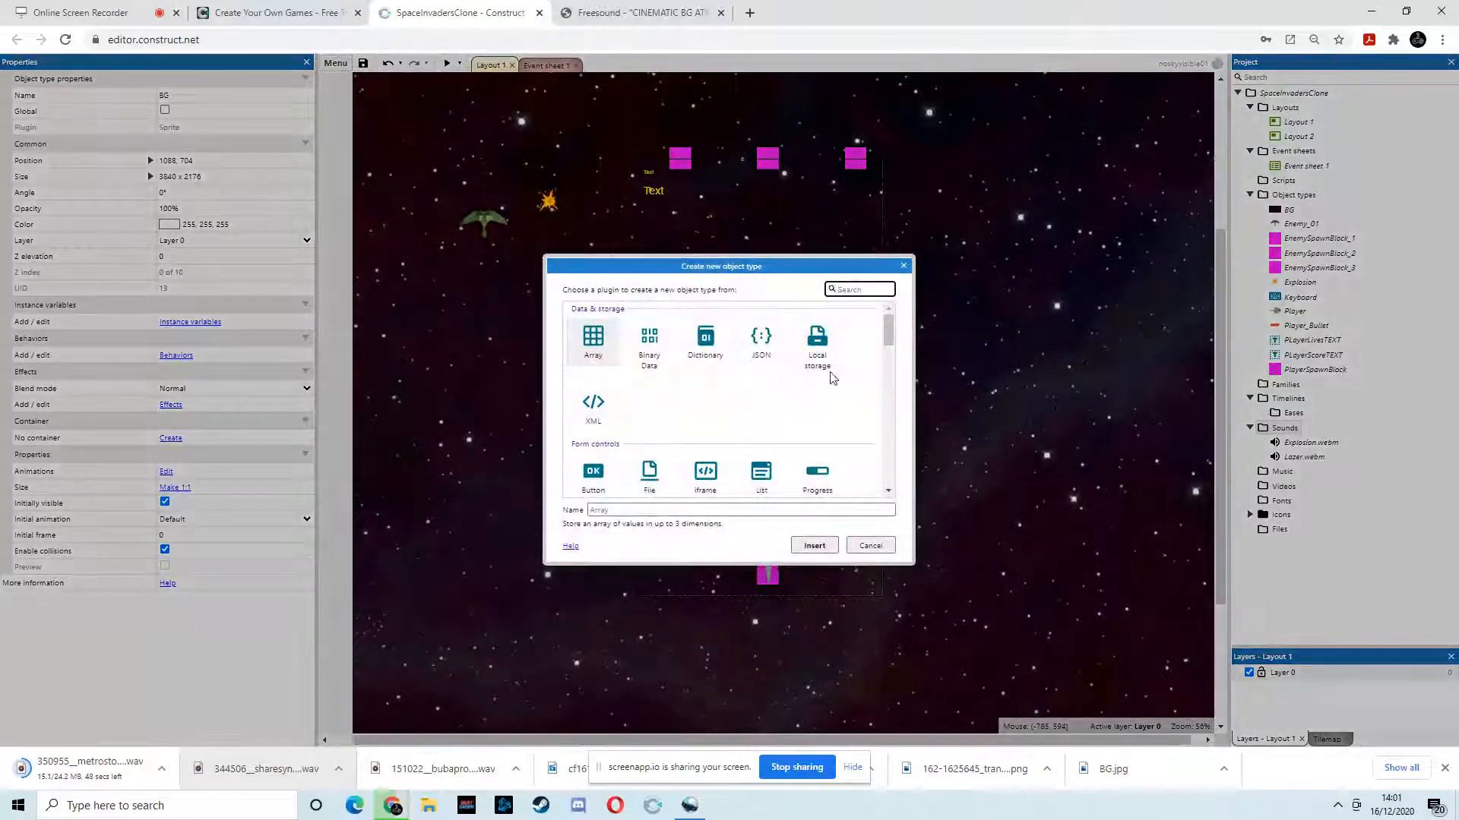
scroll("down", 3)
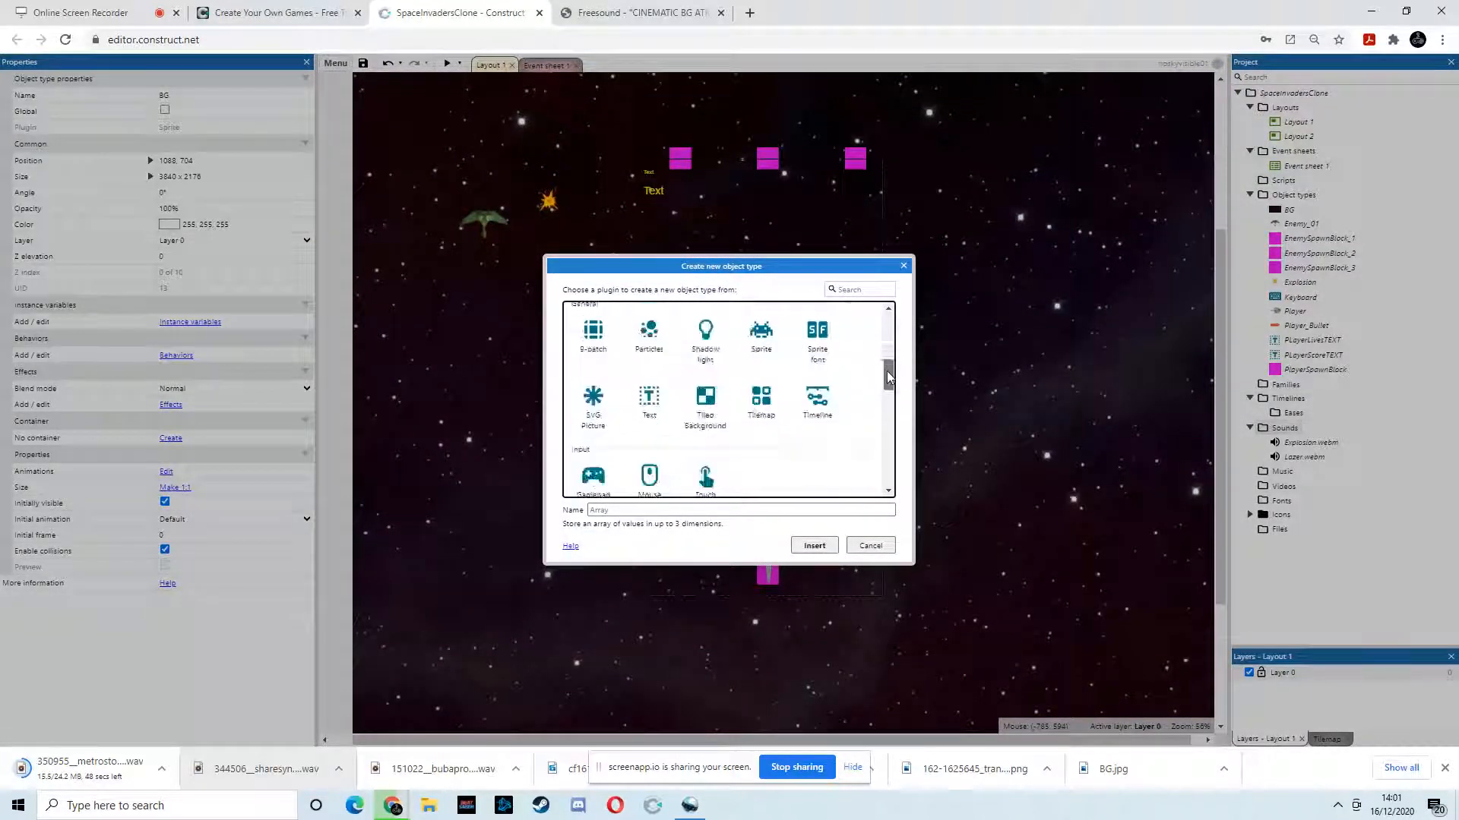
scroll("down", 3)
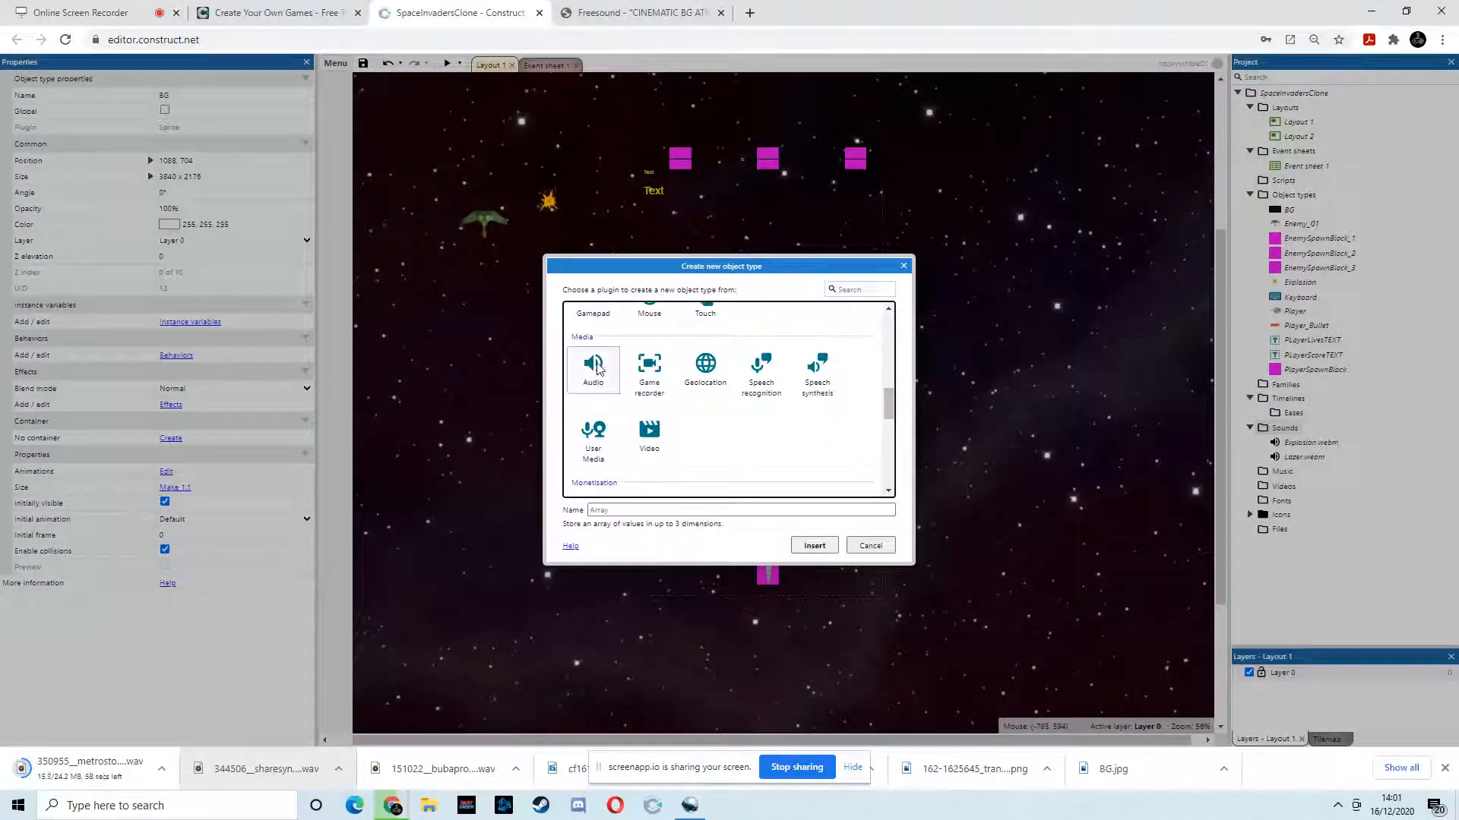
left_click(813, 546)
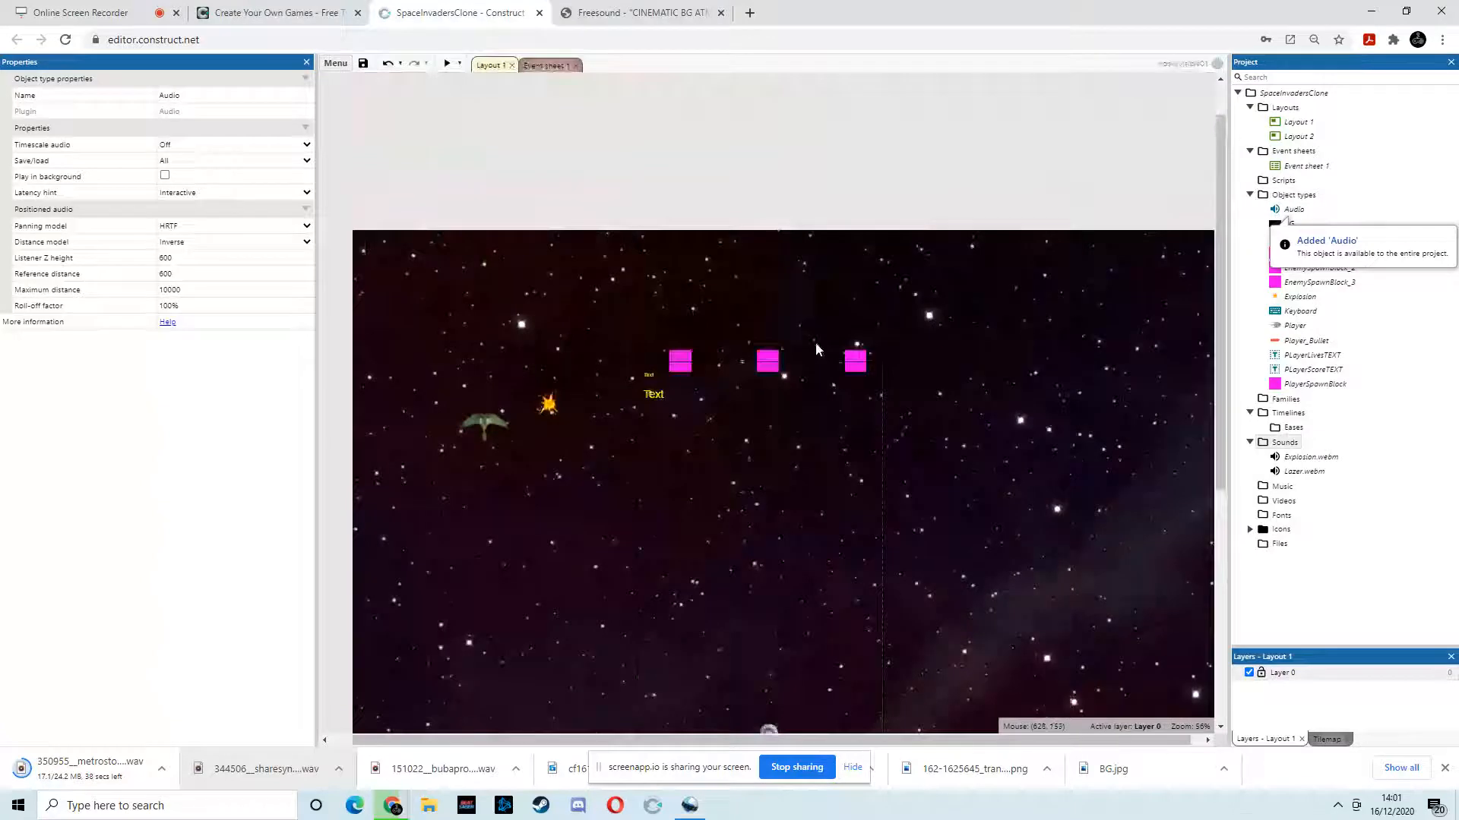
left_click(547, 64)
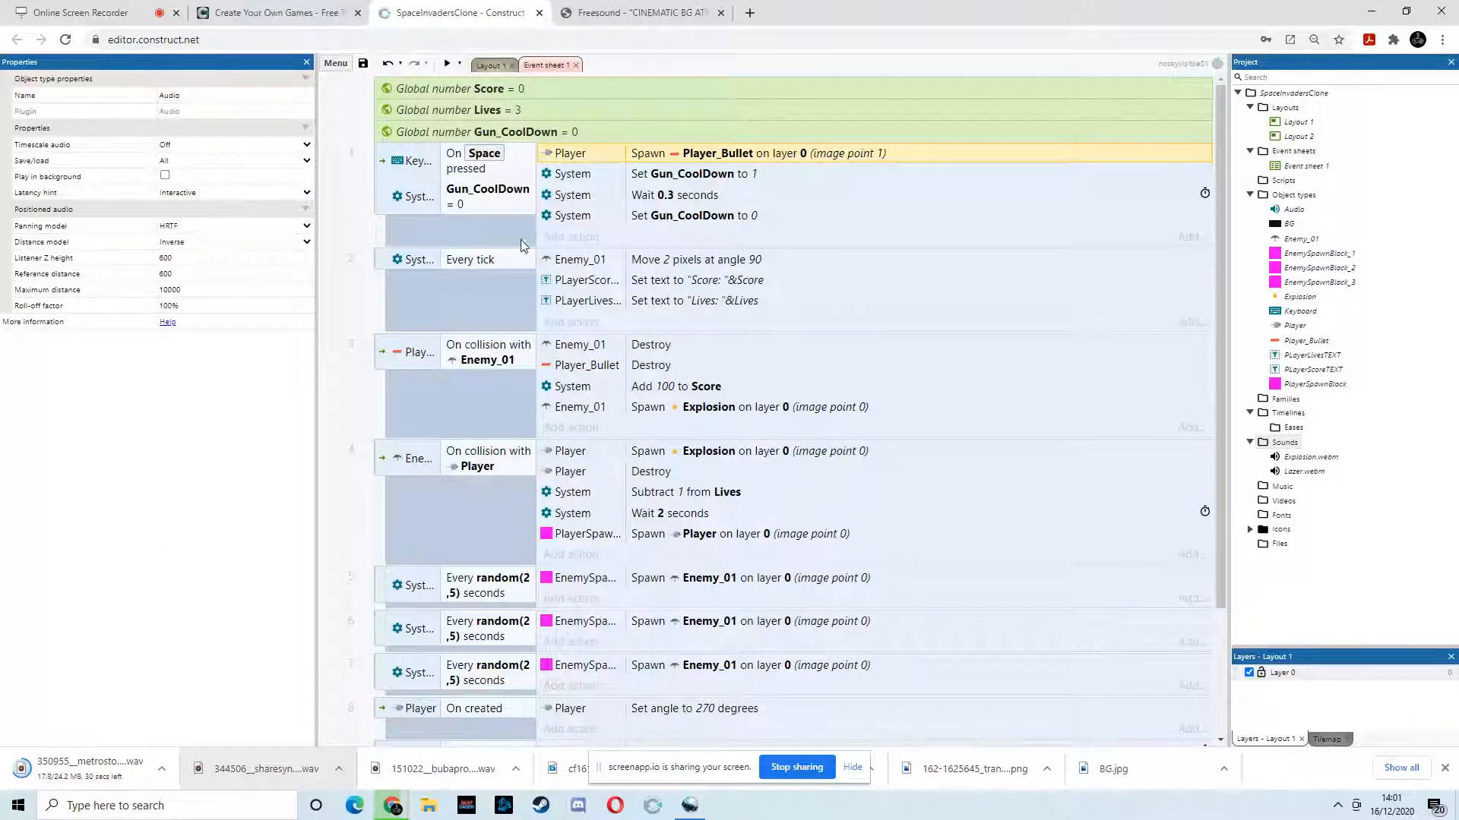
mouse_move(680, 164)
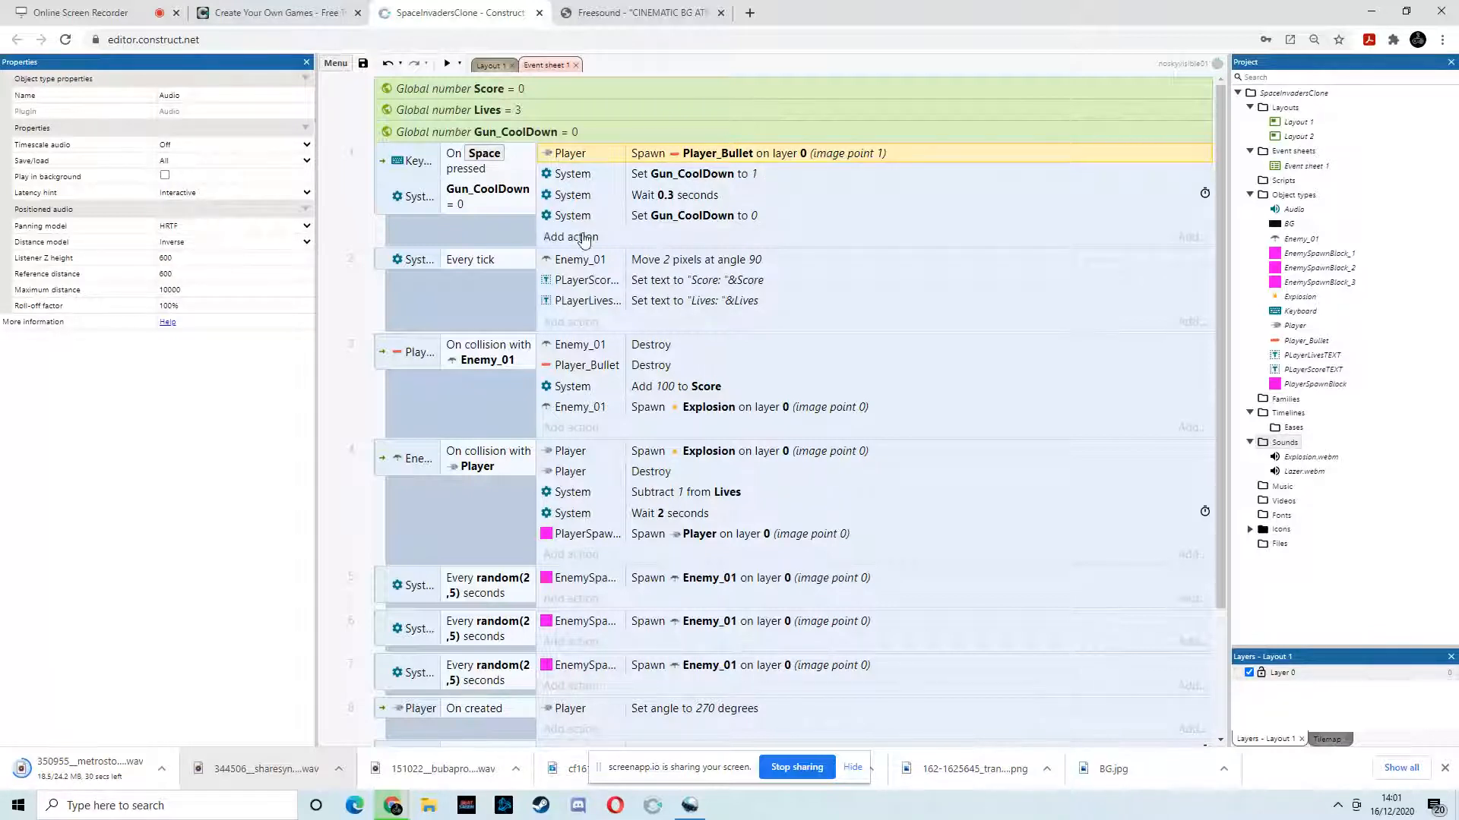
Add an Audio Play action for Lazer, not looping at 0 dB, to the Space-pressed event
left_click(570, 237)
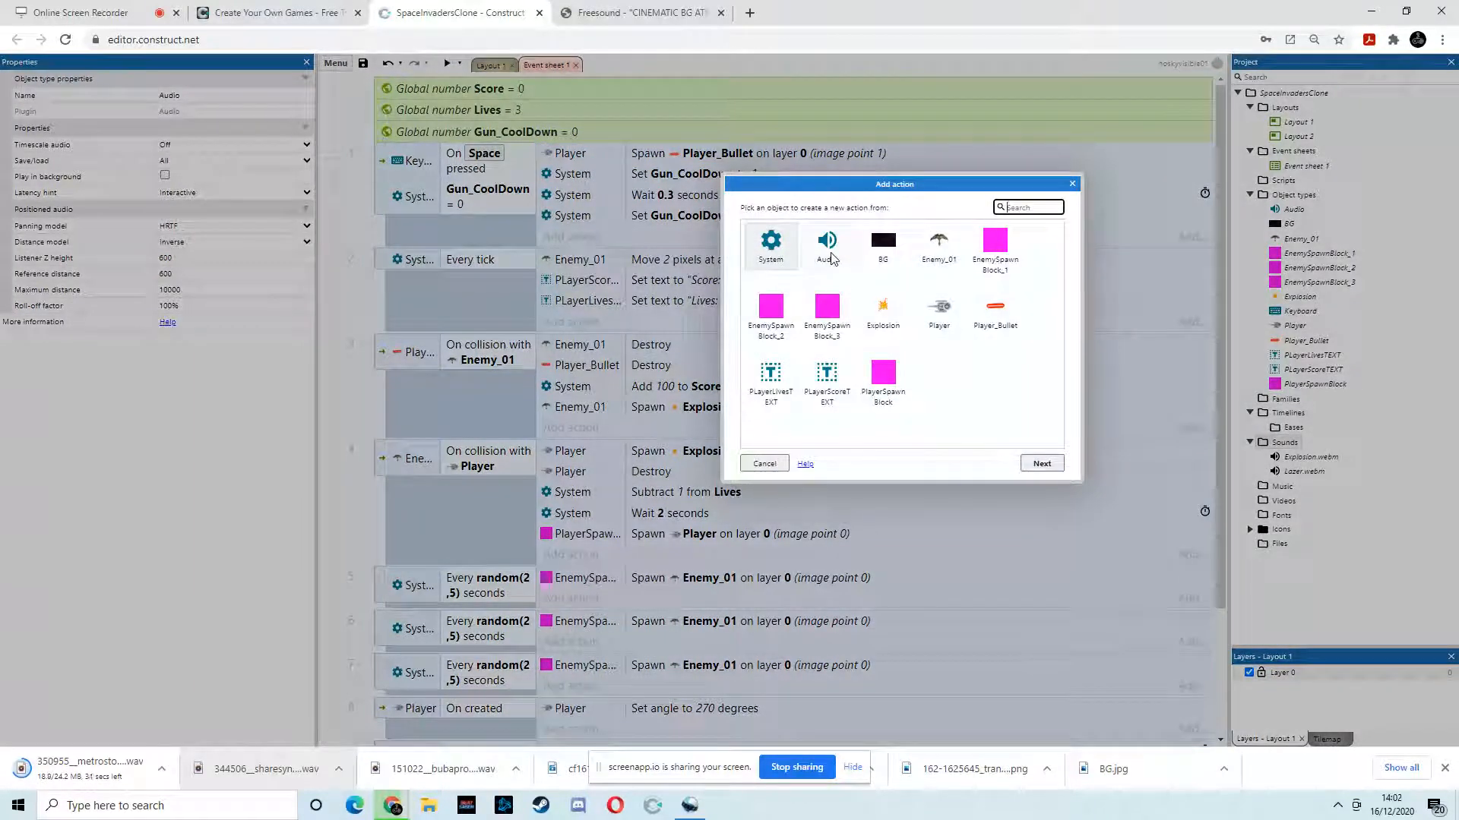
left_click(828, 240)
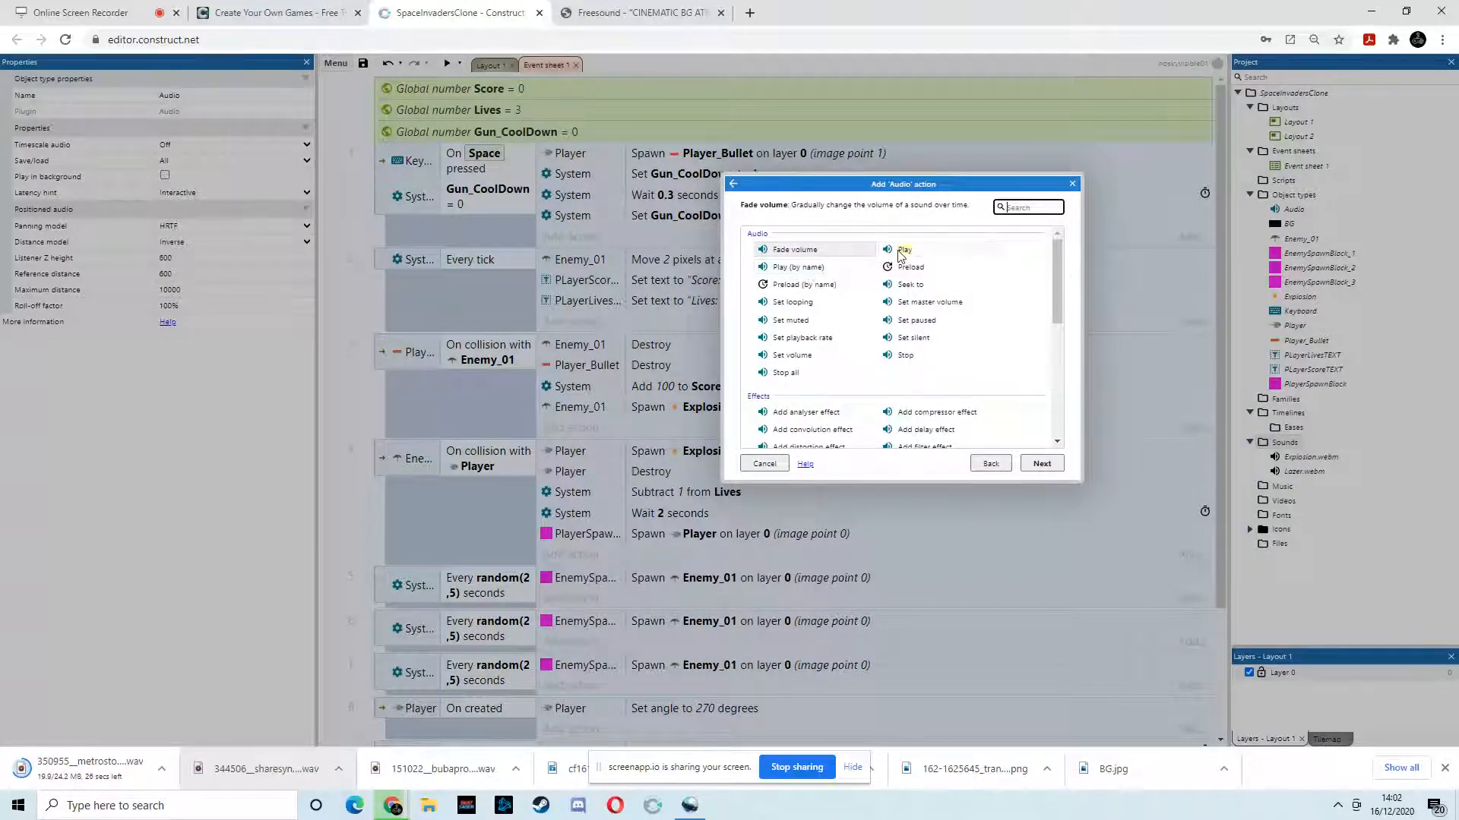
left_click(904, 249)
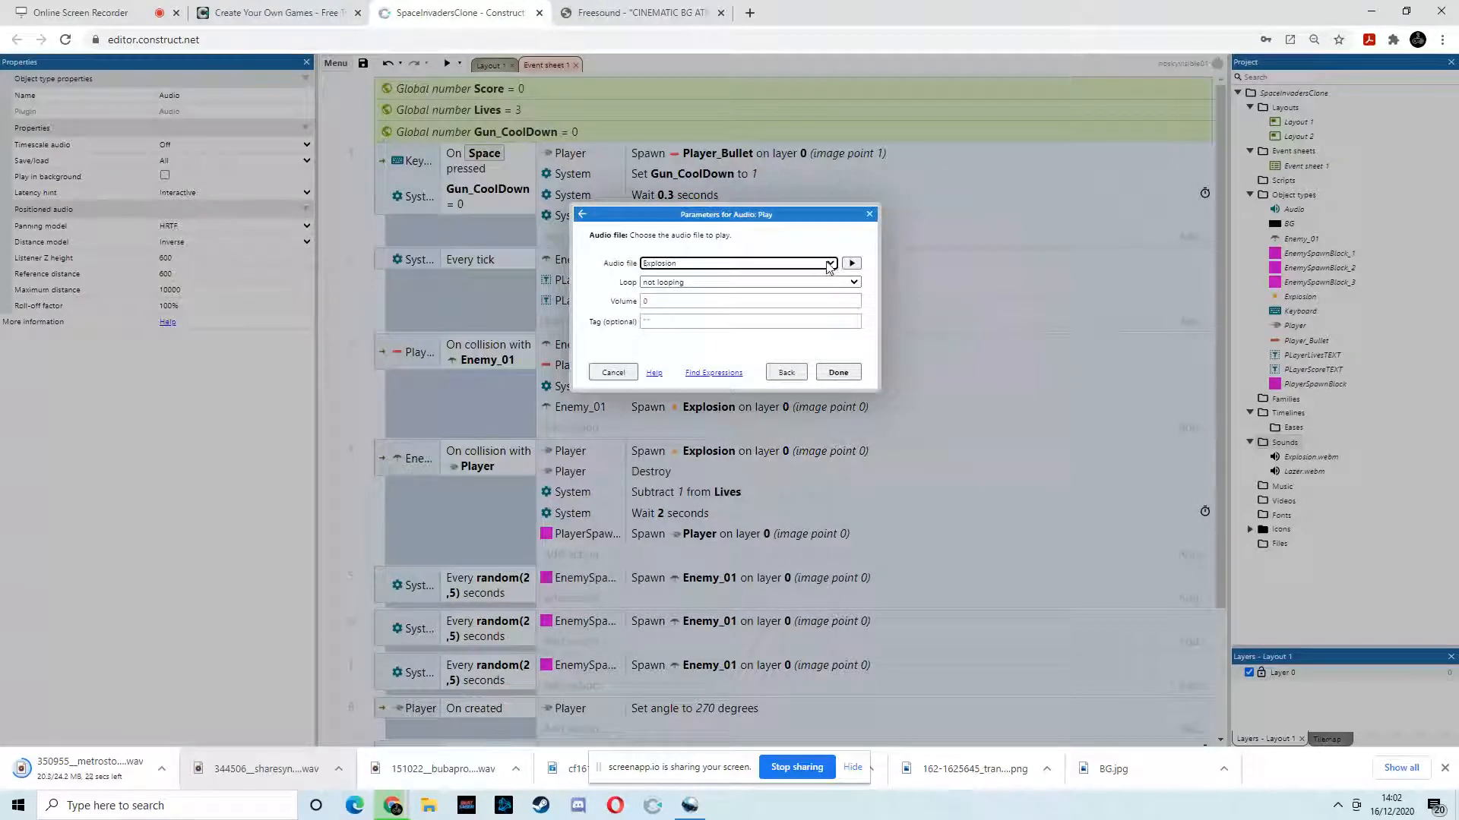
left_click(830, 265)
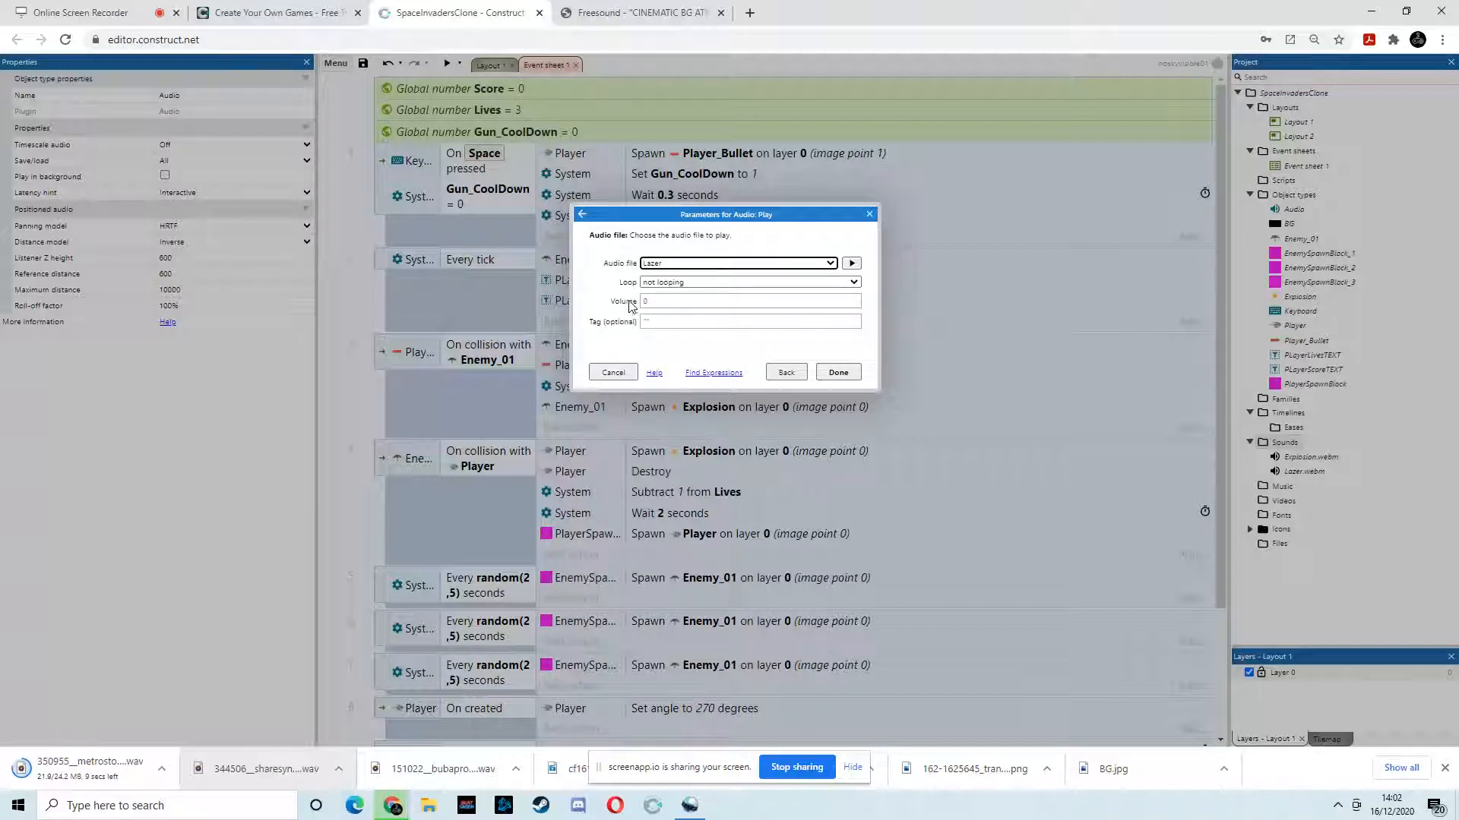
left_click(839, 372)
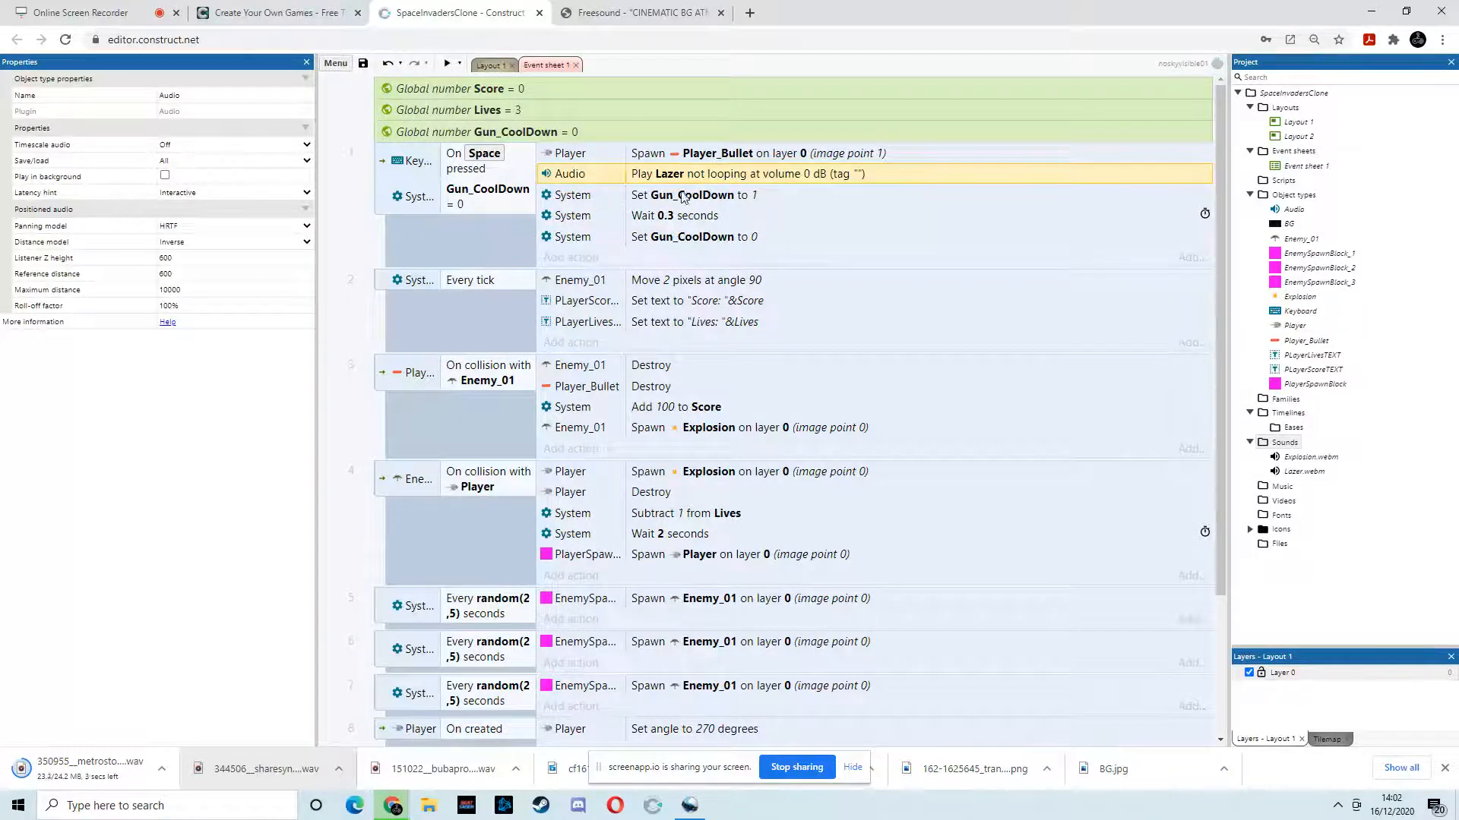
left_click(448, 64)
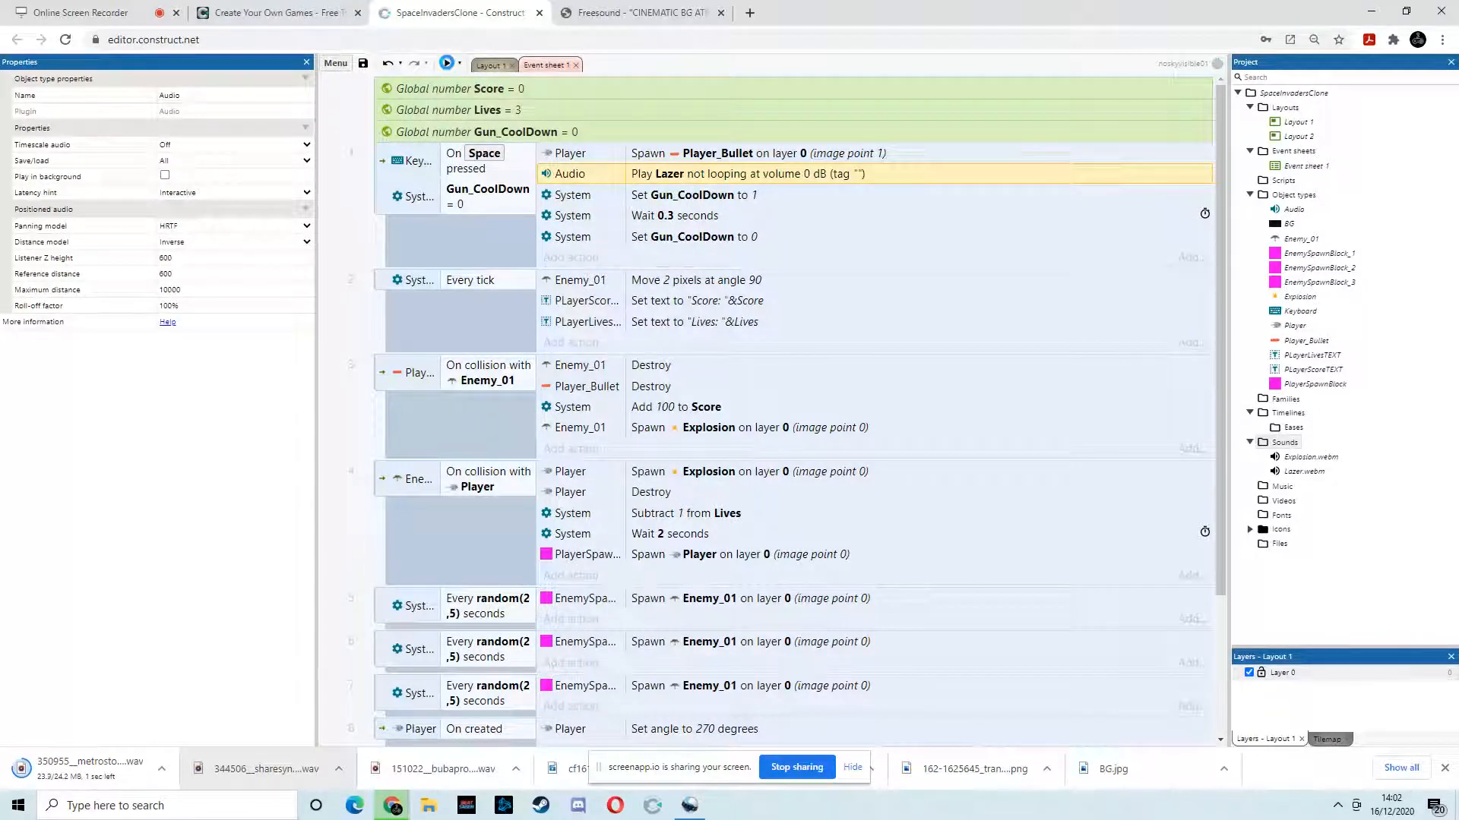
left_click(448, 64)
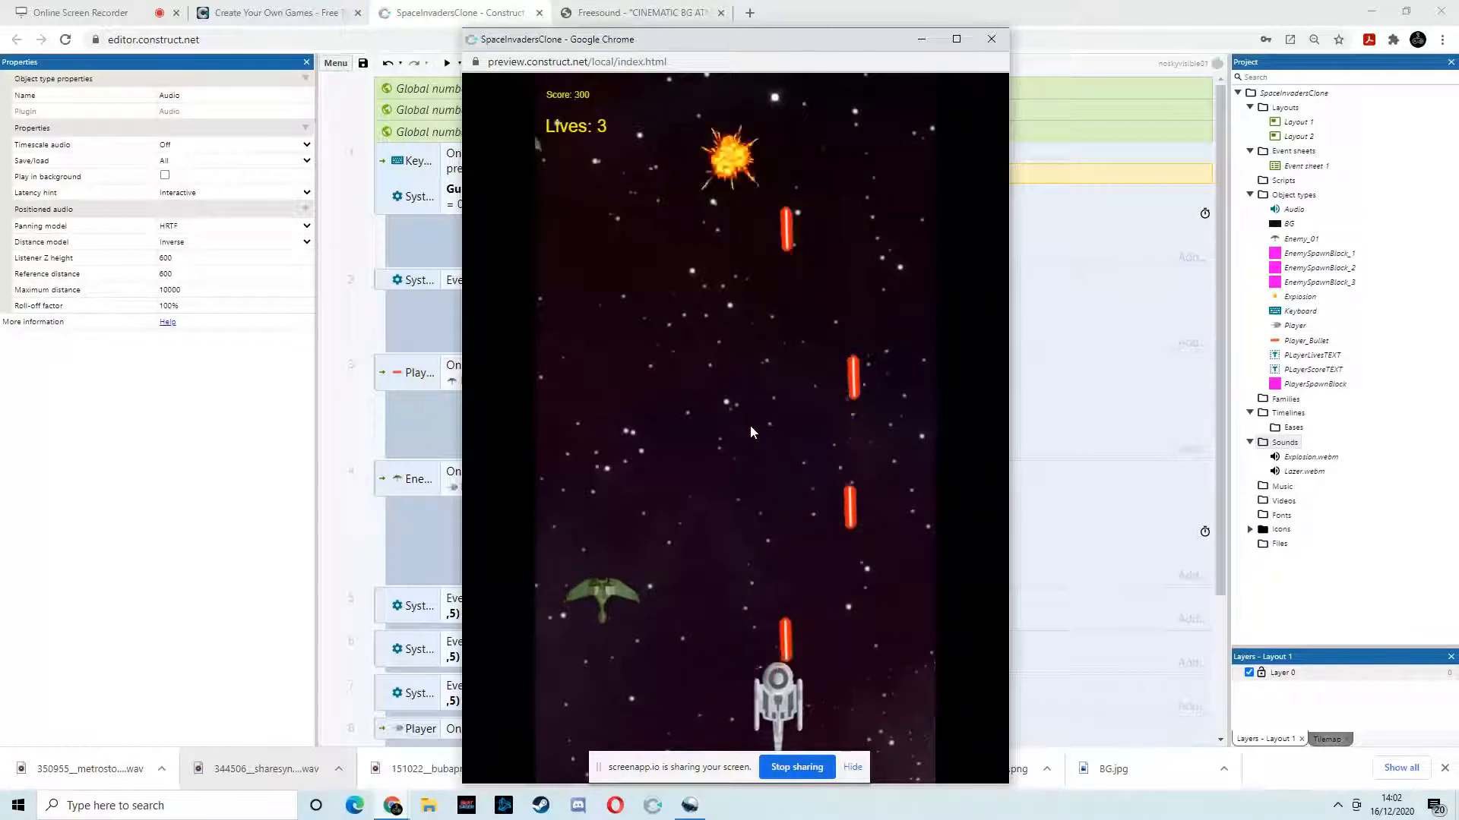
left_click(991, 40)
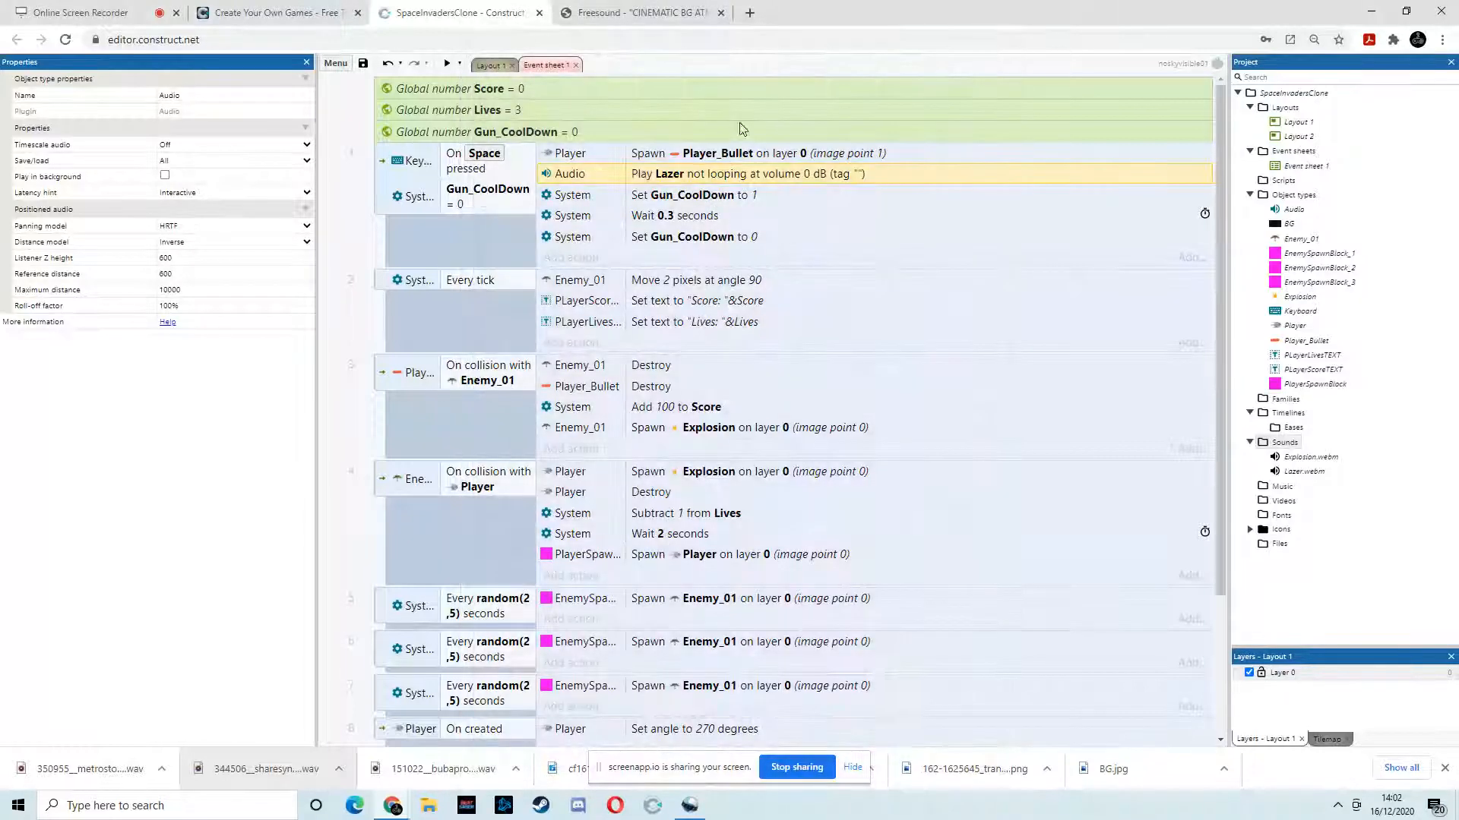
Add an Audio Play action for the Explosion sound, not looping, volume 0, on enemy-player collision
scroll("down", 3)
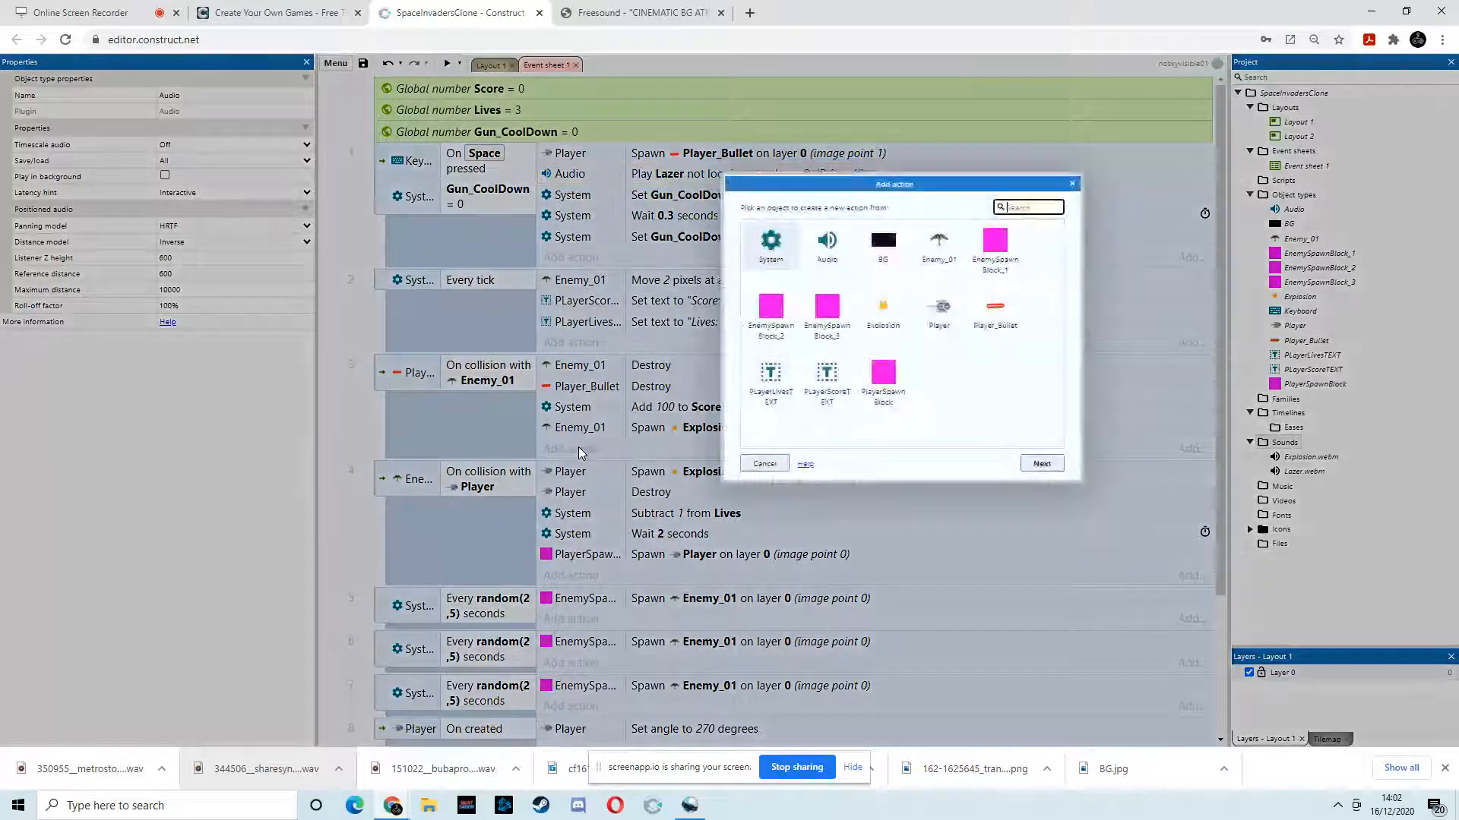
left_click(826, 245)
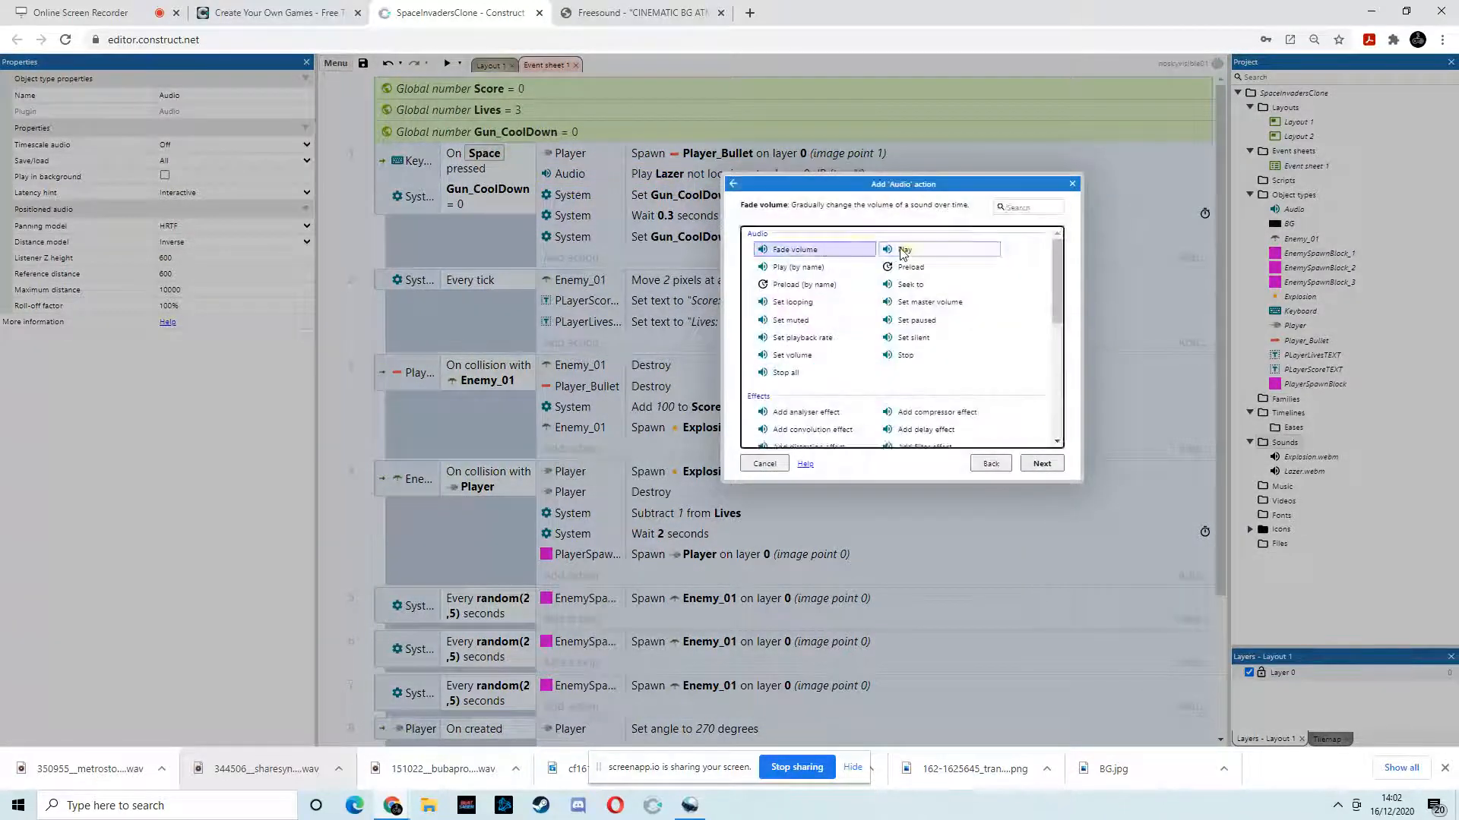
left_click(905, 249)
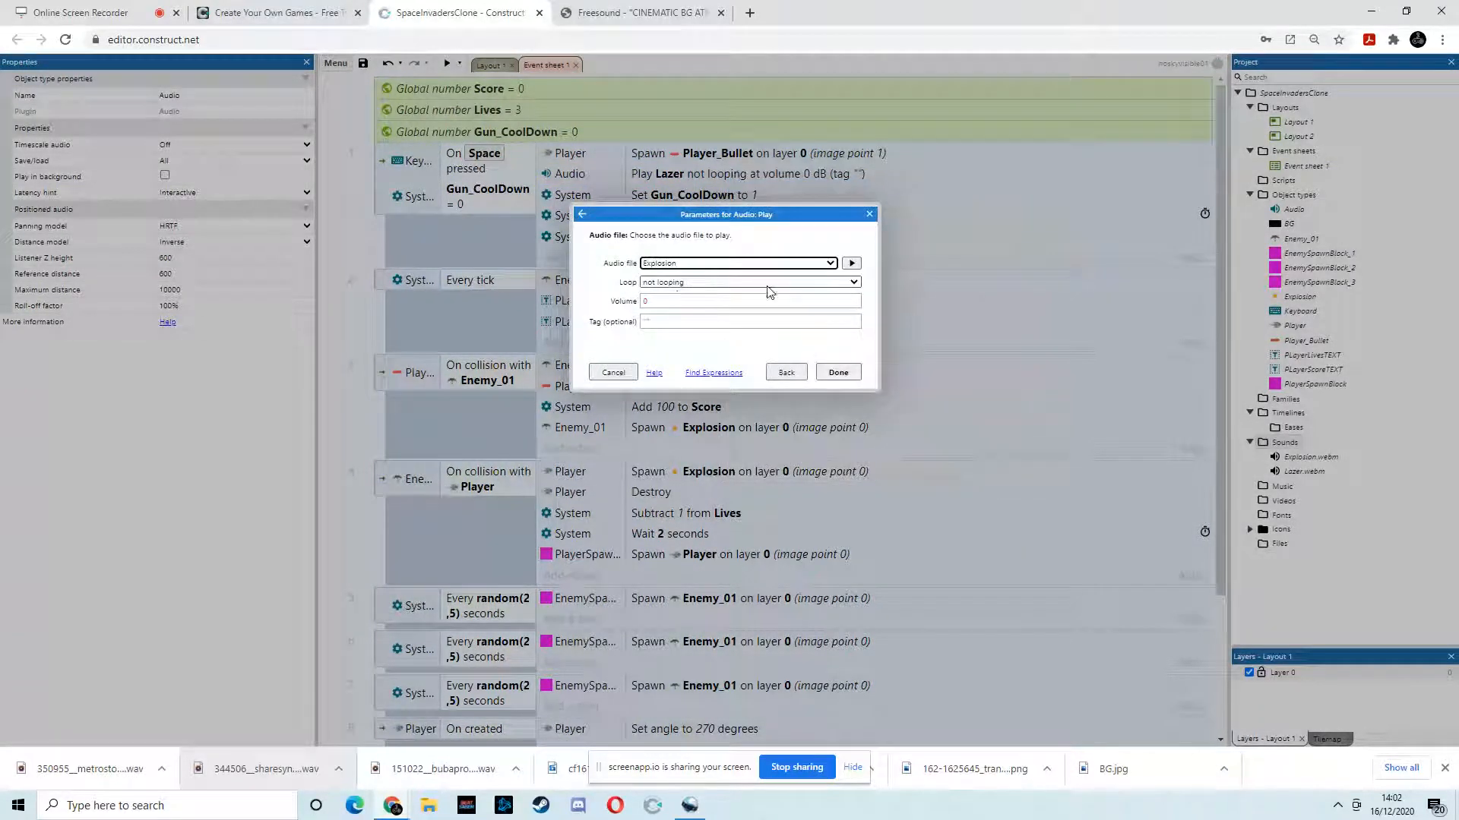
left_click(838, 371)
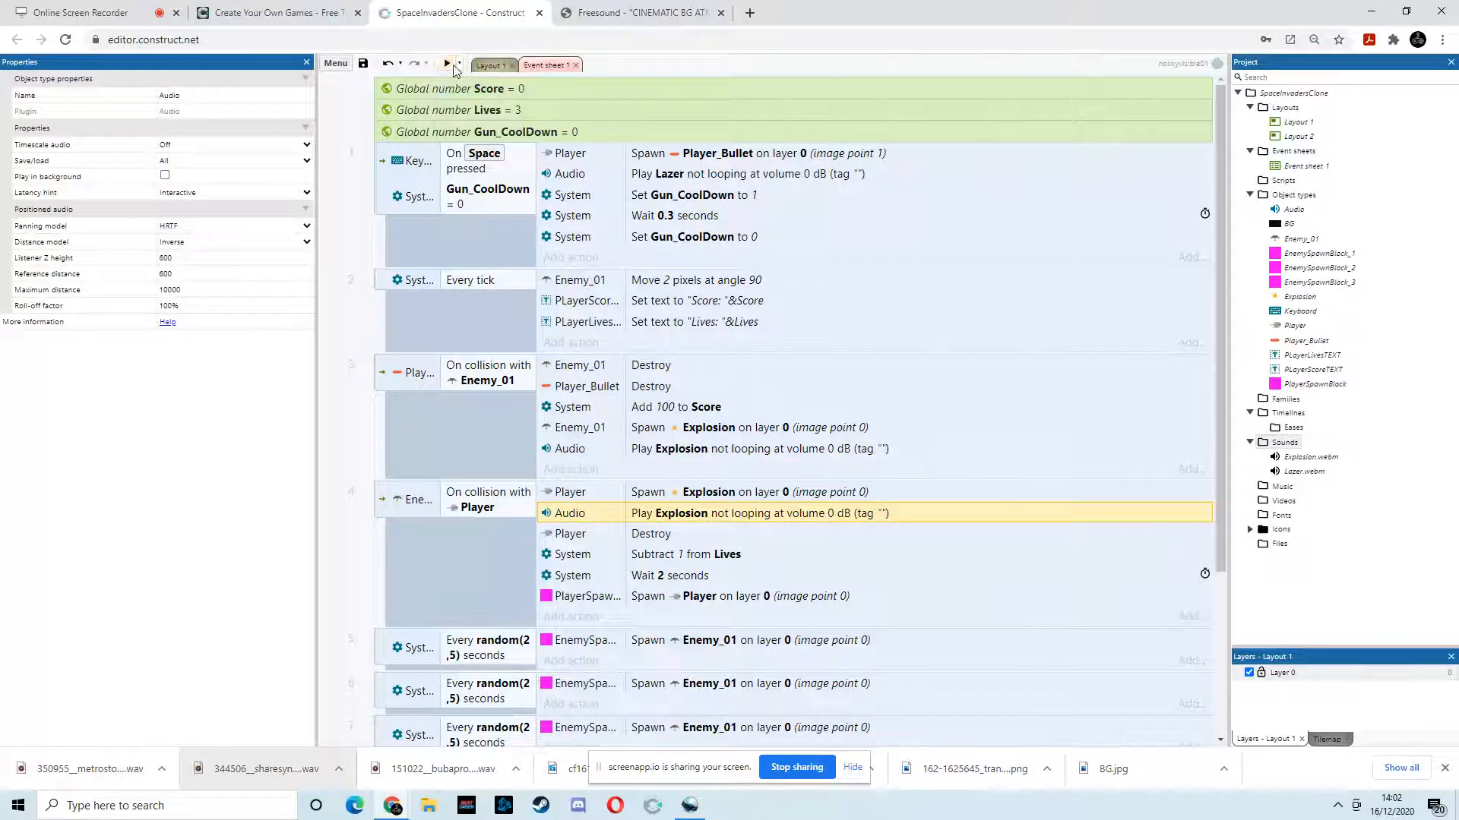
left_click(447, 64)
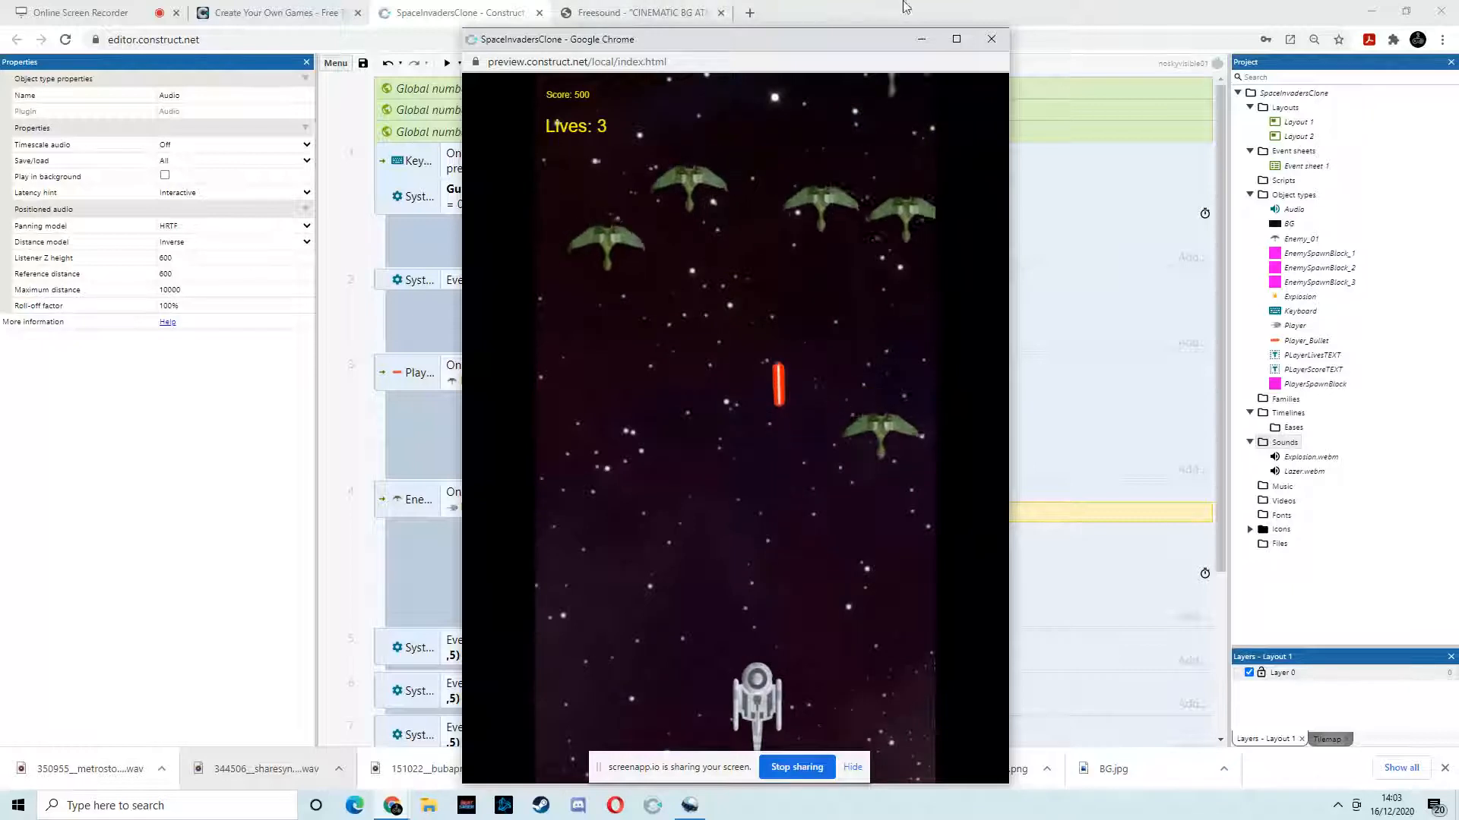
left_click(991, 38)
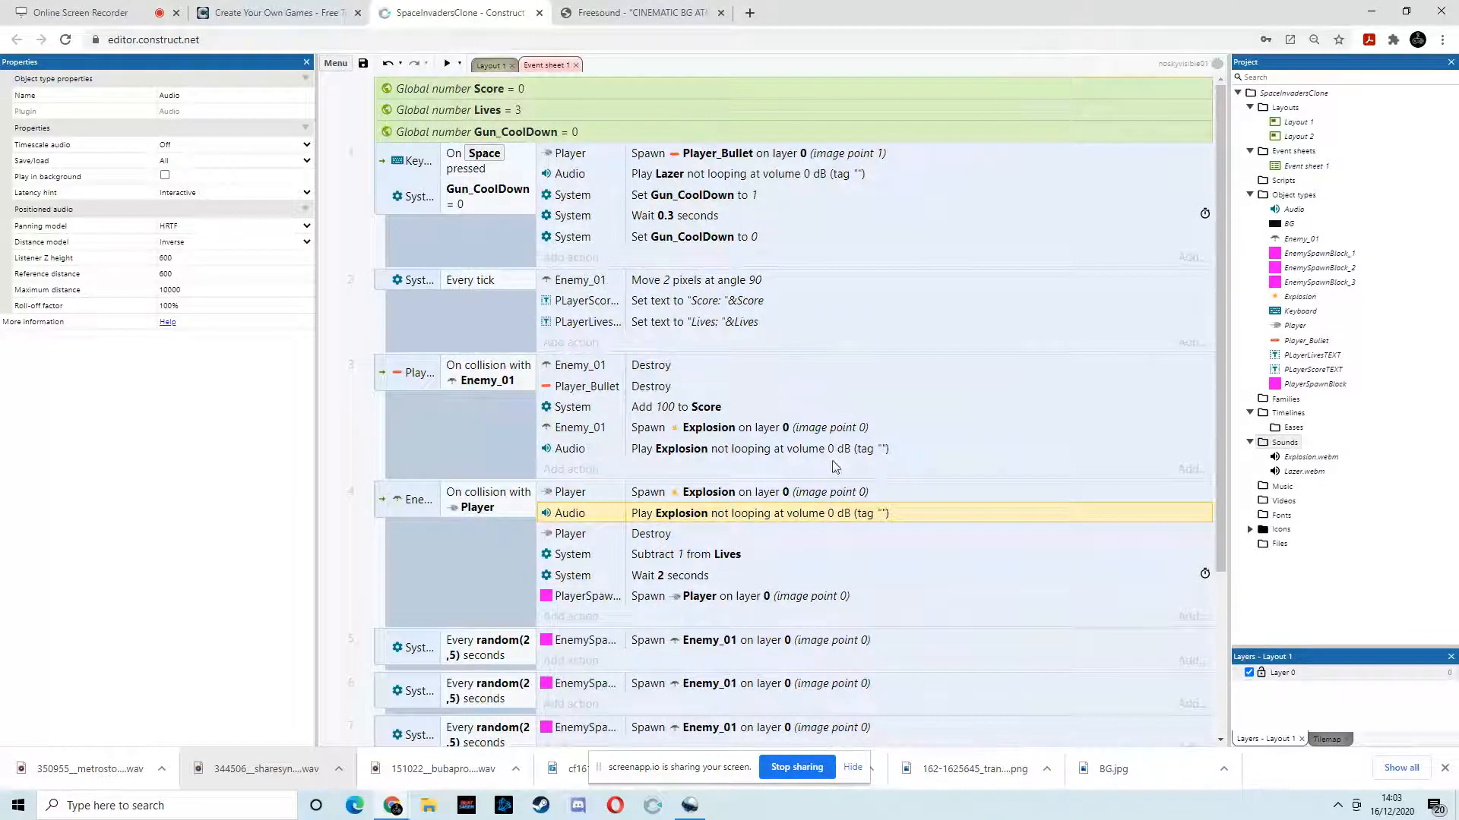
Import the downloaded cinematic .wav music file into the Sounds folder
scroll("down", 3)
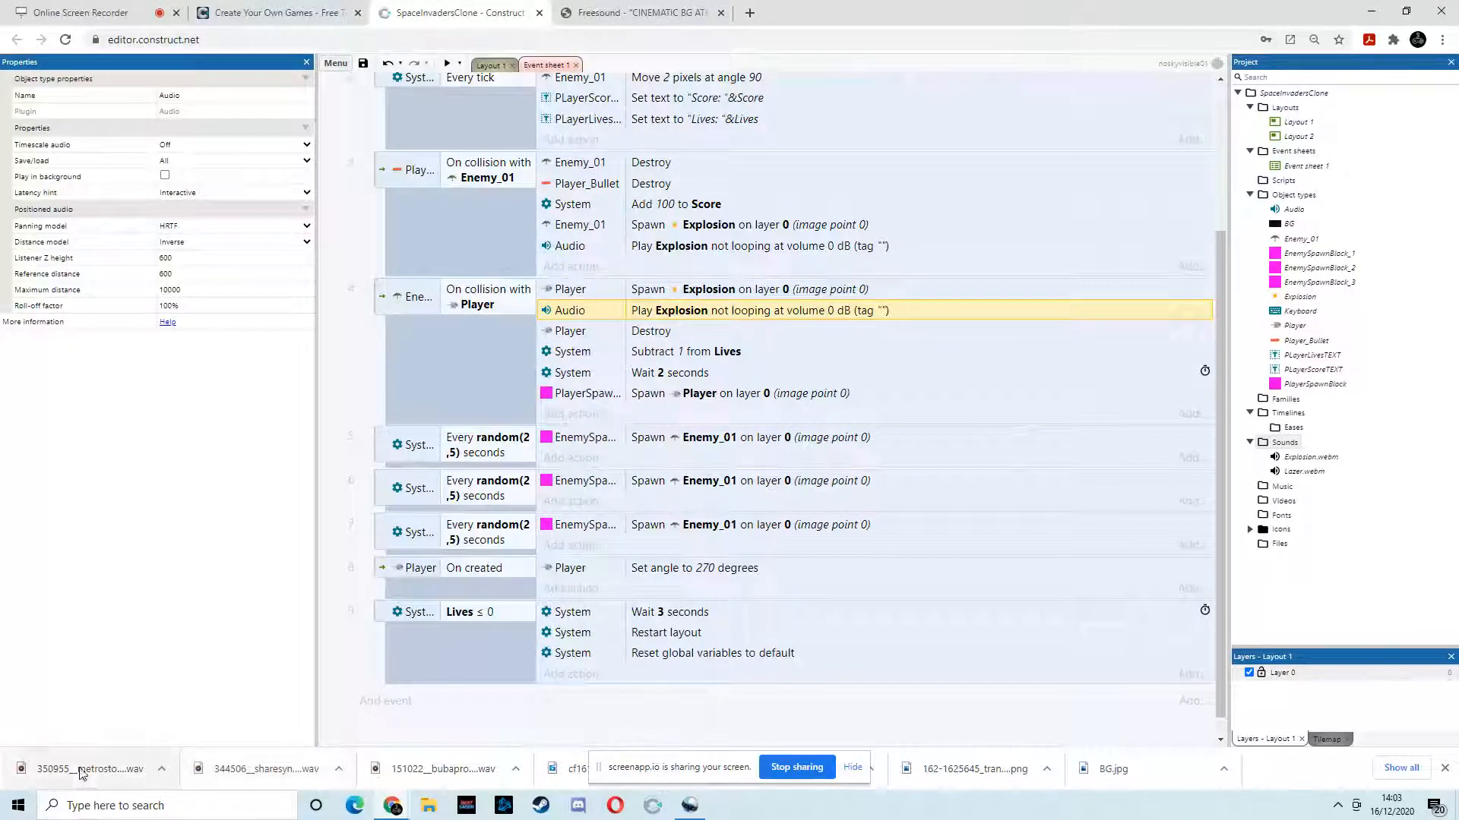
mouse_move(292, 740)
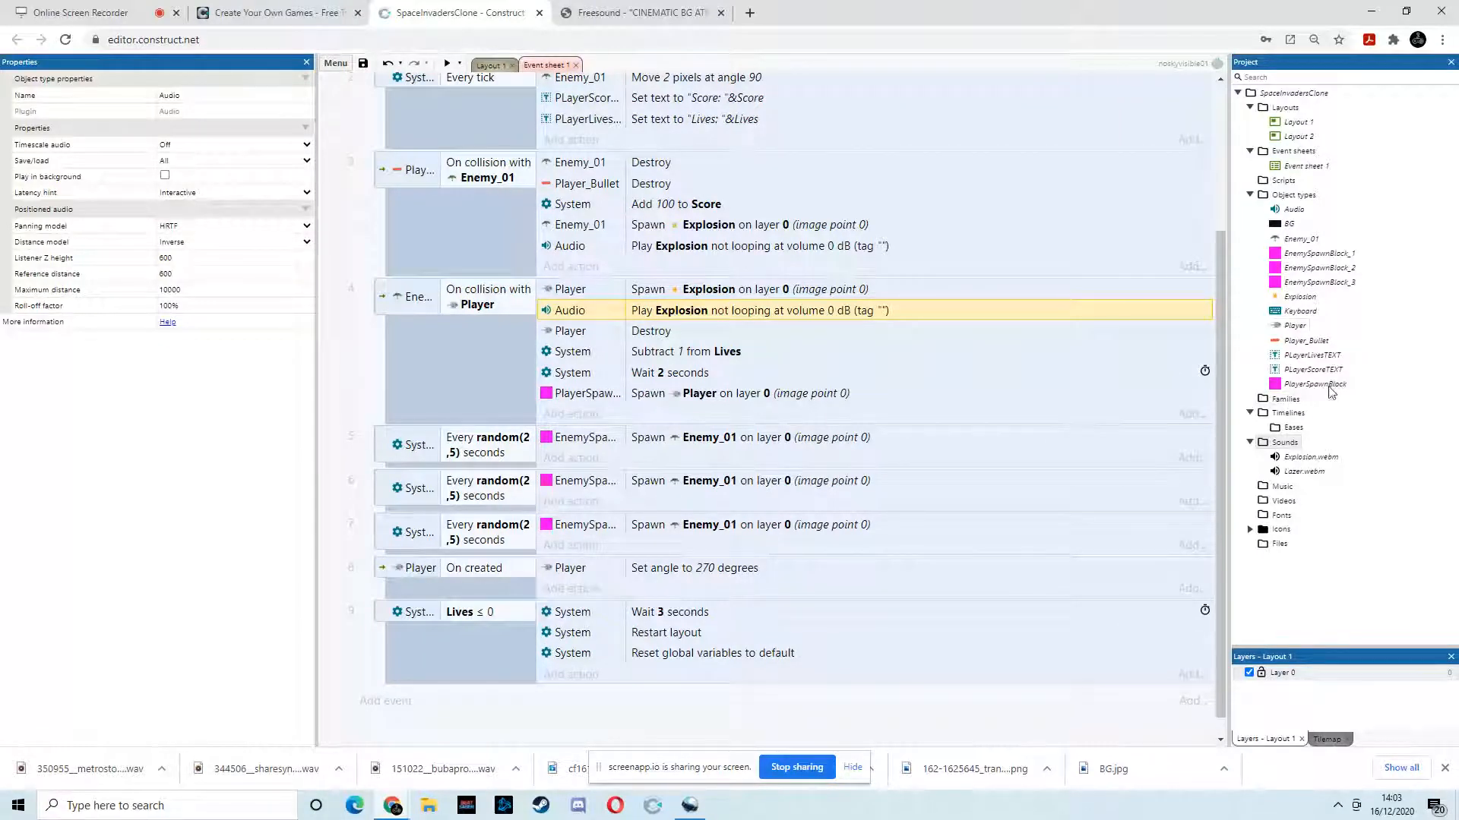
mouse_move(1280, 445)
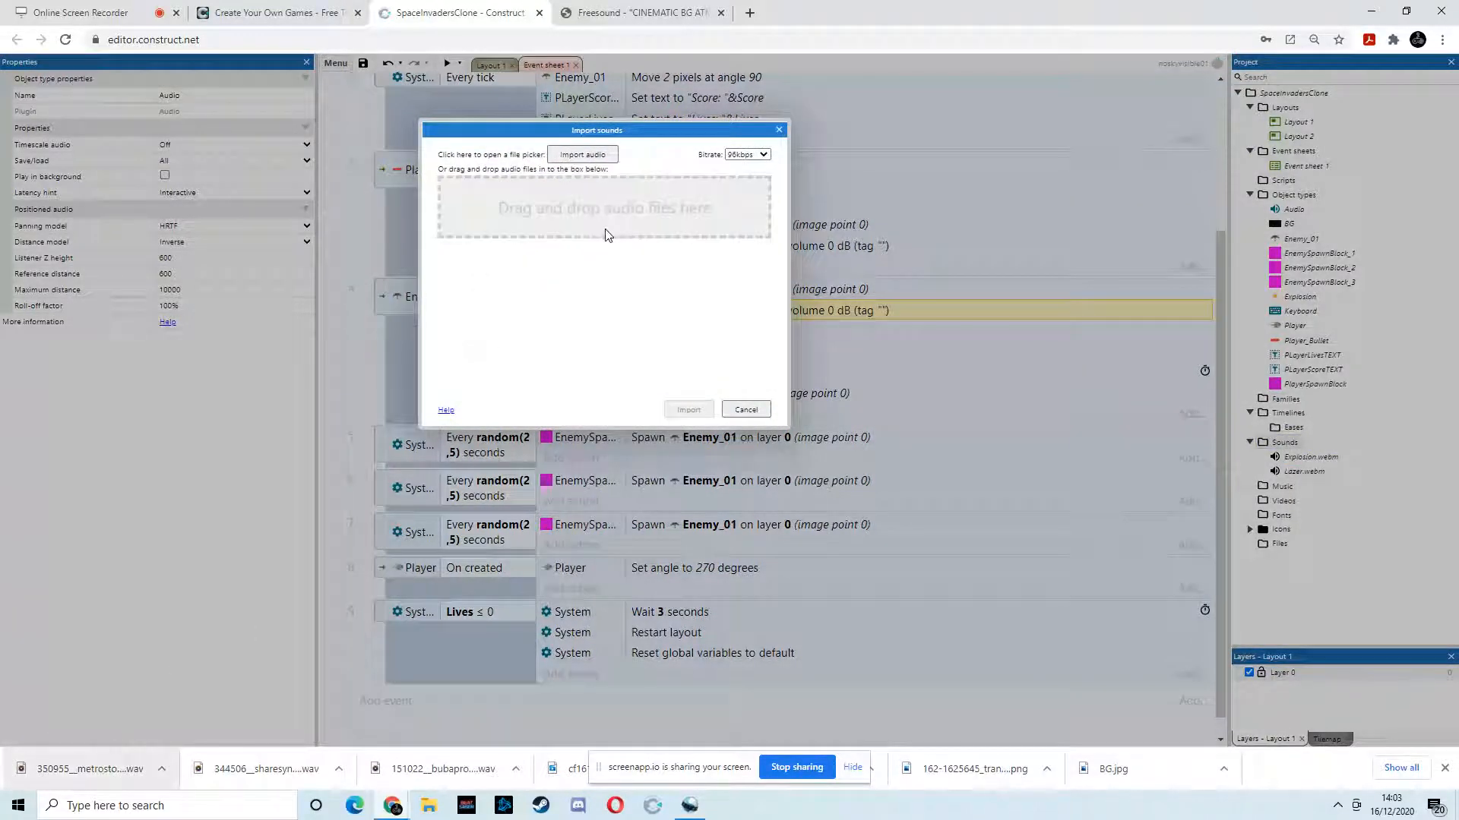
left_click_drag(90, 769, 603, 209)
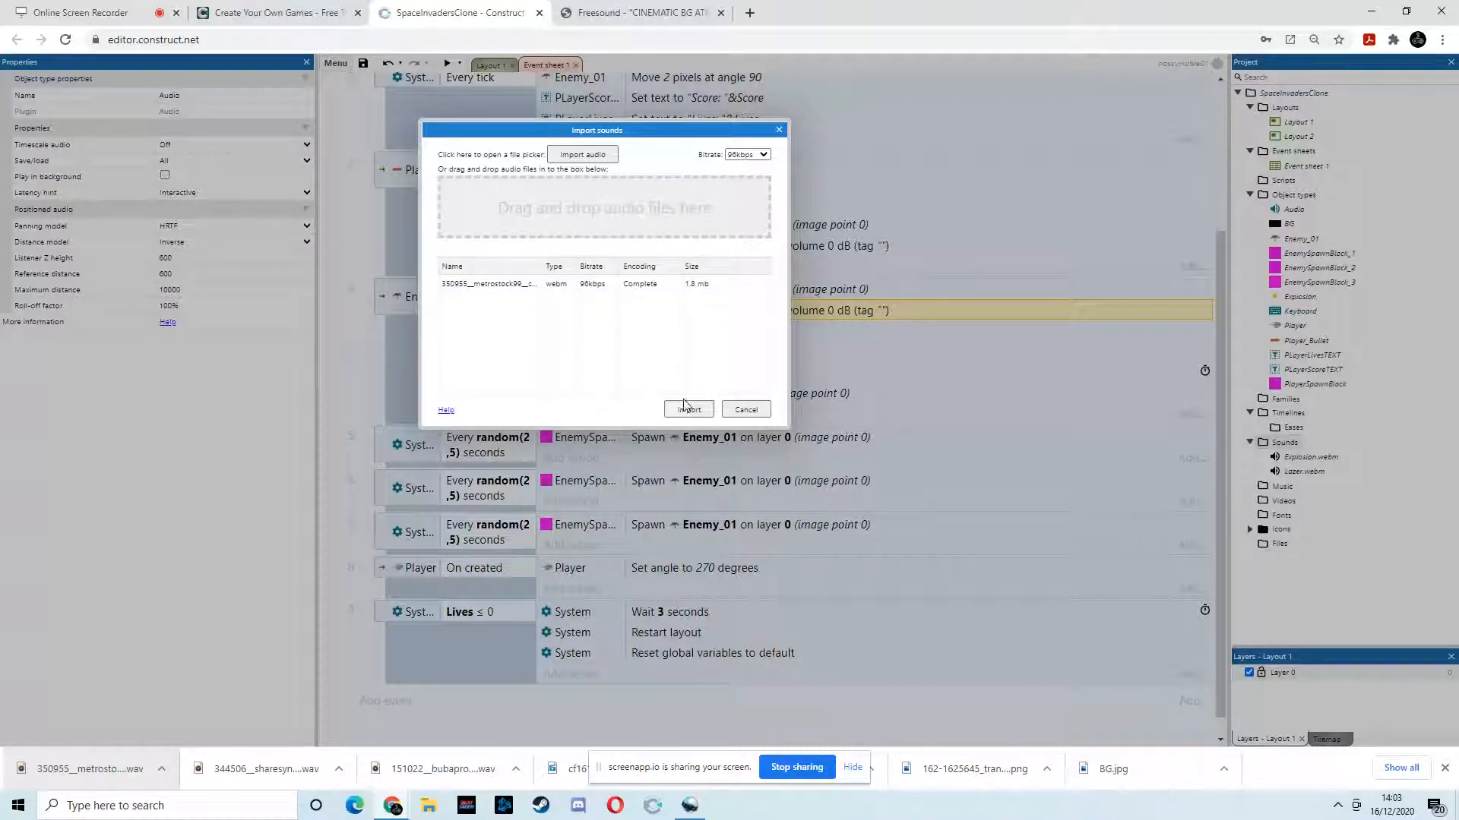
left_click(688, 410)
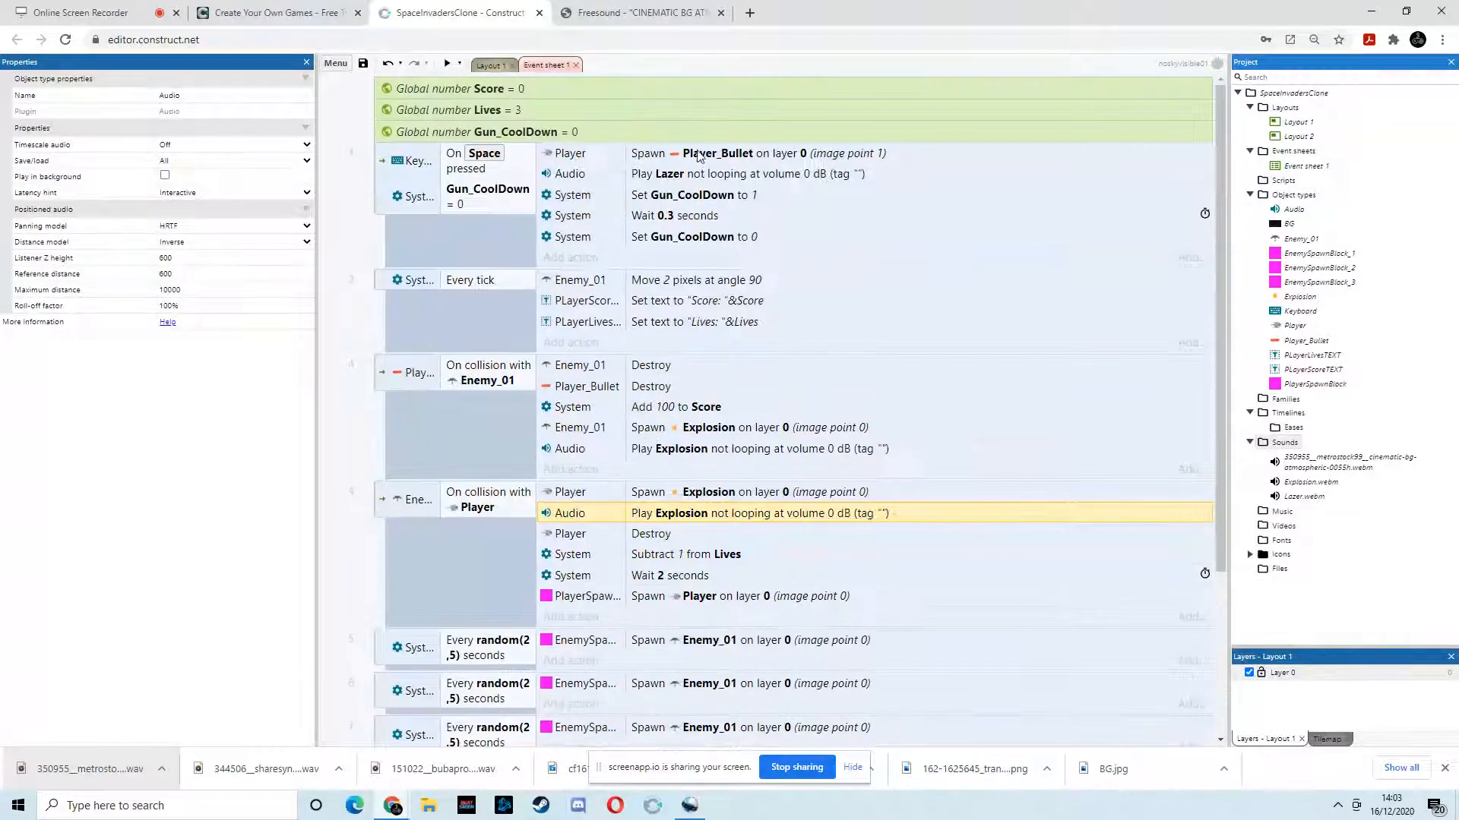
Add a System 'On start of layout' event and begin its action
scroll("down", 3)
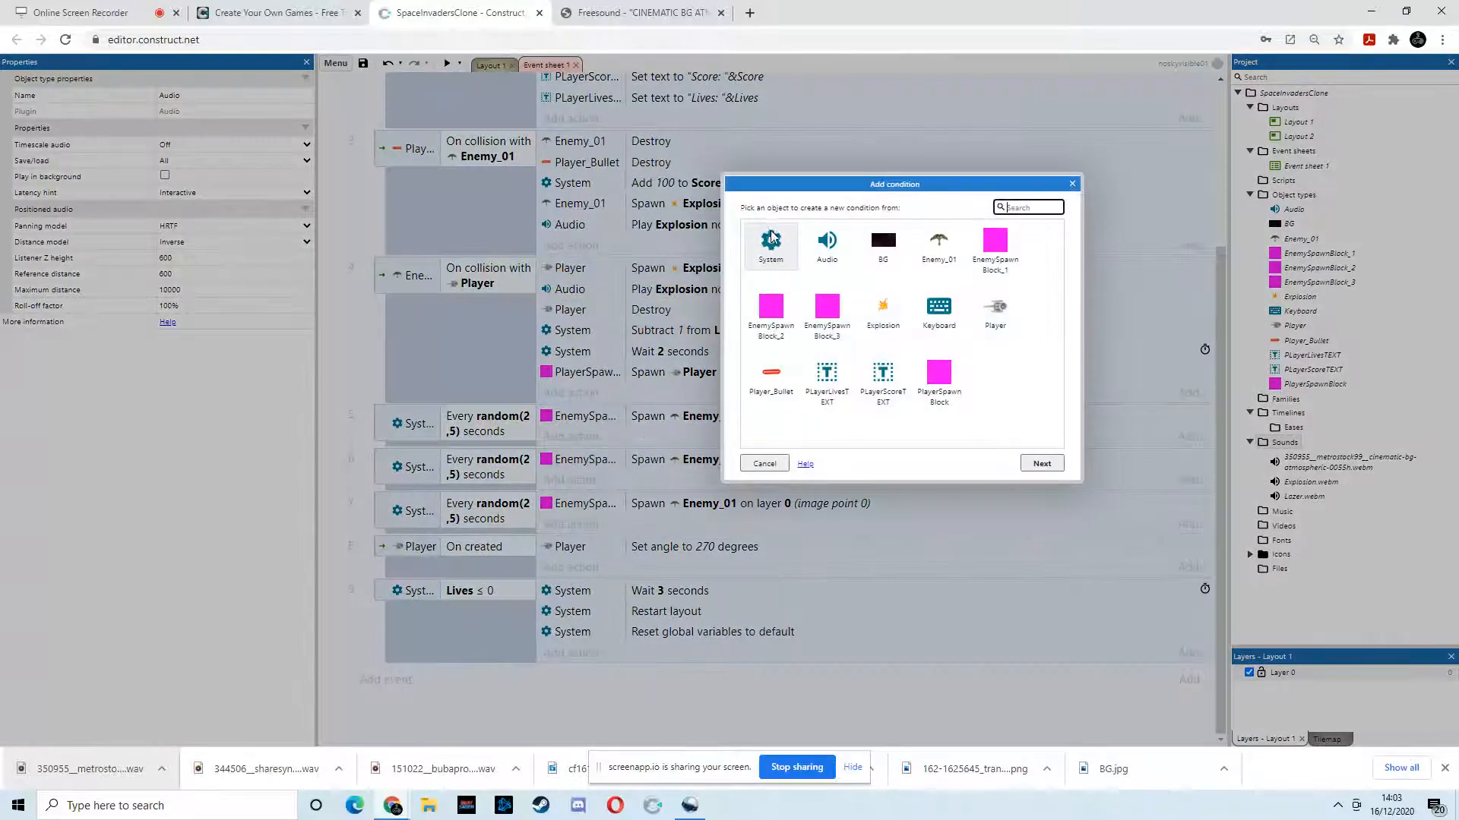
left_click(770, 242)
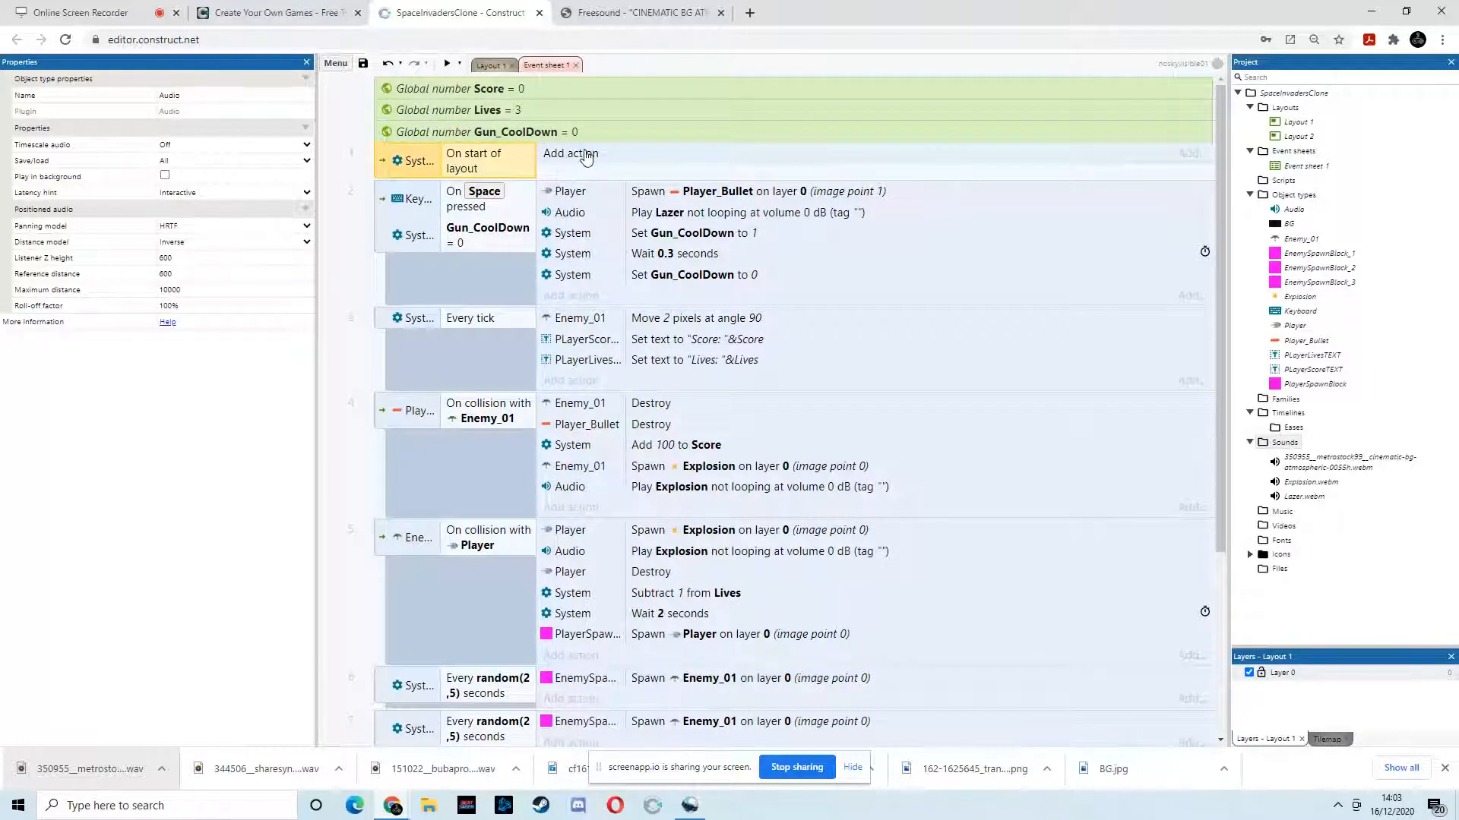
left_click(568, 154)
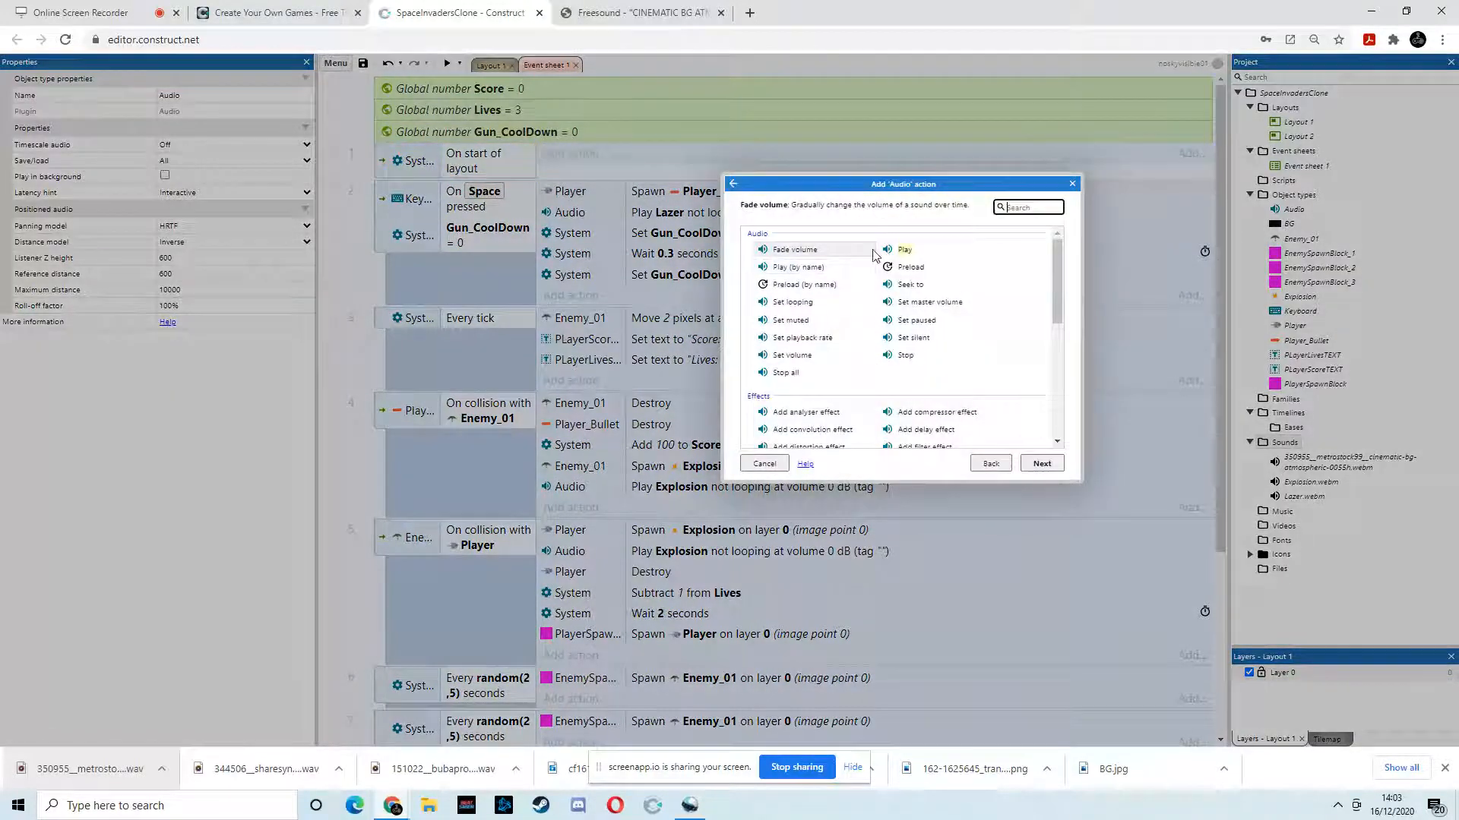
Play the cinematic music via Audio, looping, at volume -10 dB
left_click(904, 250)
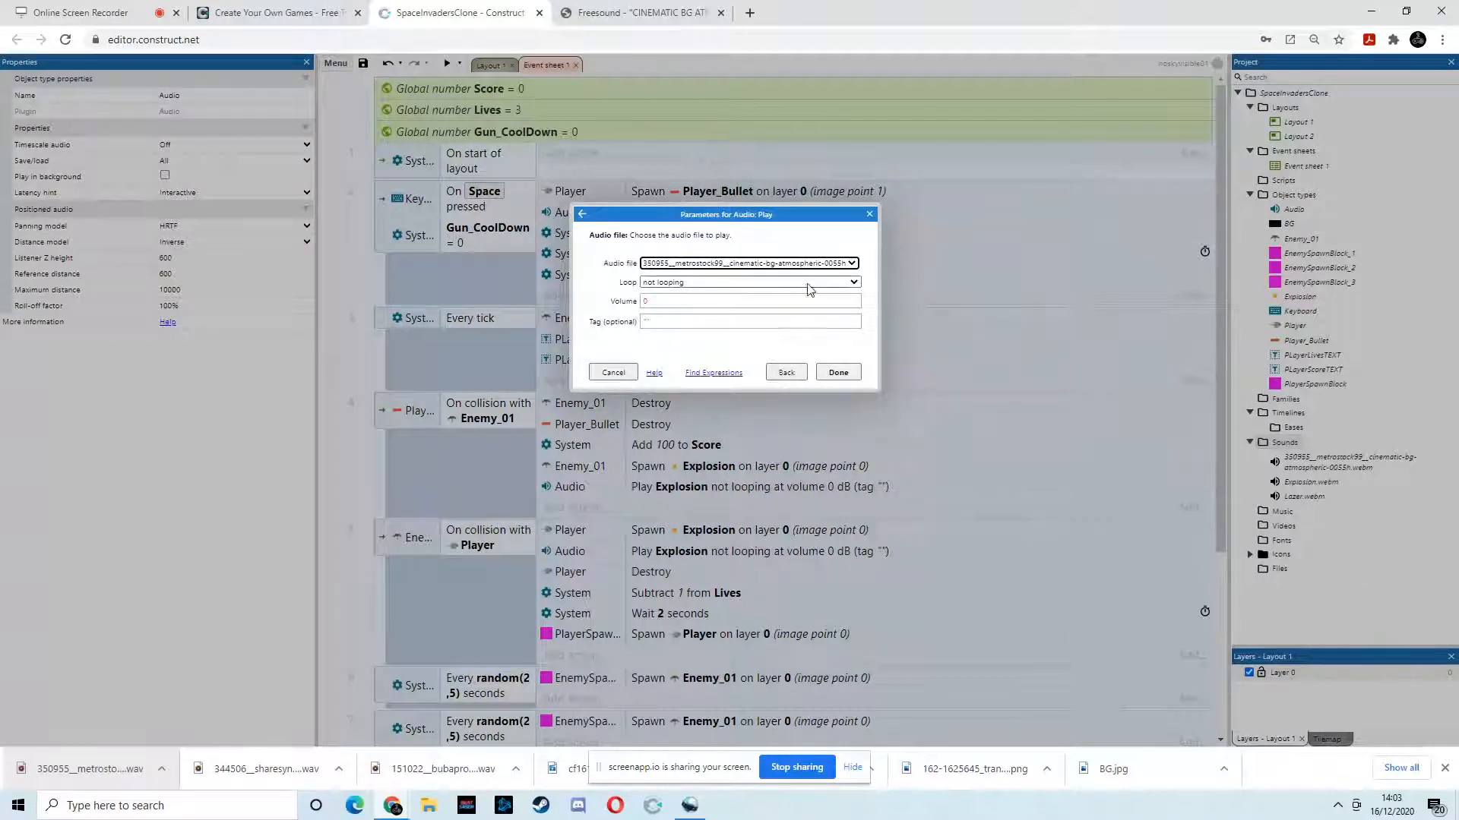
left_click(750, 283)
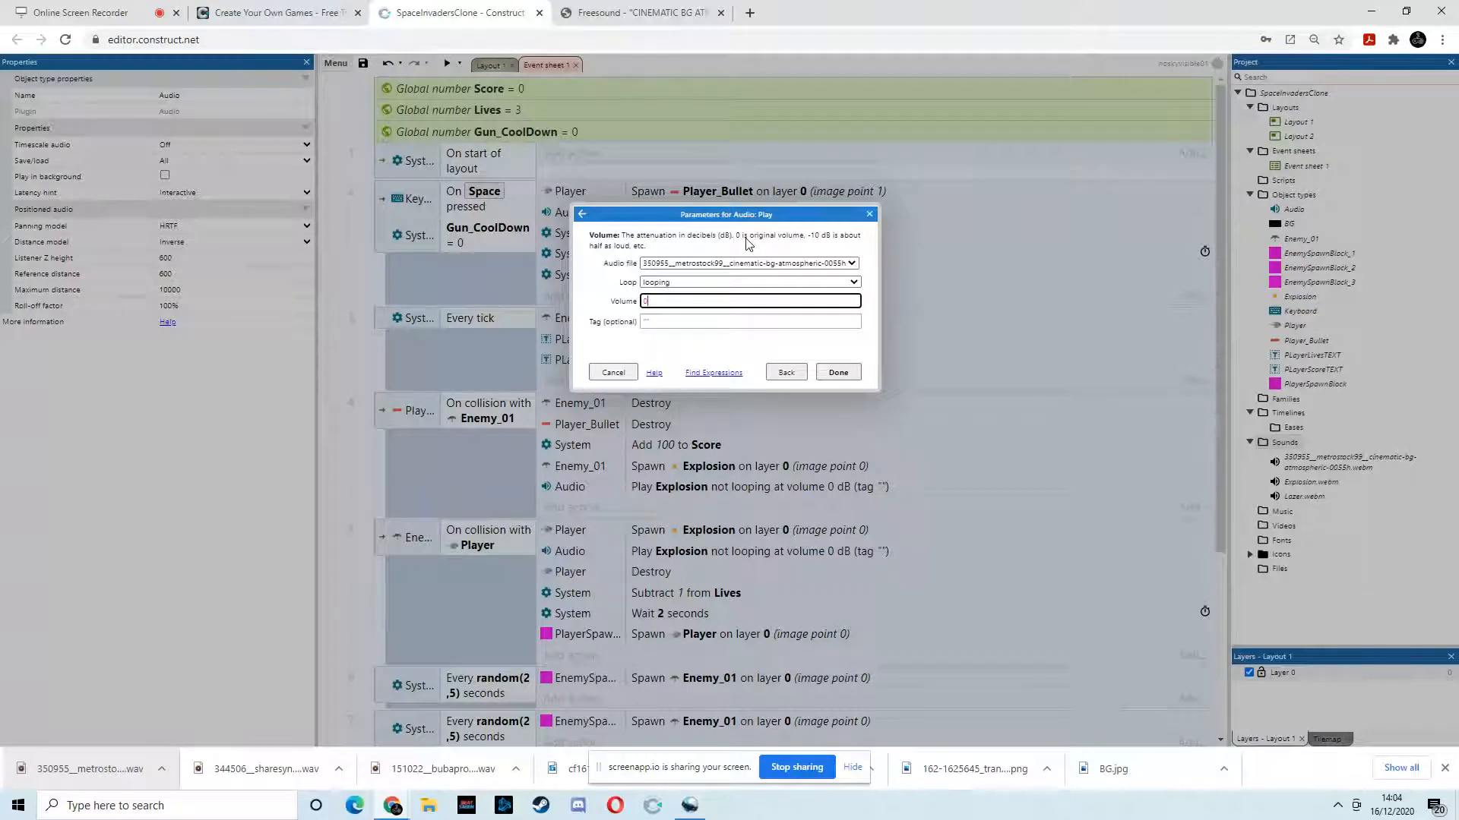
mouse_move(827, 244)
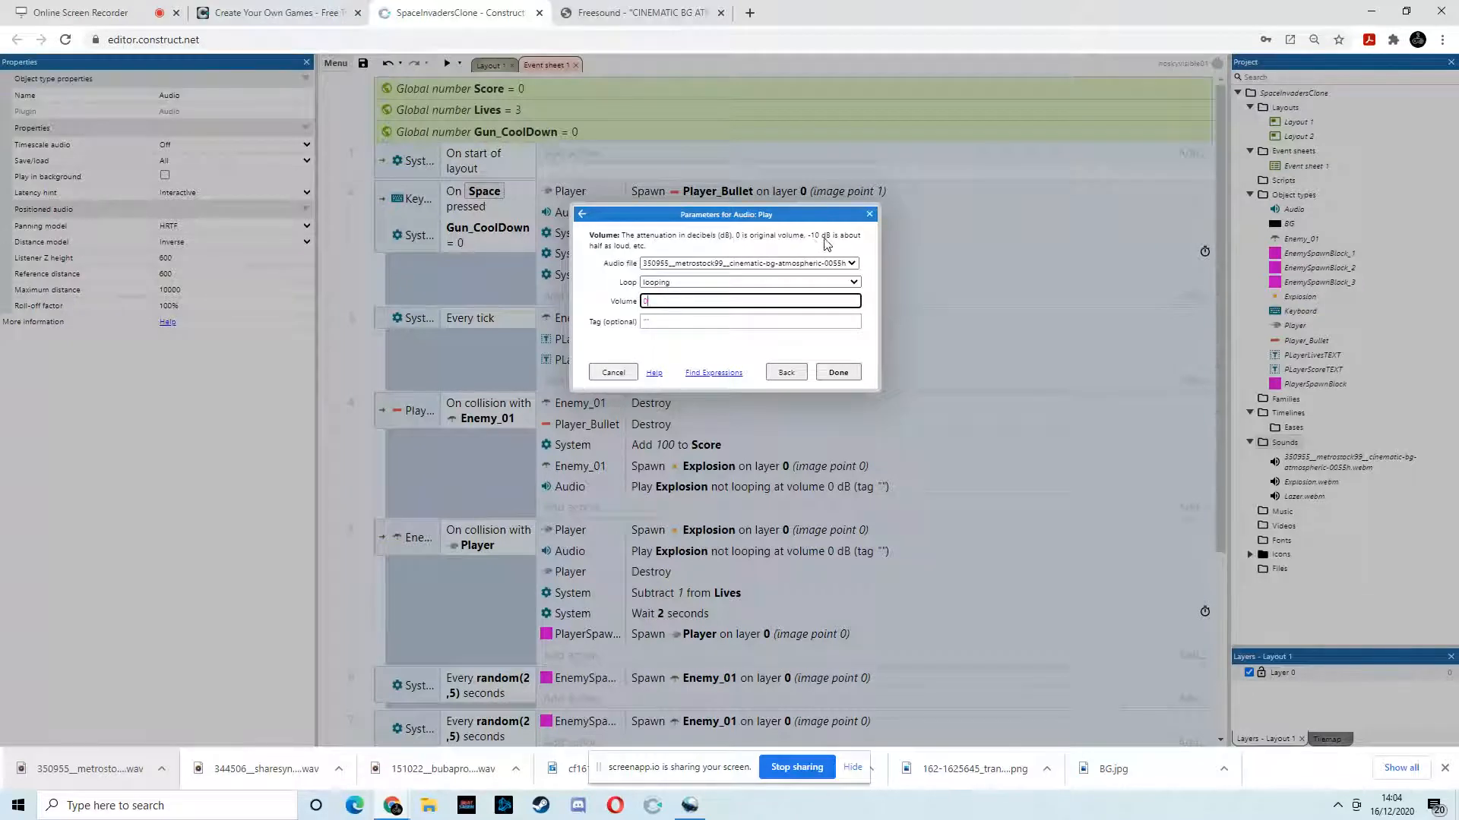
mouse_move(848, 246)
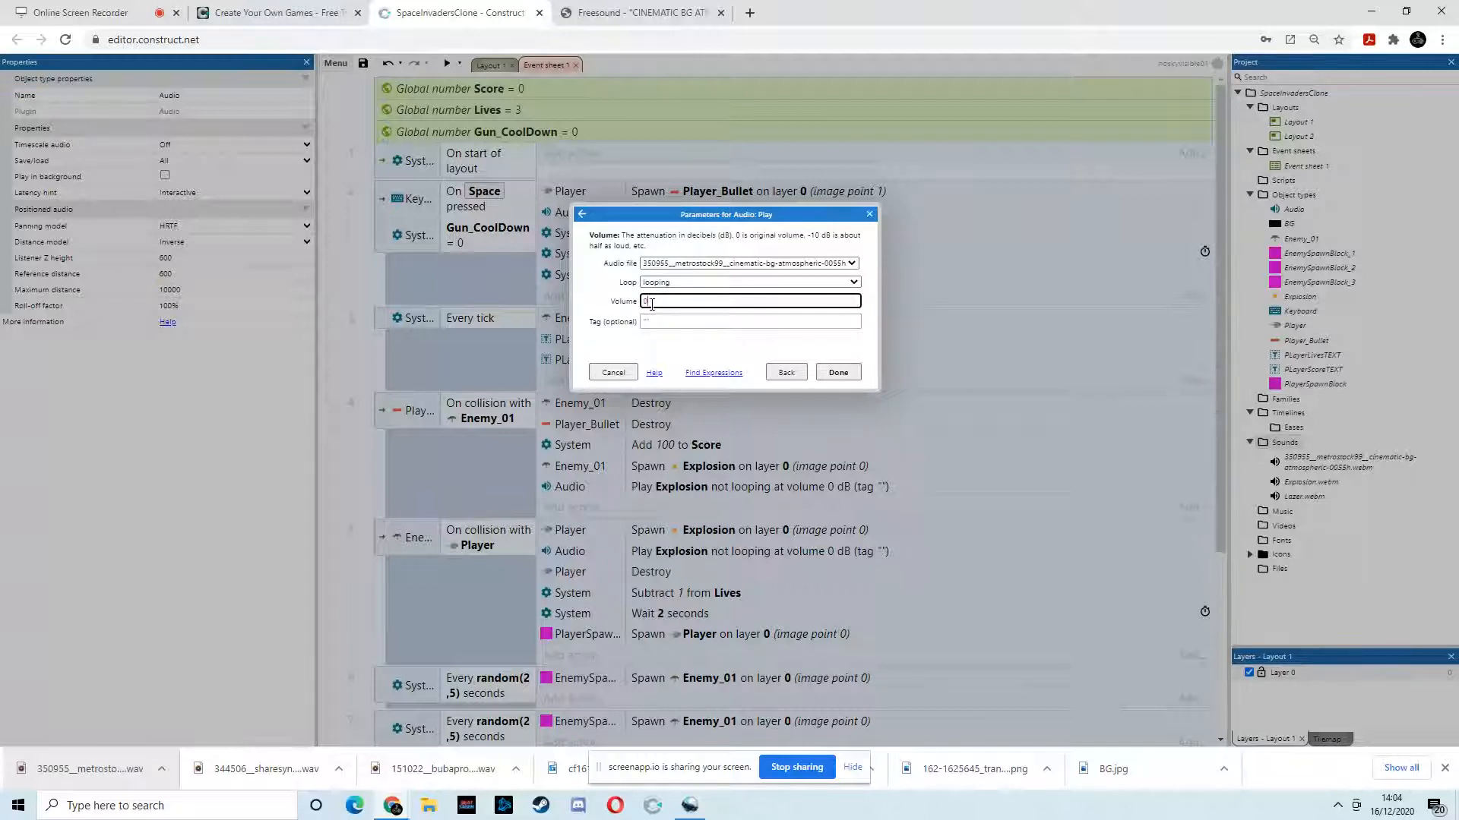
type("-10")
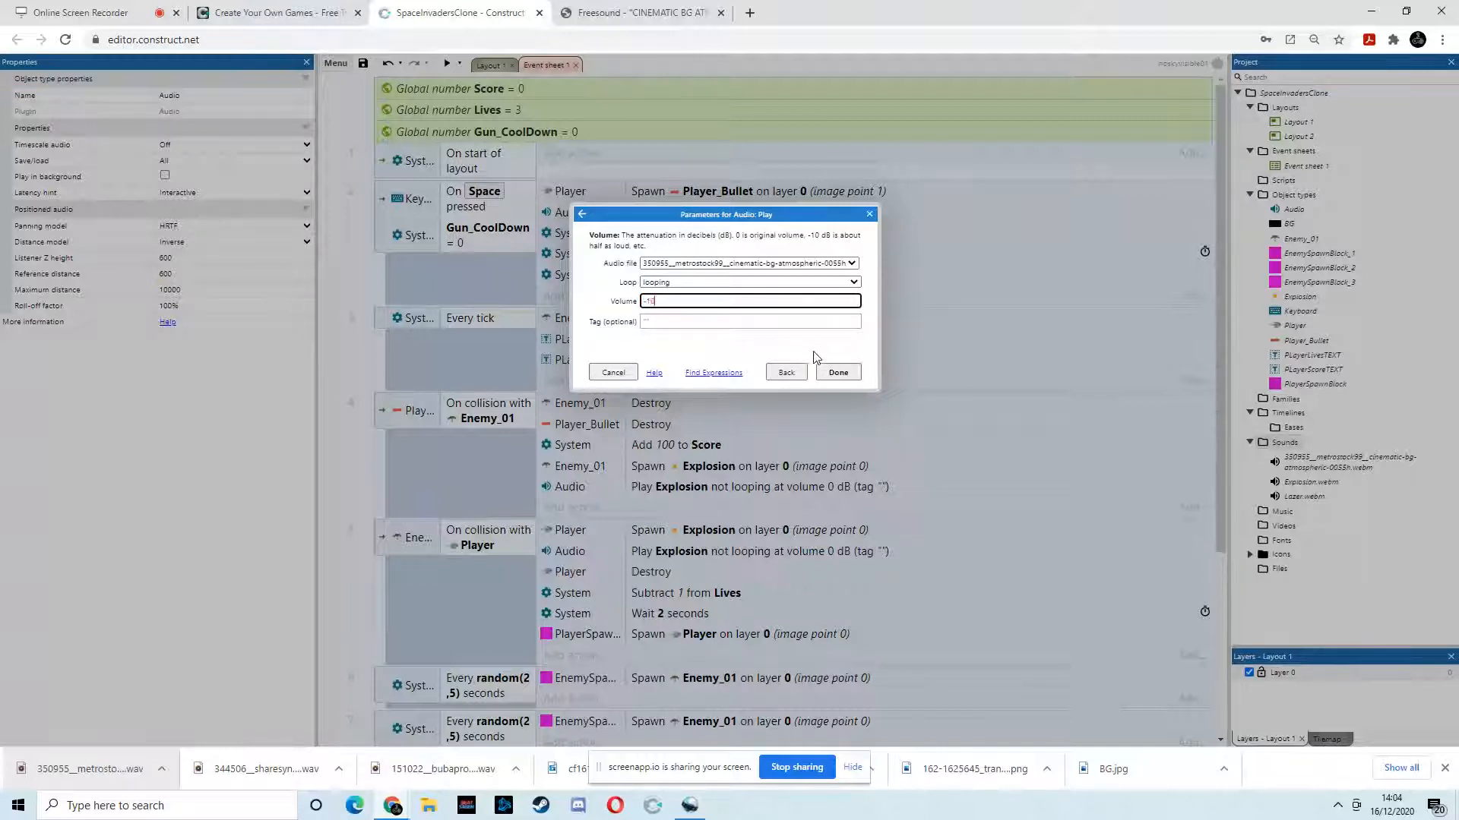
left_click(837, 373)
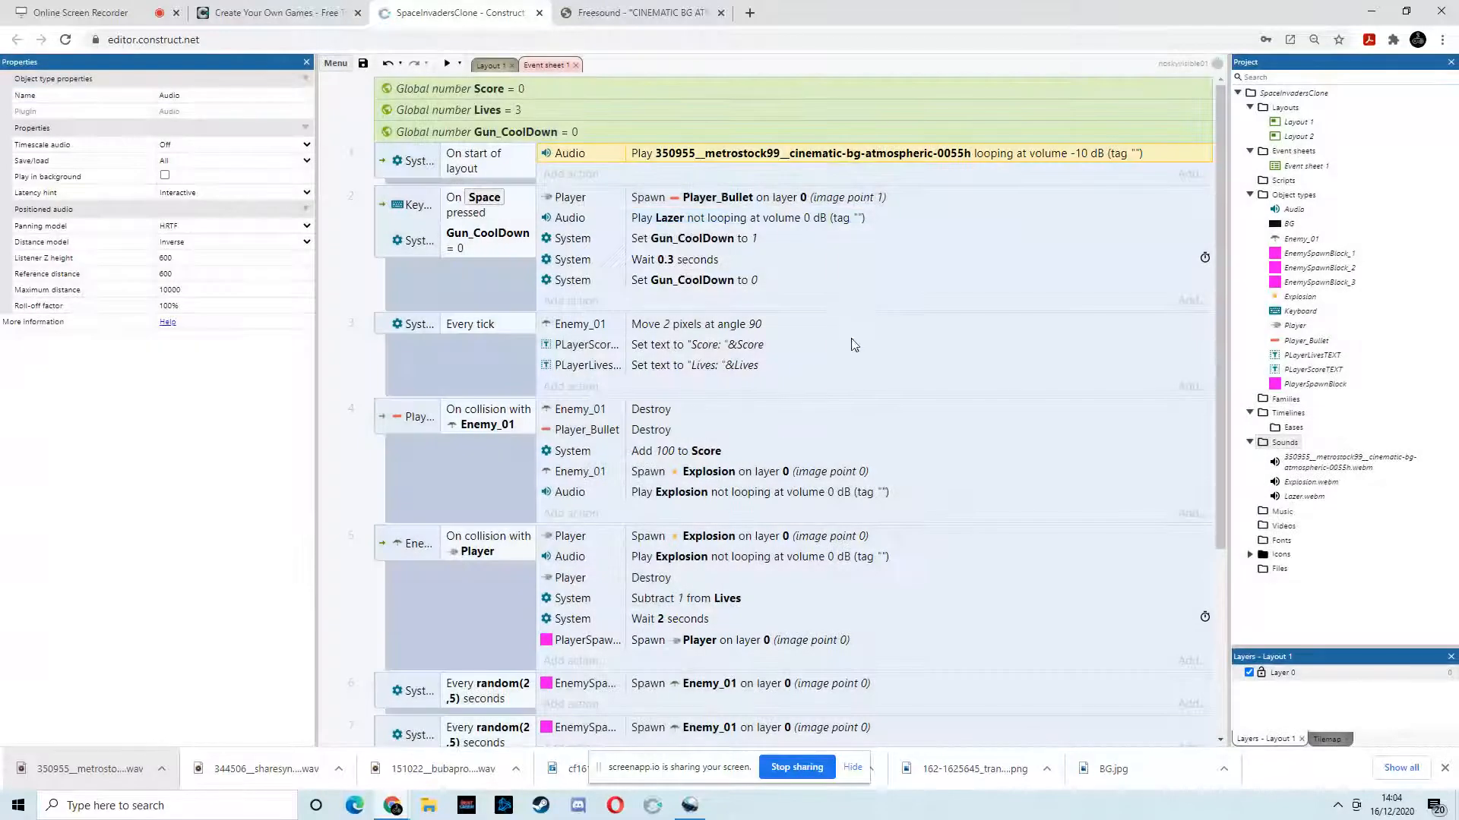
left_click(447, 63)
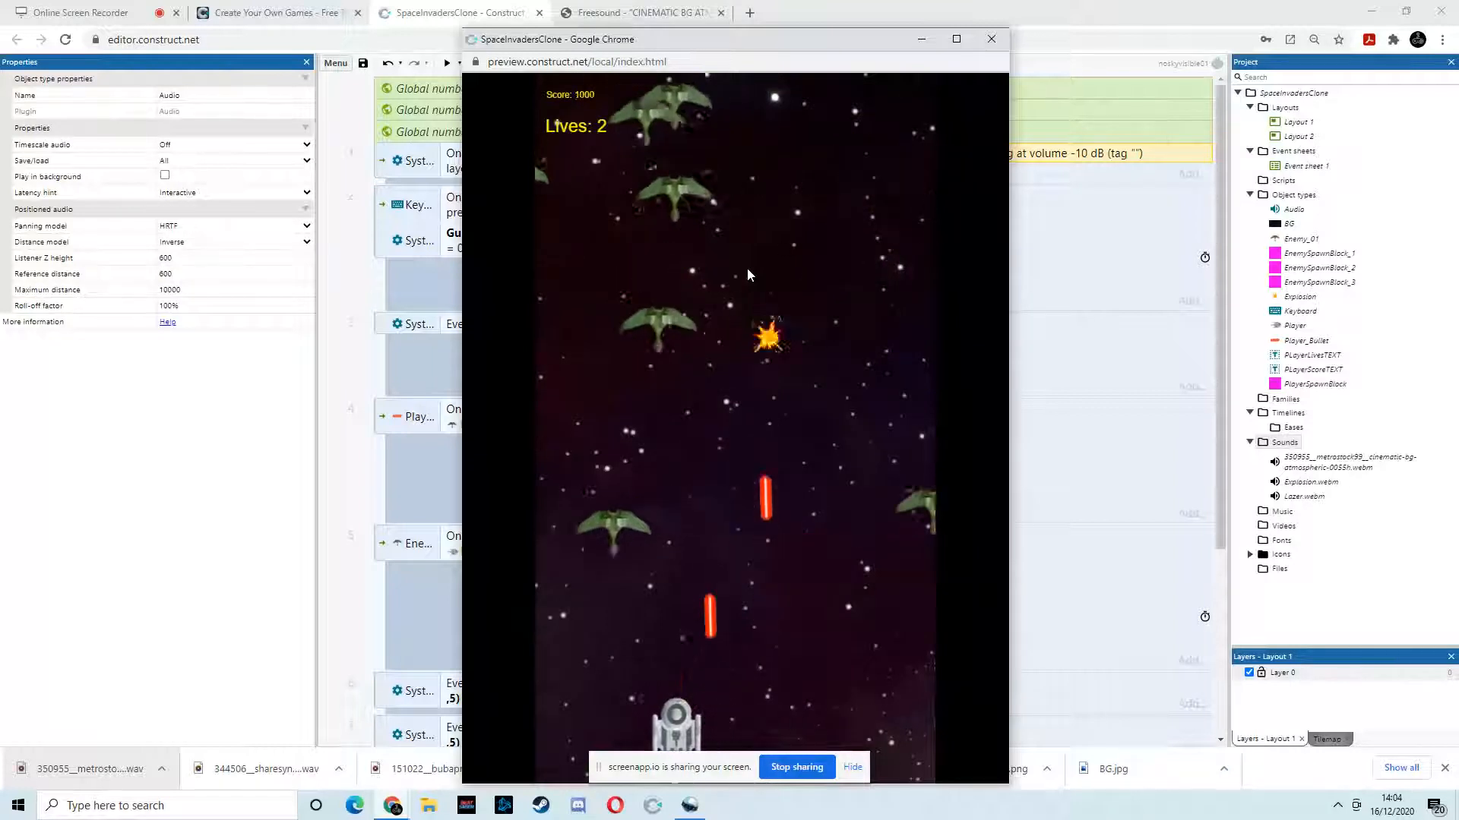
left_click(991, 39)
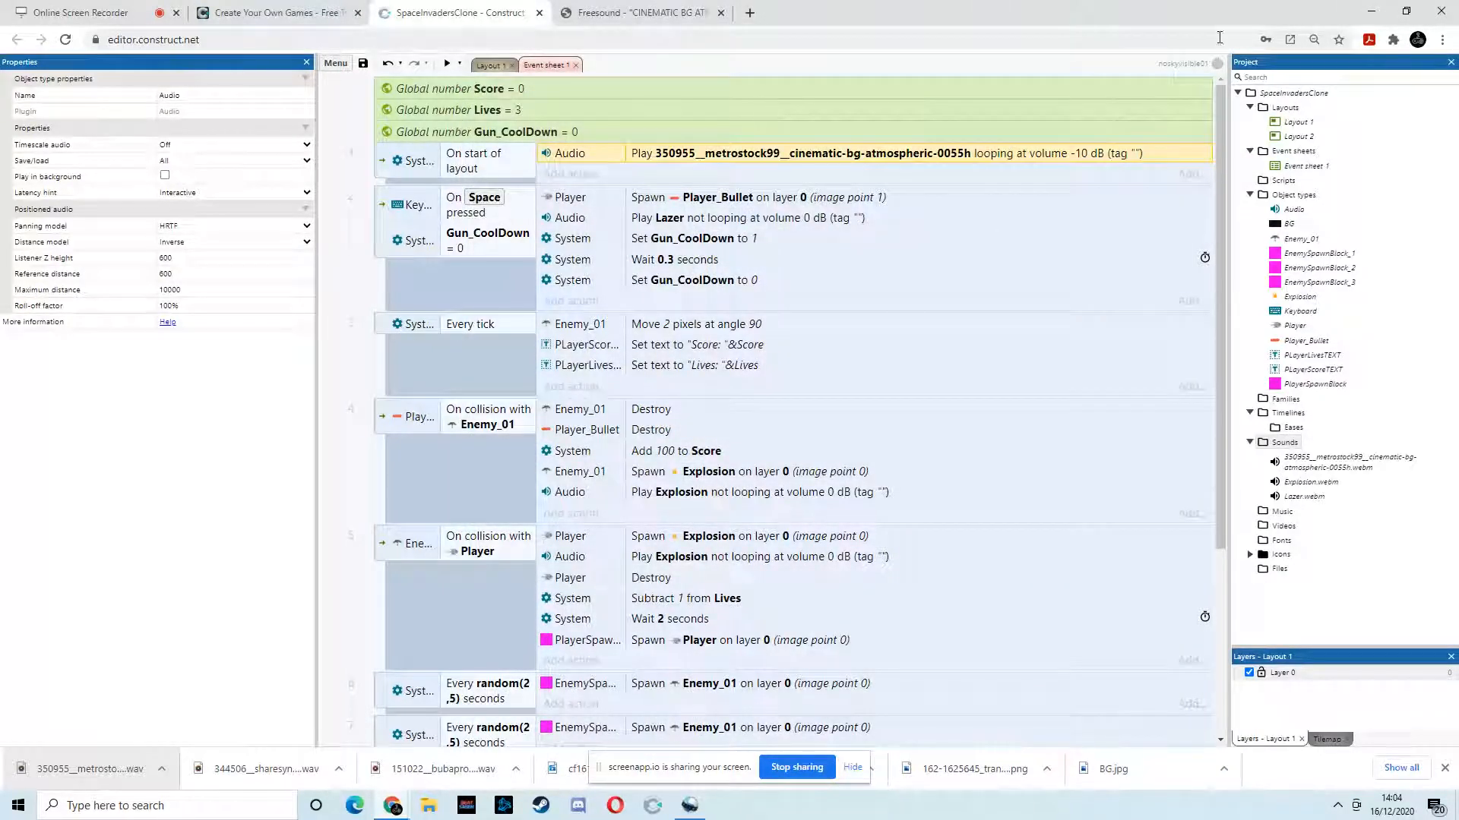
Show Layout 1 of the game in the editor
scroll("down", 3)
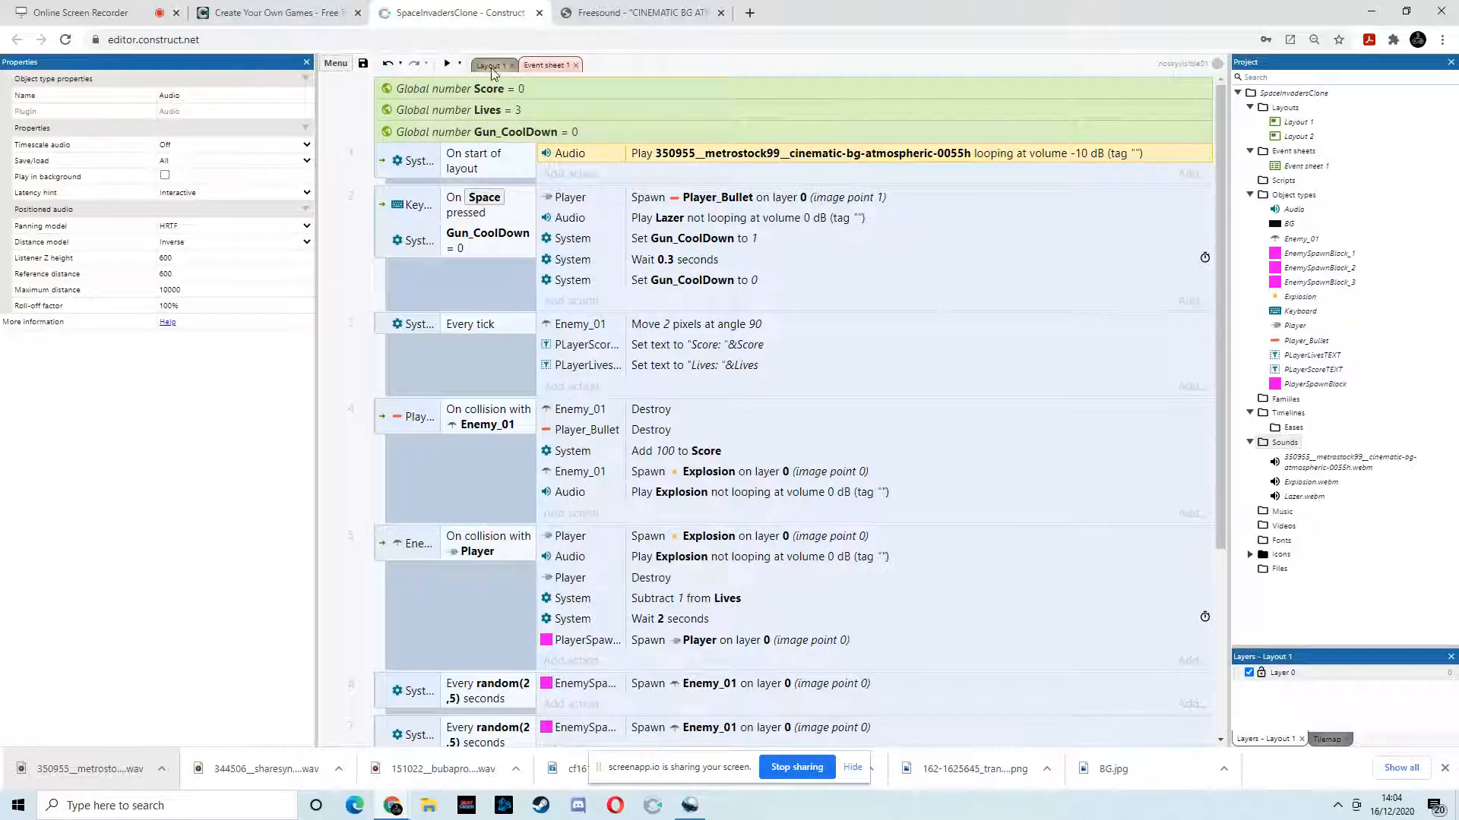
left_click(489, 64)
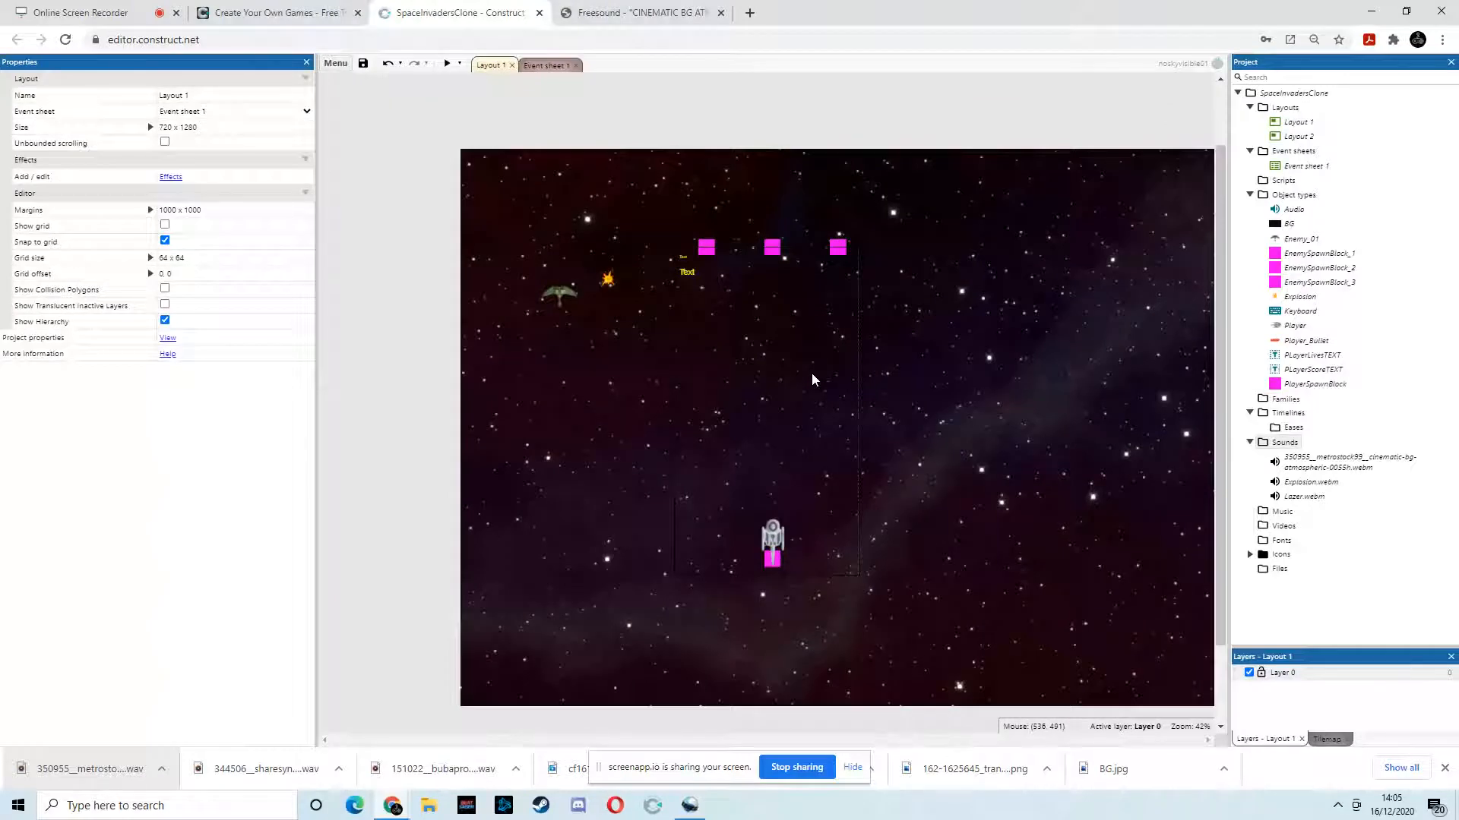
Visit the Construct free trial tab, return, then switch to the Online Screen Recorder tab
left_click(274, 12)
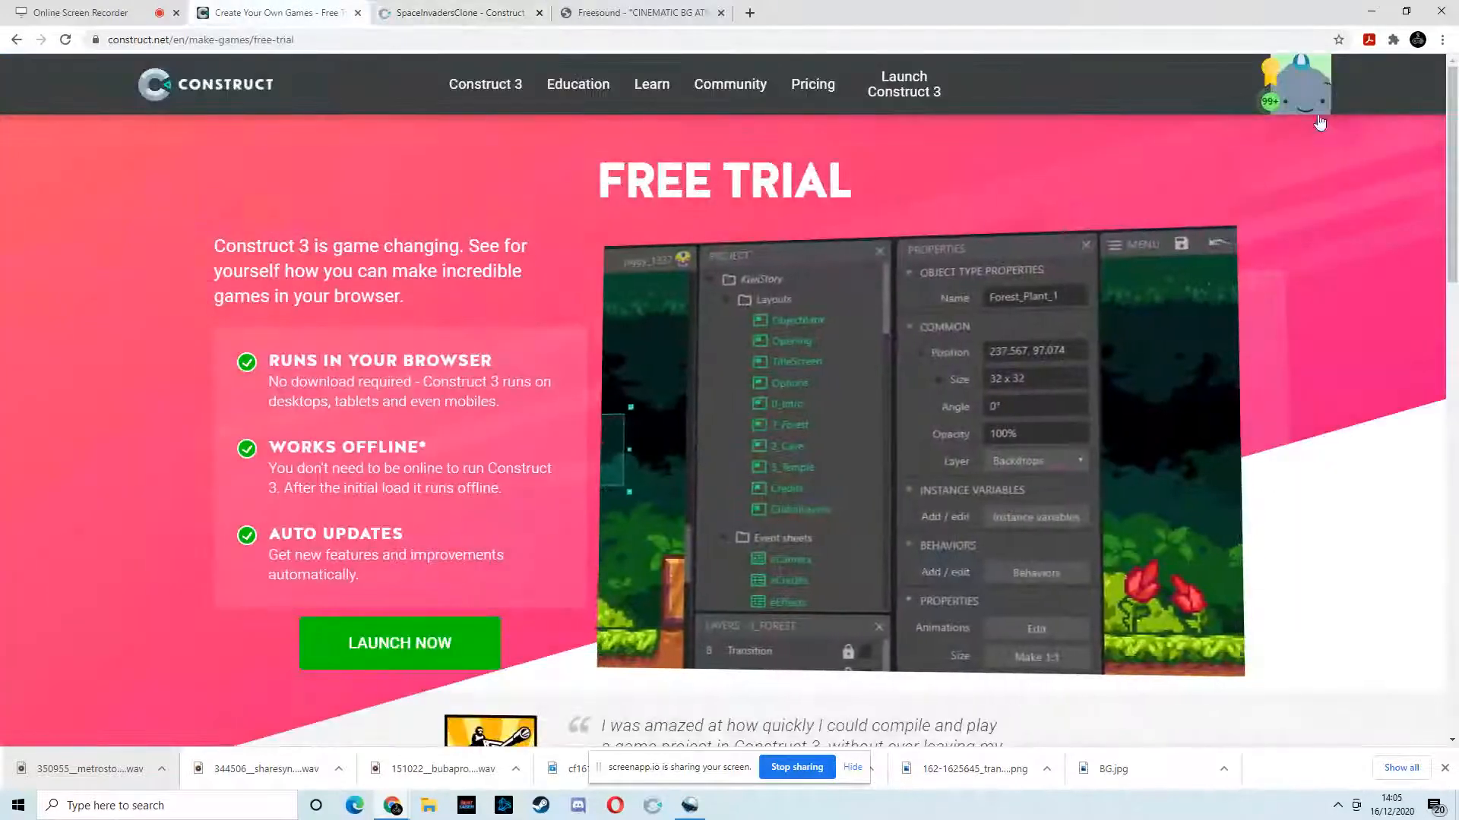
left_click(456, 12)
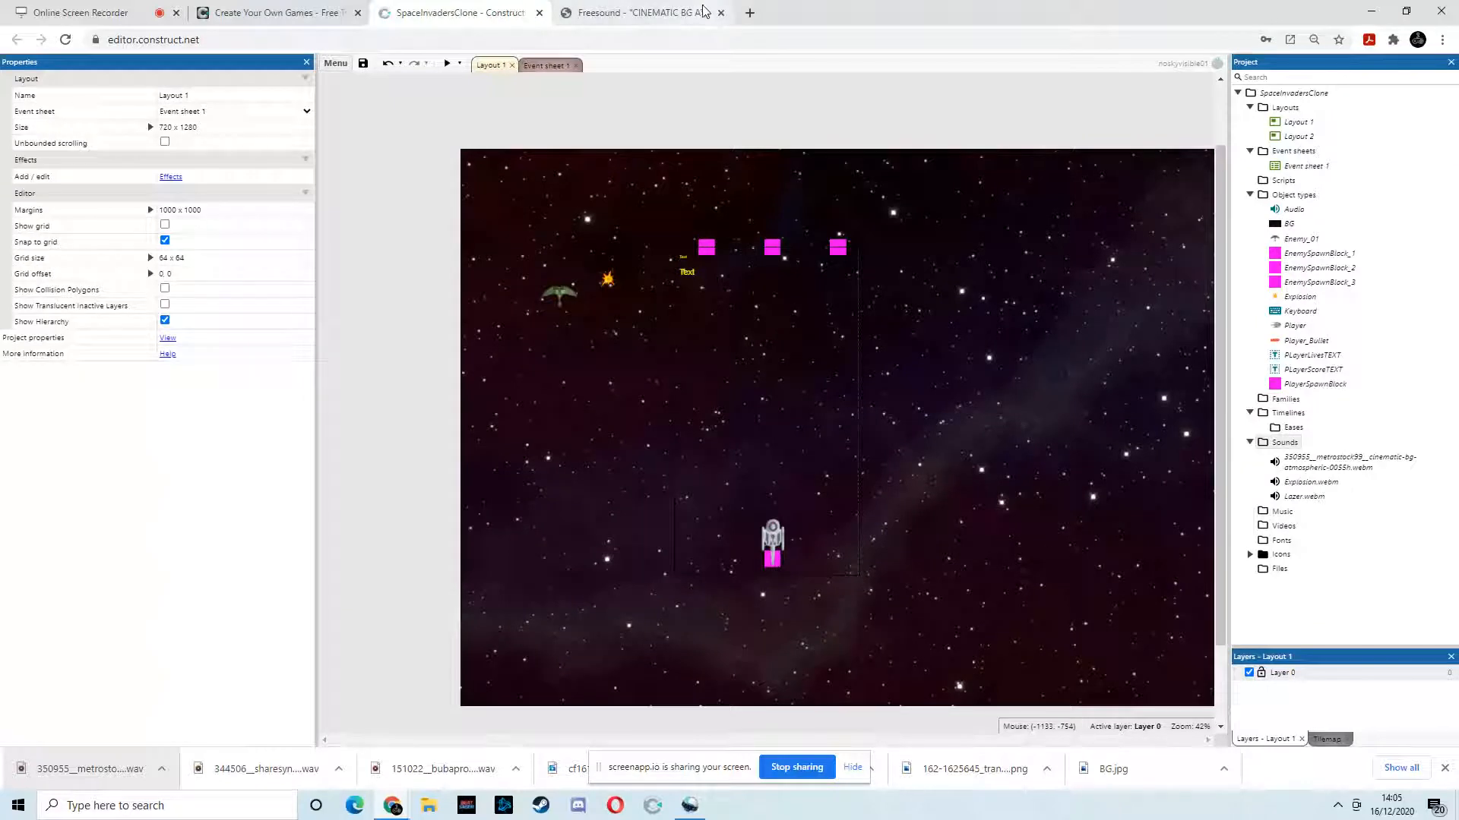
mouse_move(664, 149)
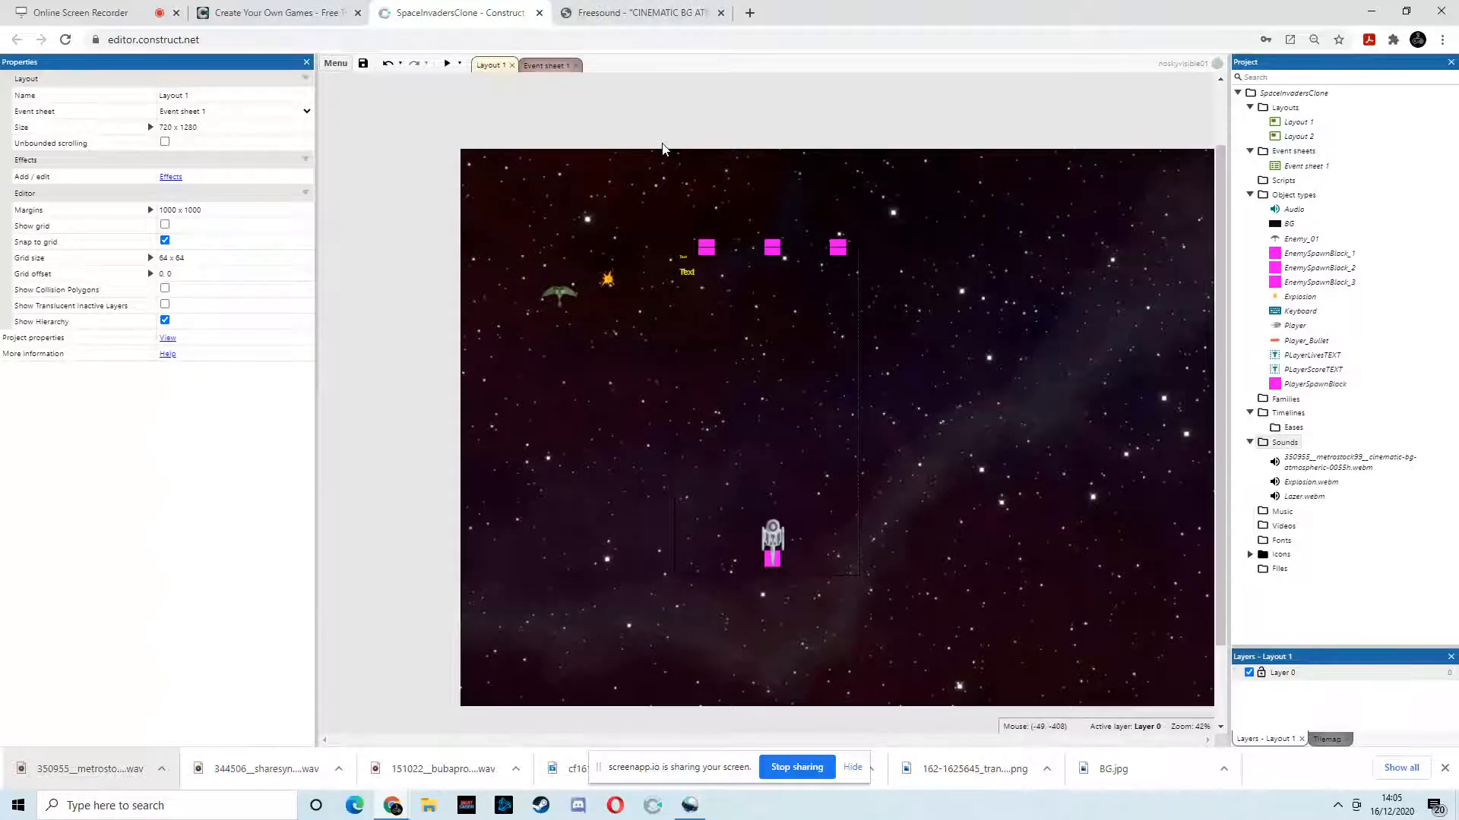
left_click(76, 13)
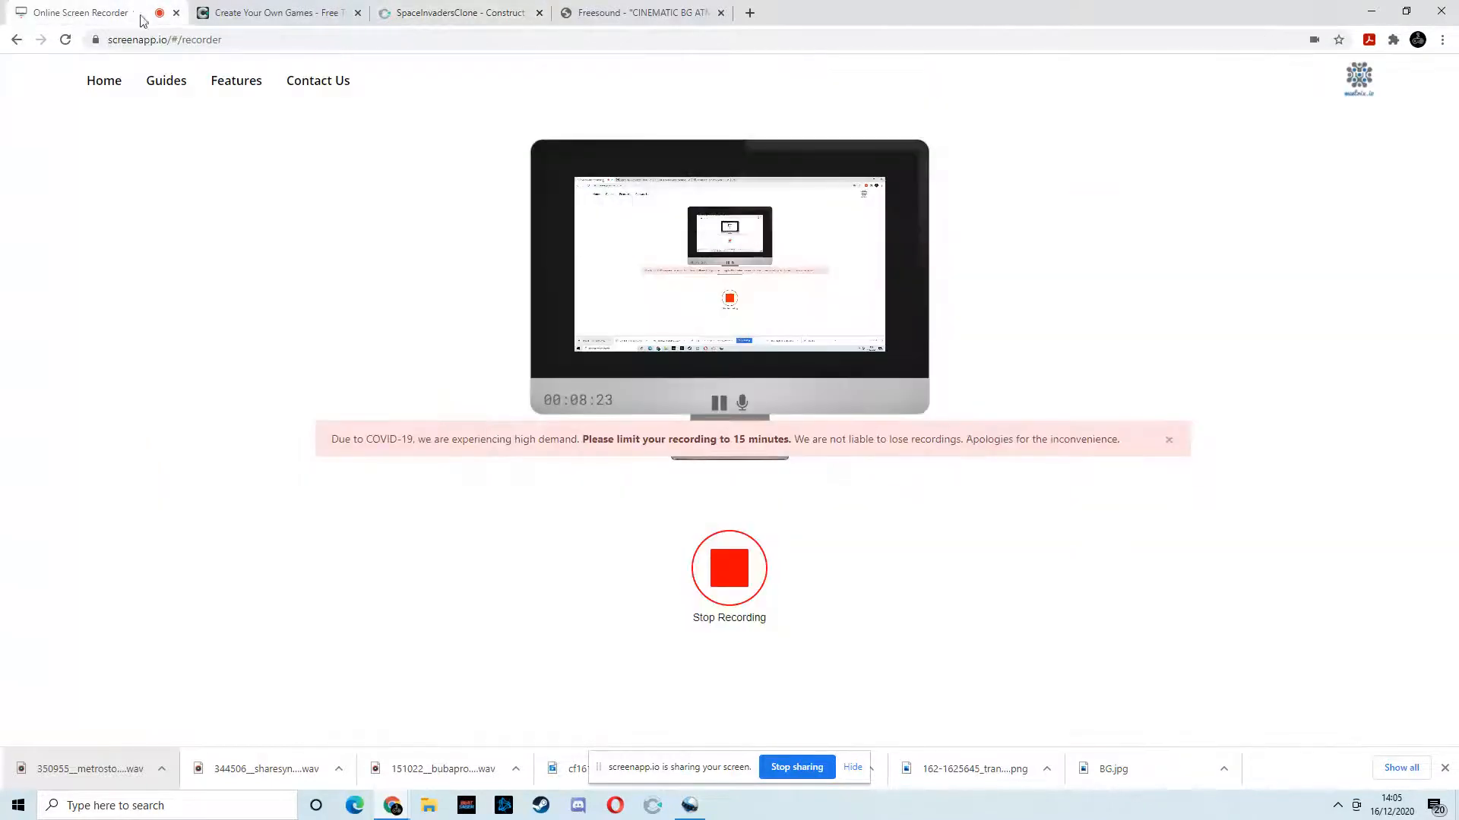